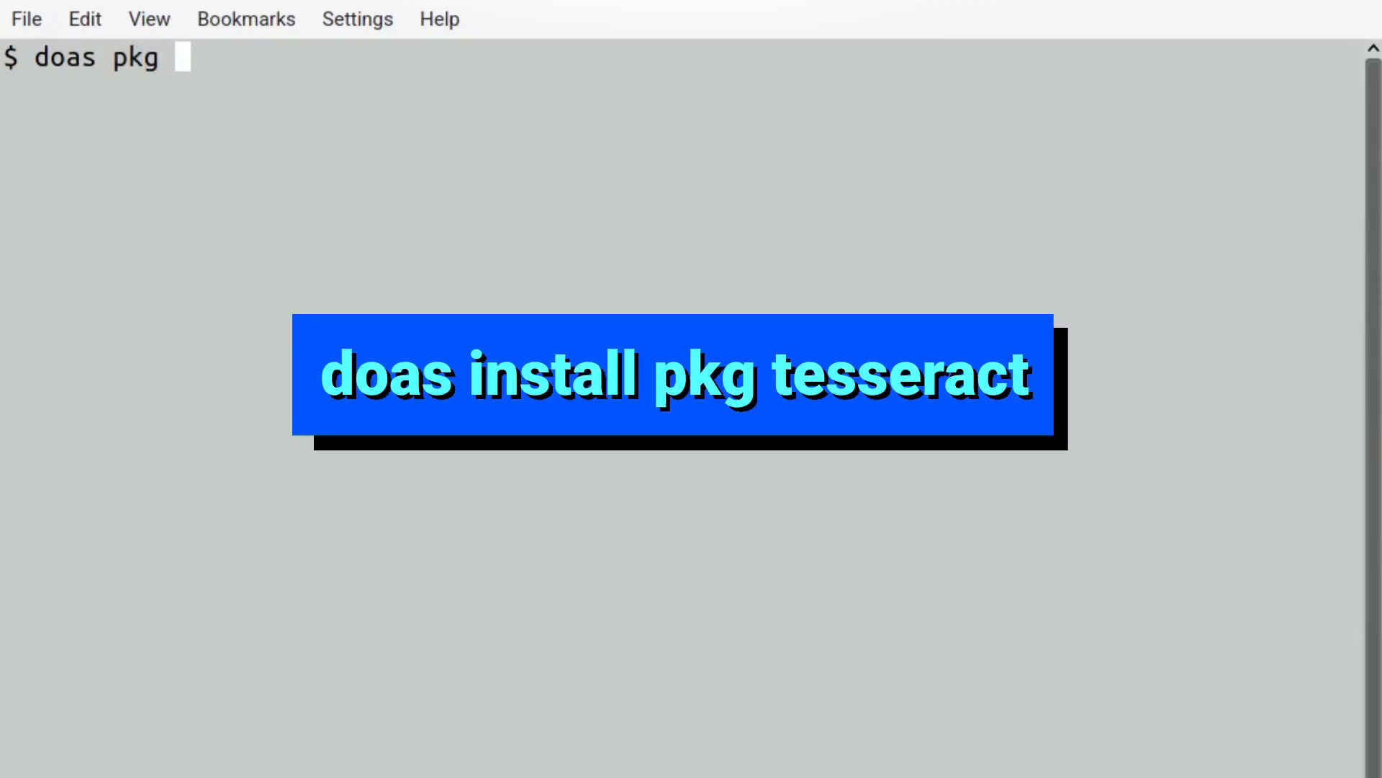
# Step: Run 'doas pkg install tesseract' with the password; tesseract proves already installed
pyautogui.write('install t')
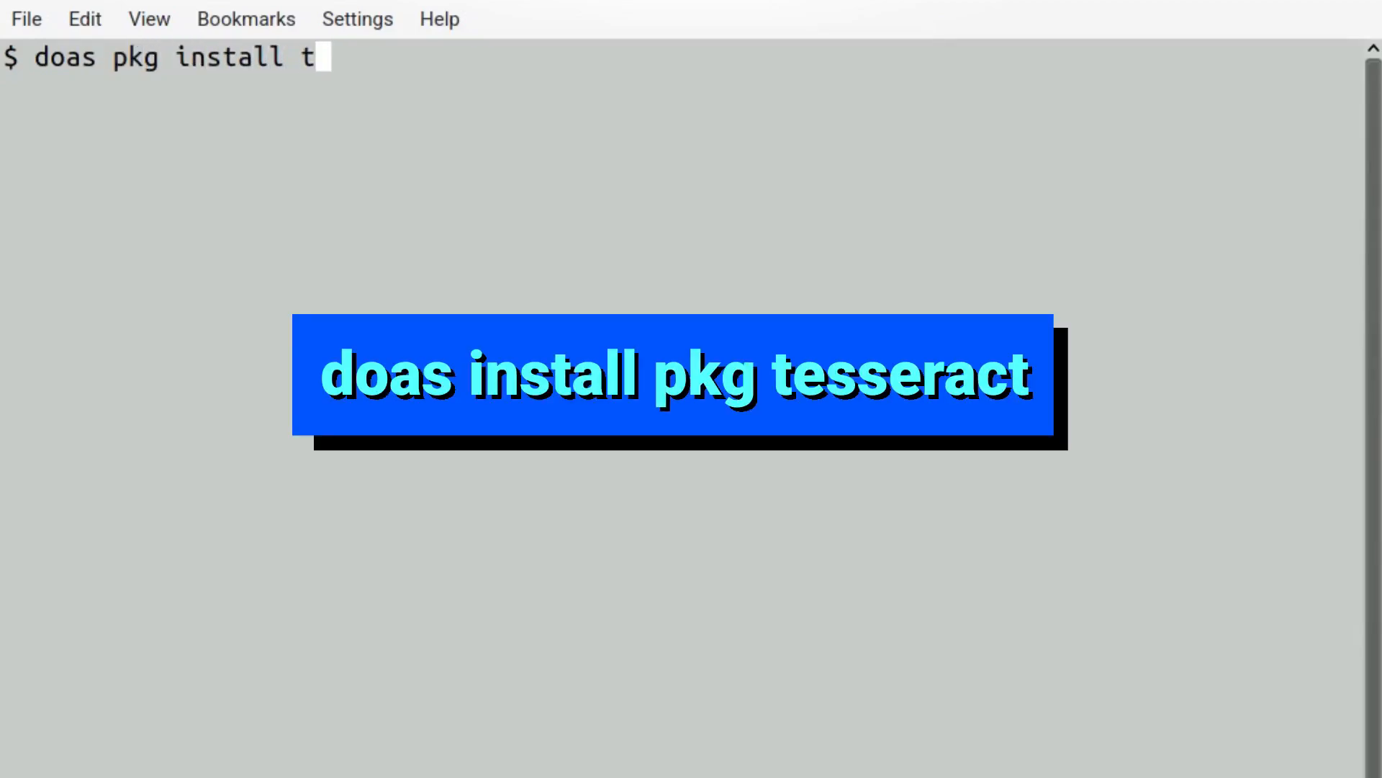
pyautogui.write('ess')
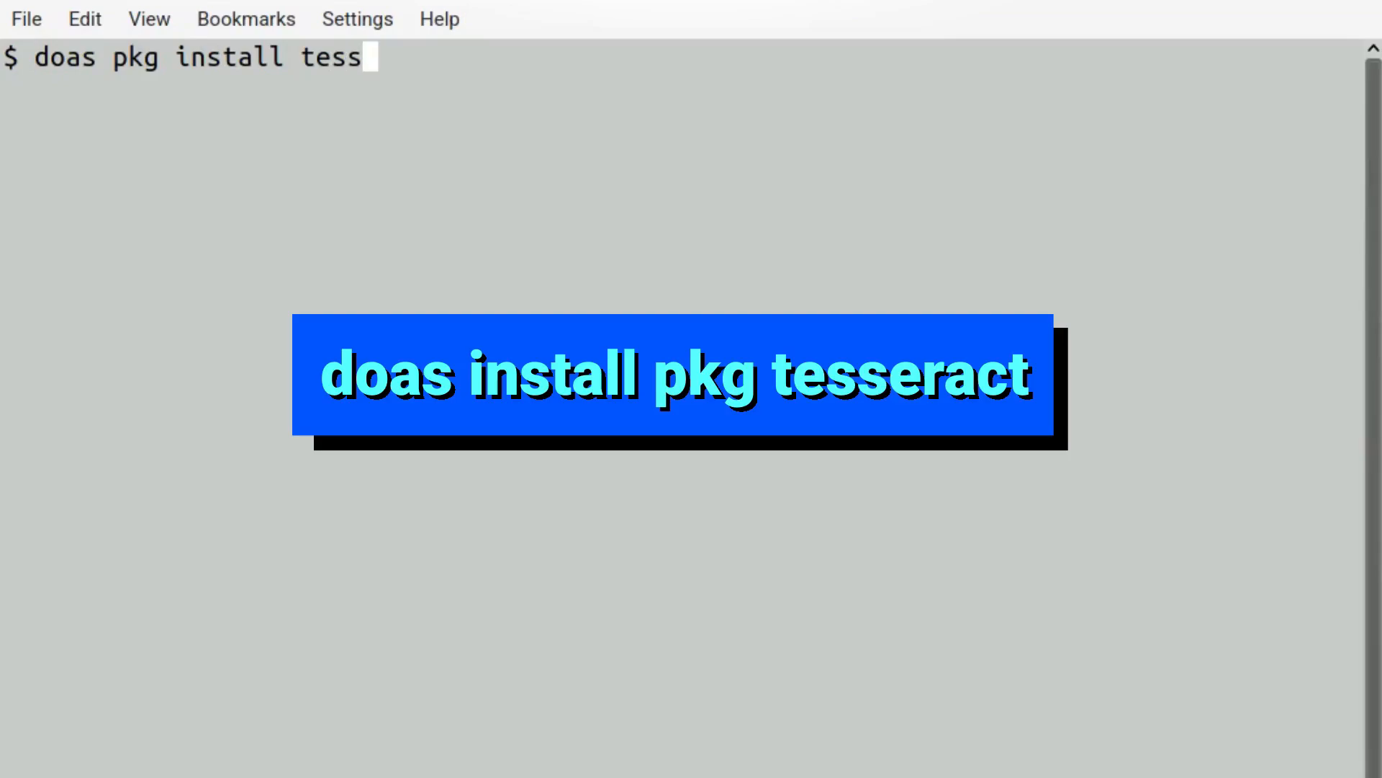
pyautogui.write('eract')
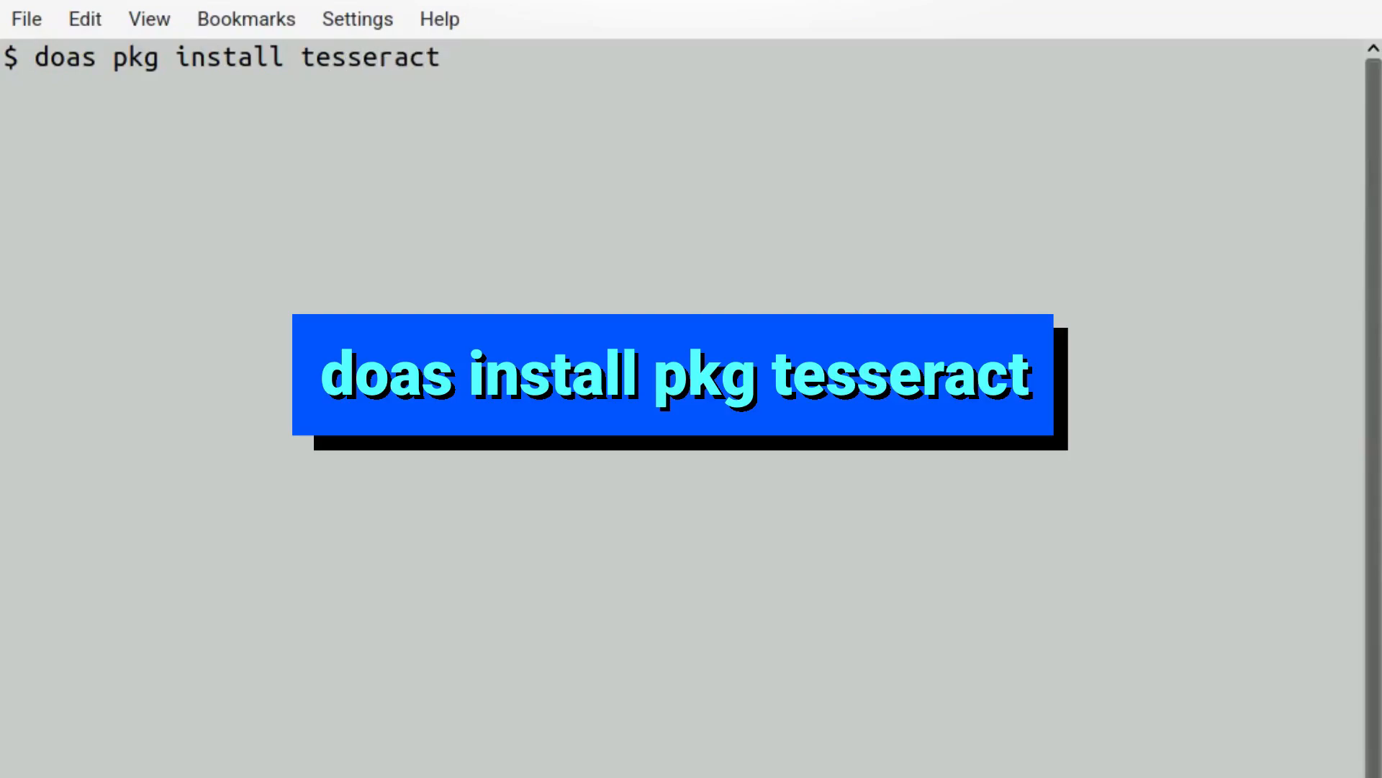
pyautogui.press('Return')
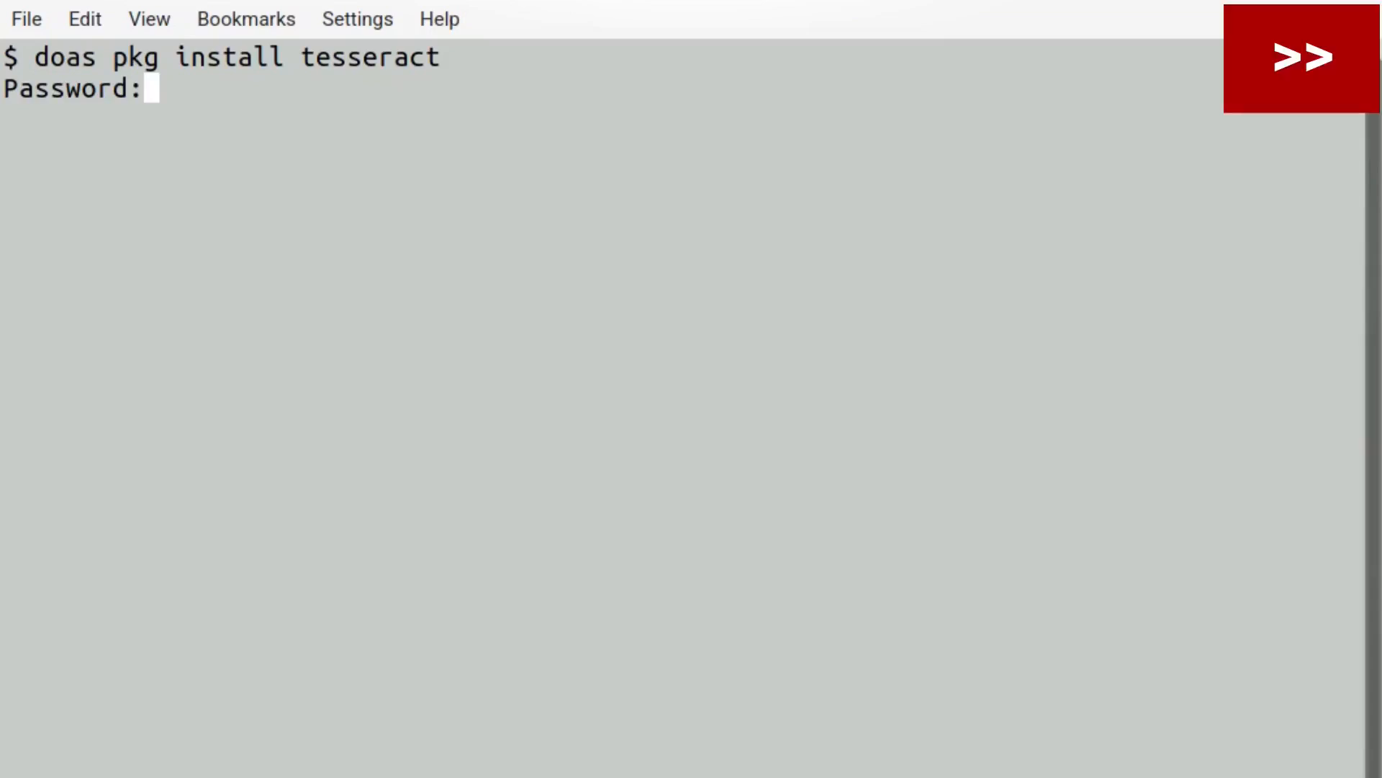
pyautogui.press('Return')
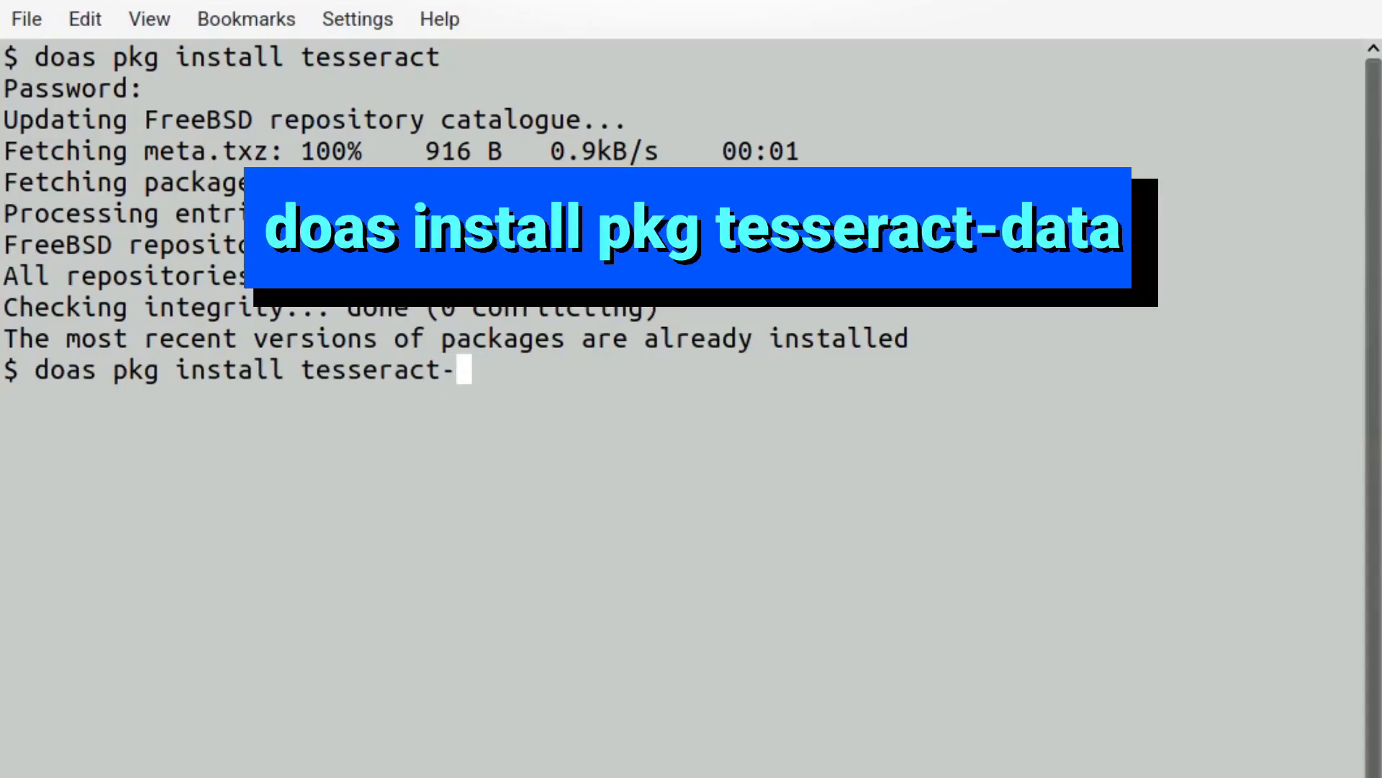
pyautogui.press('Return')
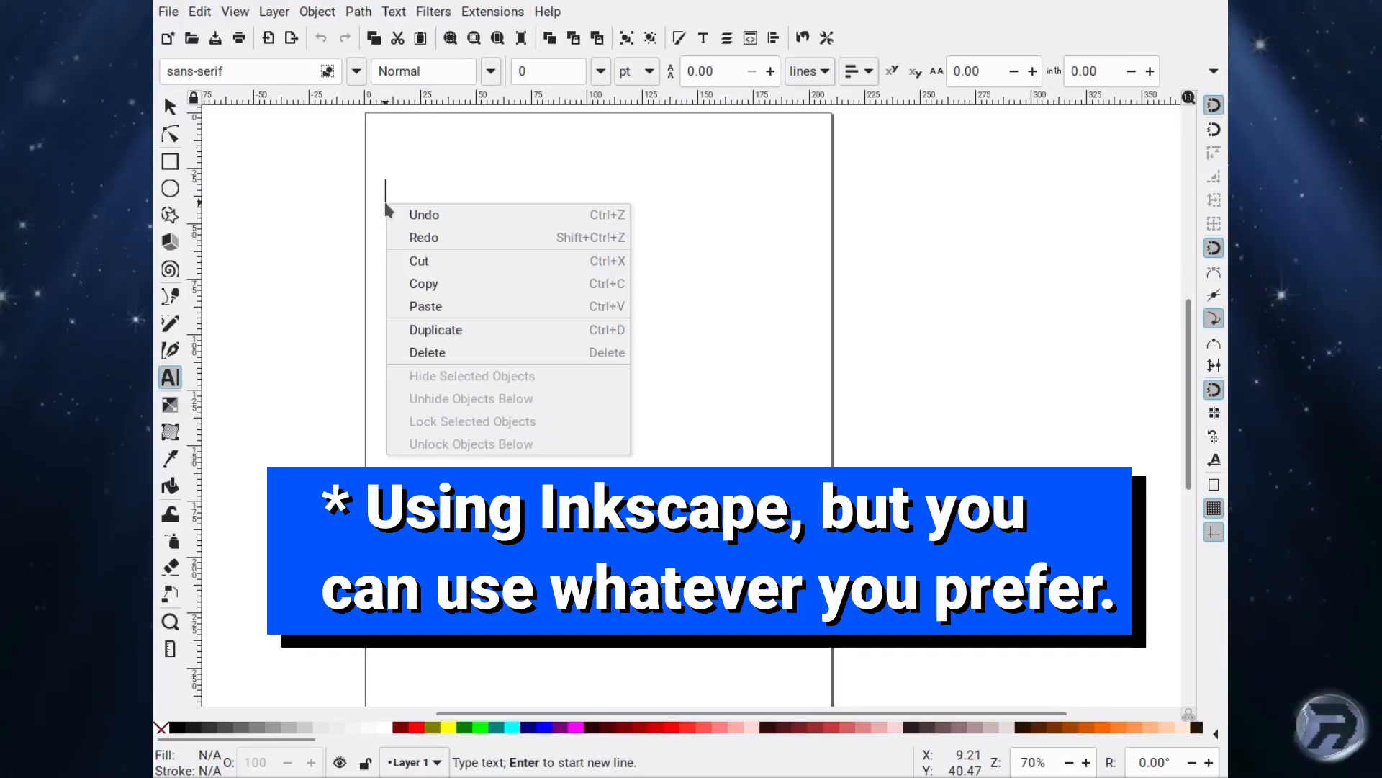
# Step: Paste the Tesseract OCR paragraph, wrap it to page width, and bring up PNG export settings
pyautogui.click(426, 306)
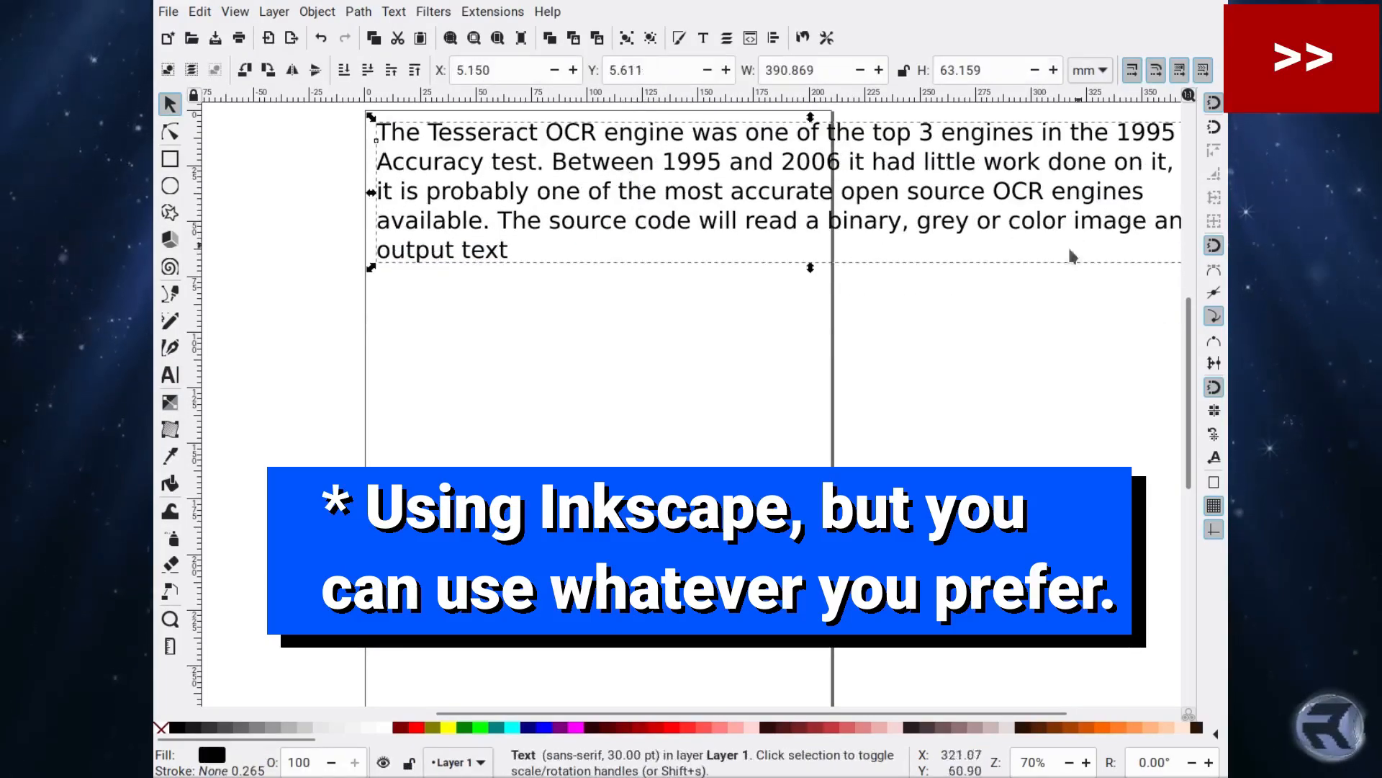
pyautogui.click(169, 377)
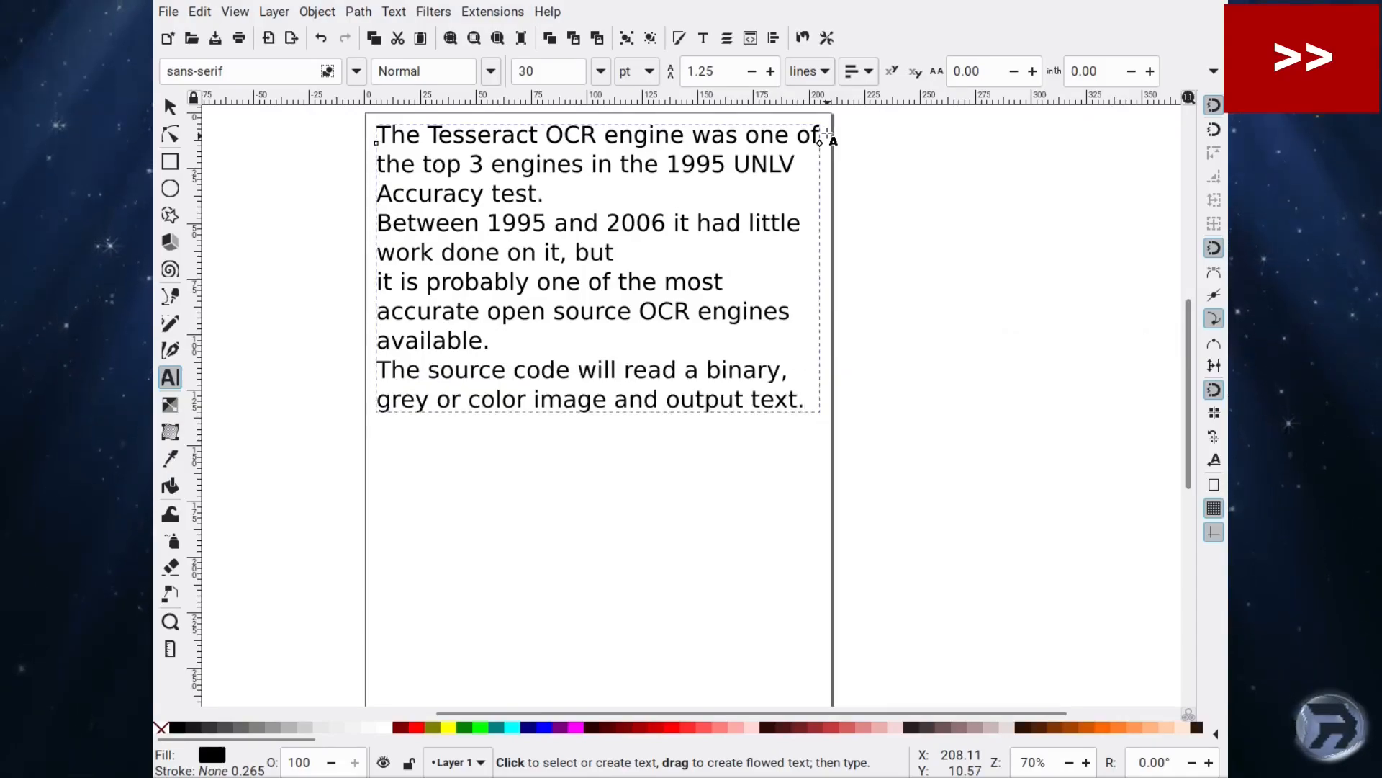
pyautogui.click(169, 104)
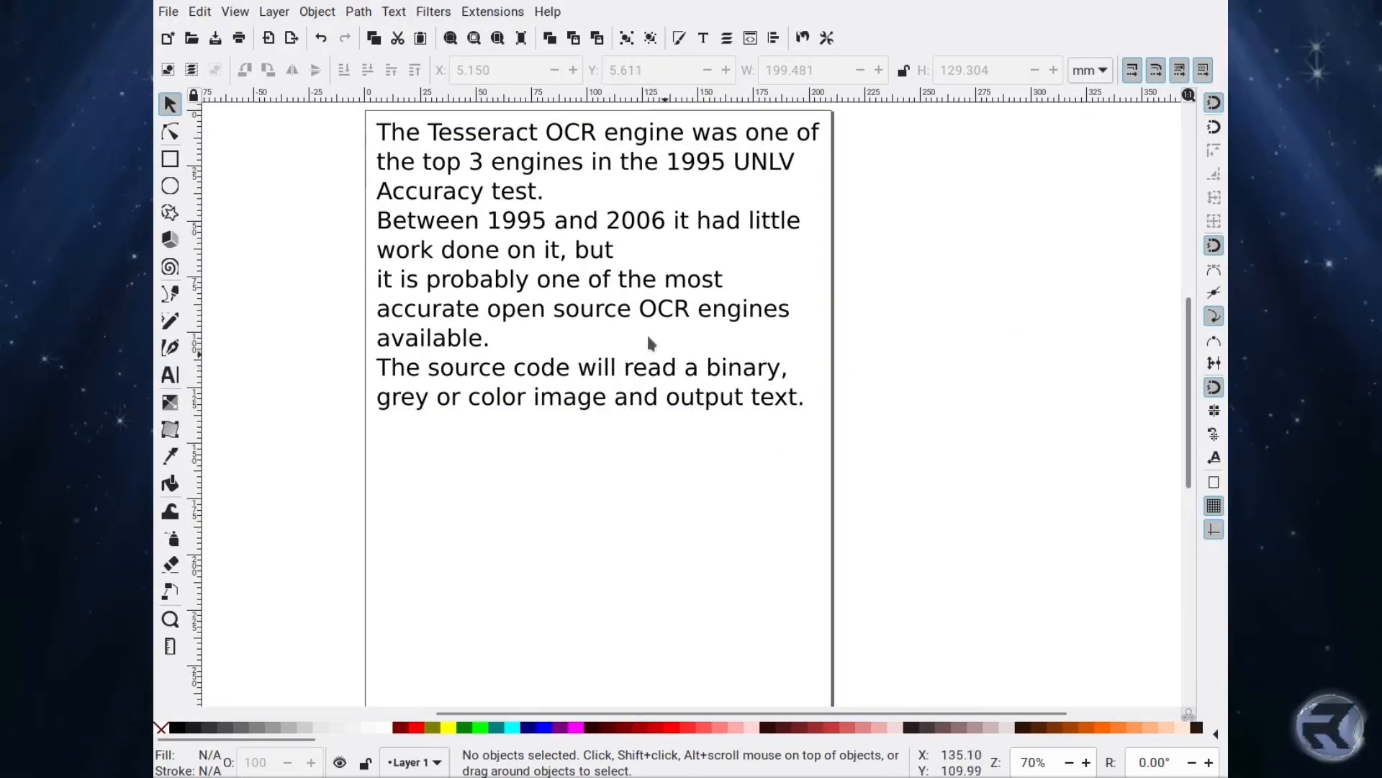
pyautogui.click(168, 11)
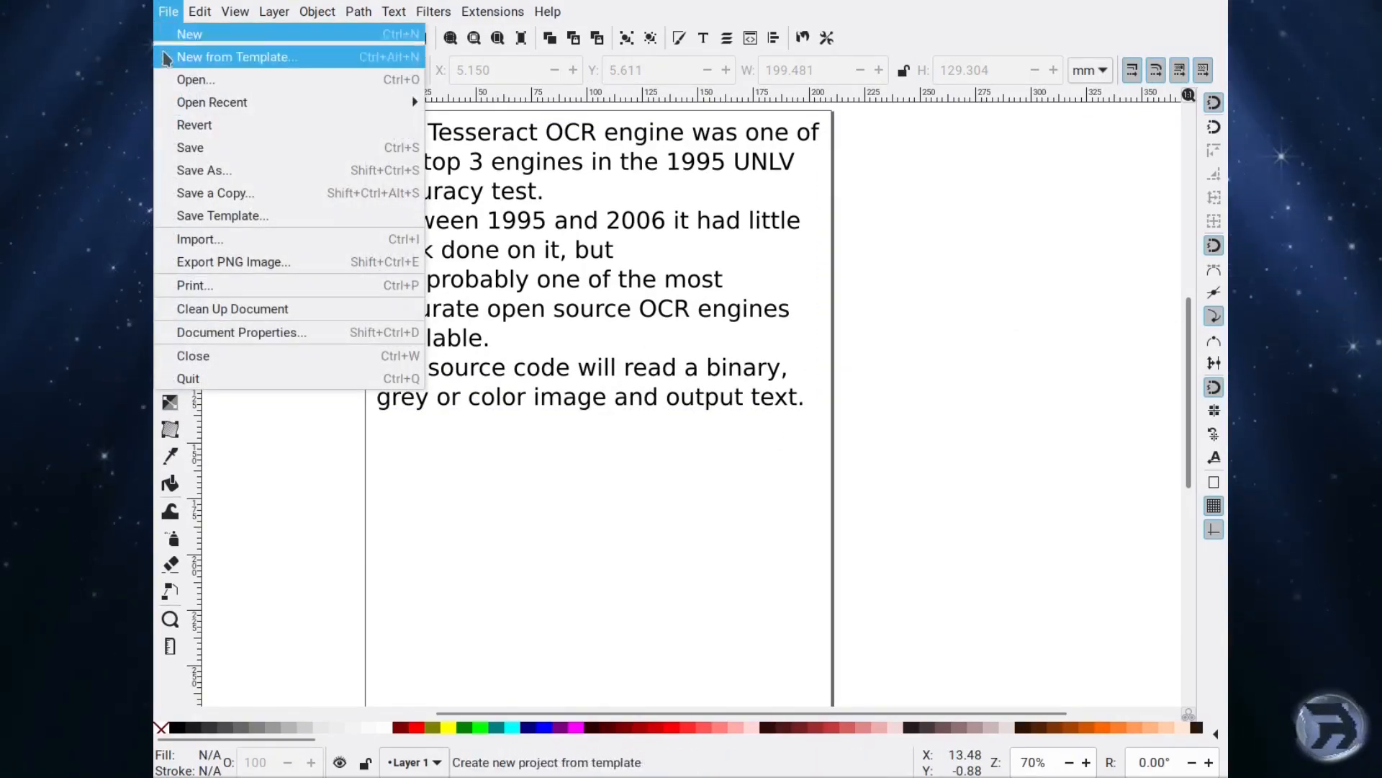
pyautogui.click(233, 261)
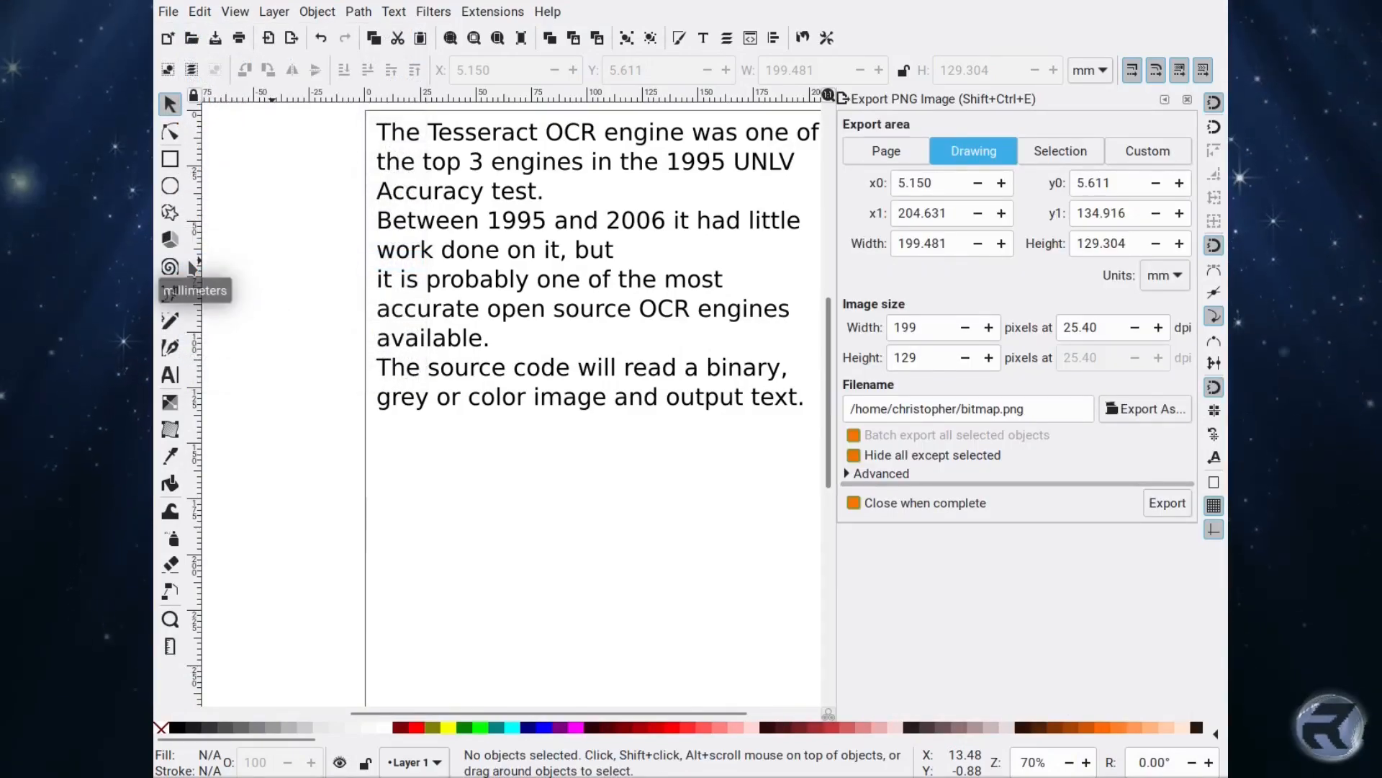
# Step: Export the whole page area as example.png
pyautogui.click(885, 150)
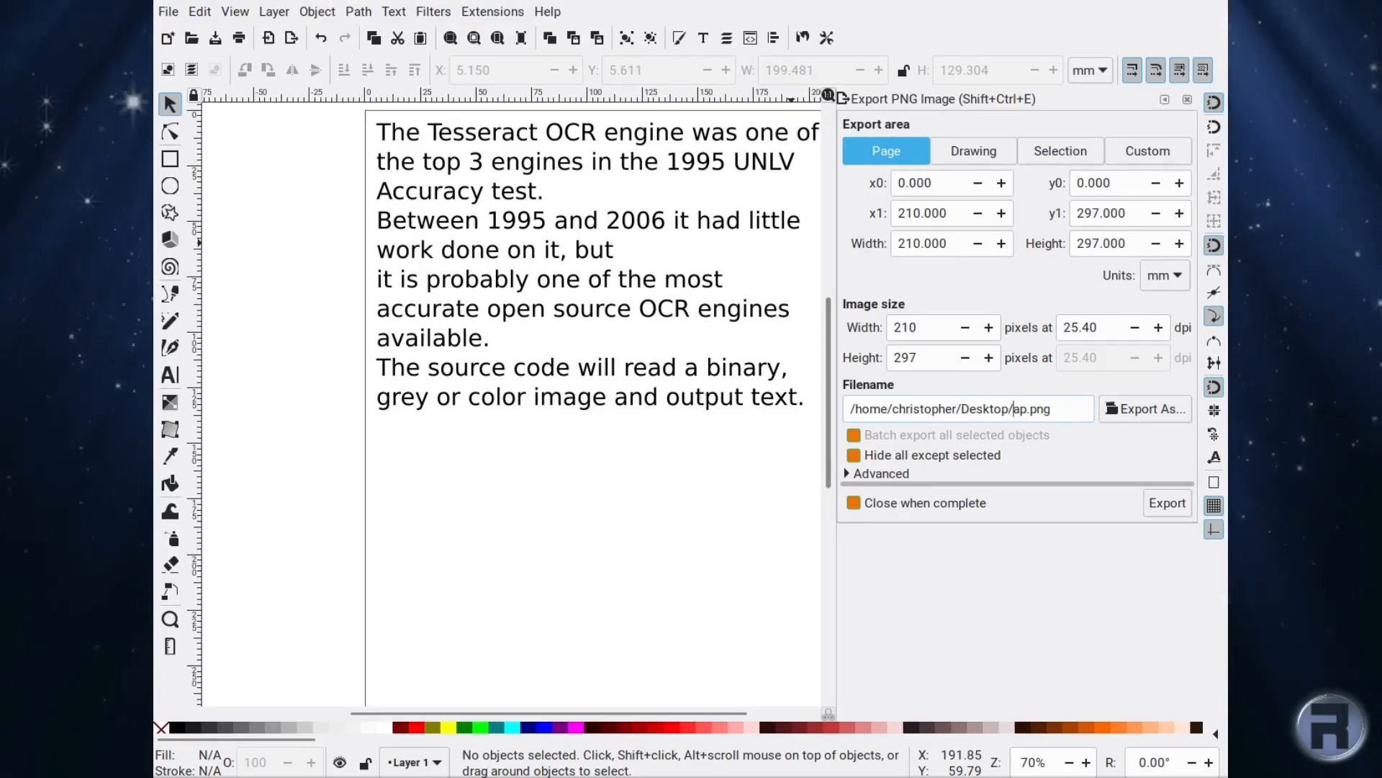
pyautogui.write('exa')
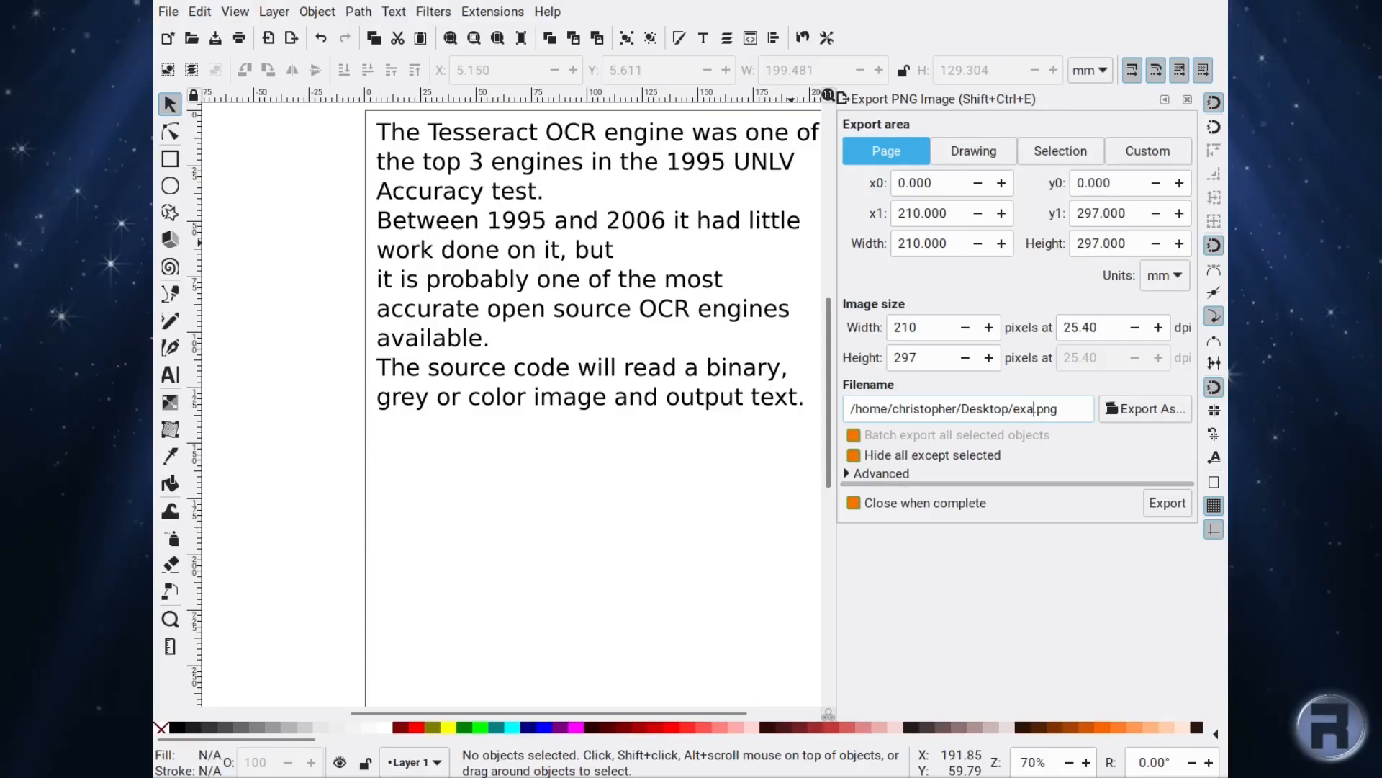
pyautogui.click(1166, 503)
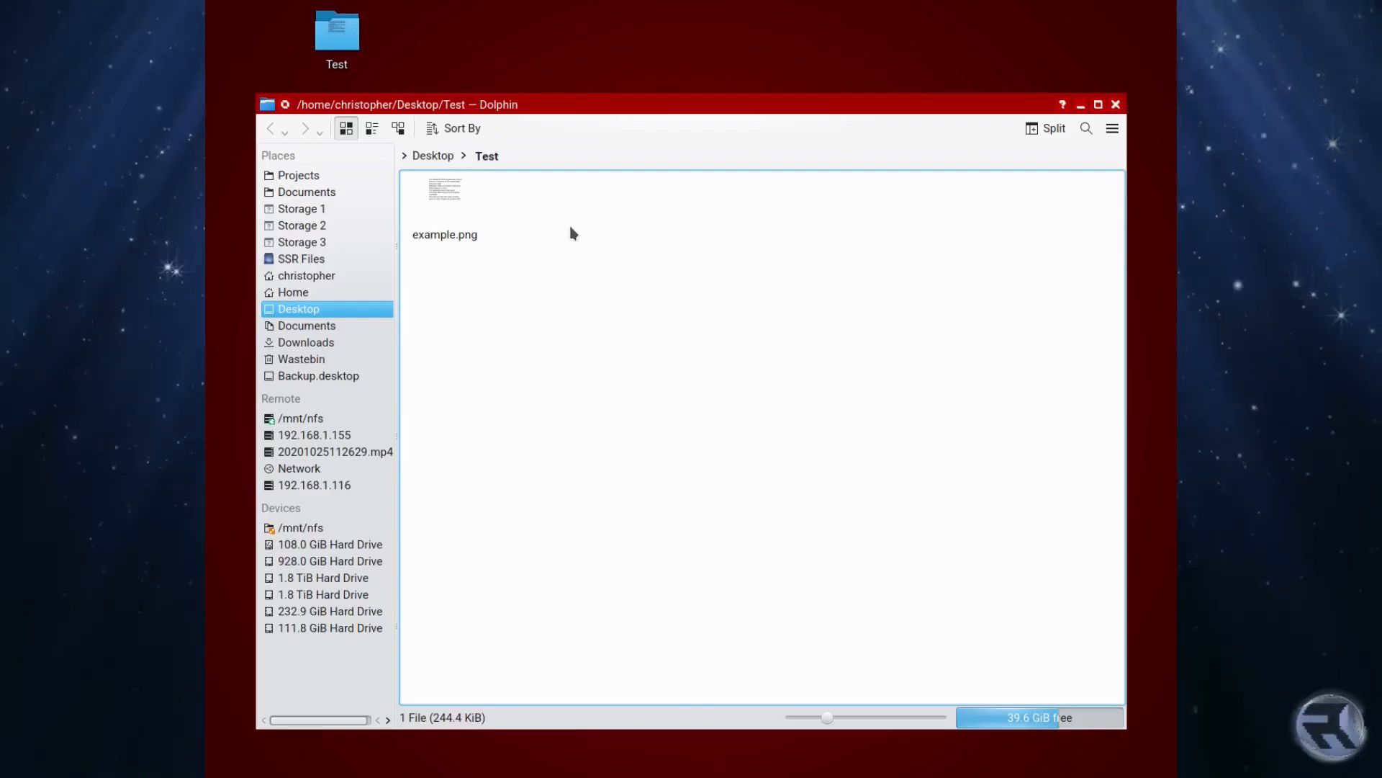
# Step: Open a Konsole terminal in the Test folder via Actions > Open Terminal Here
pyautogui.rightClick(570, 233)
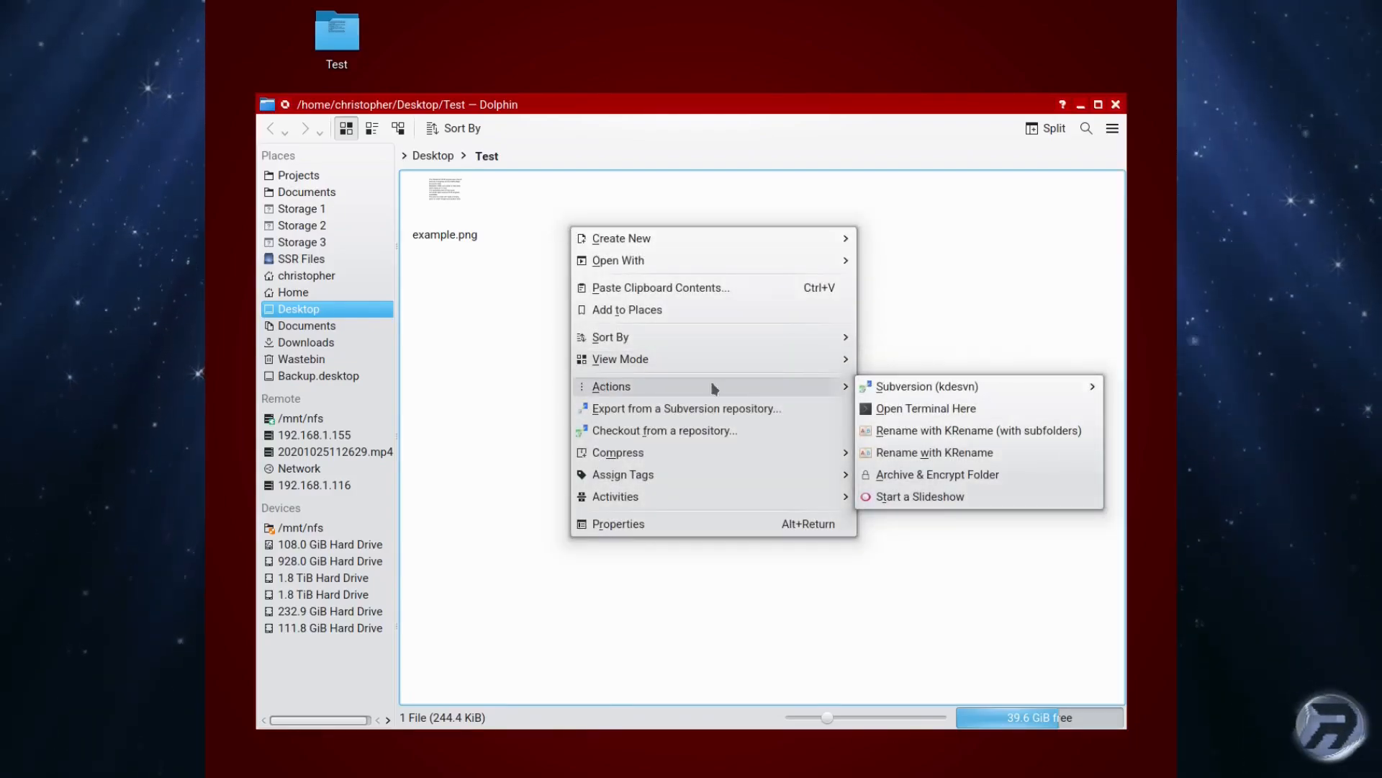
pyautogui.click(873, 409)
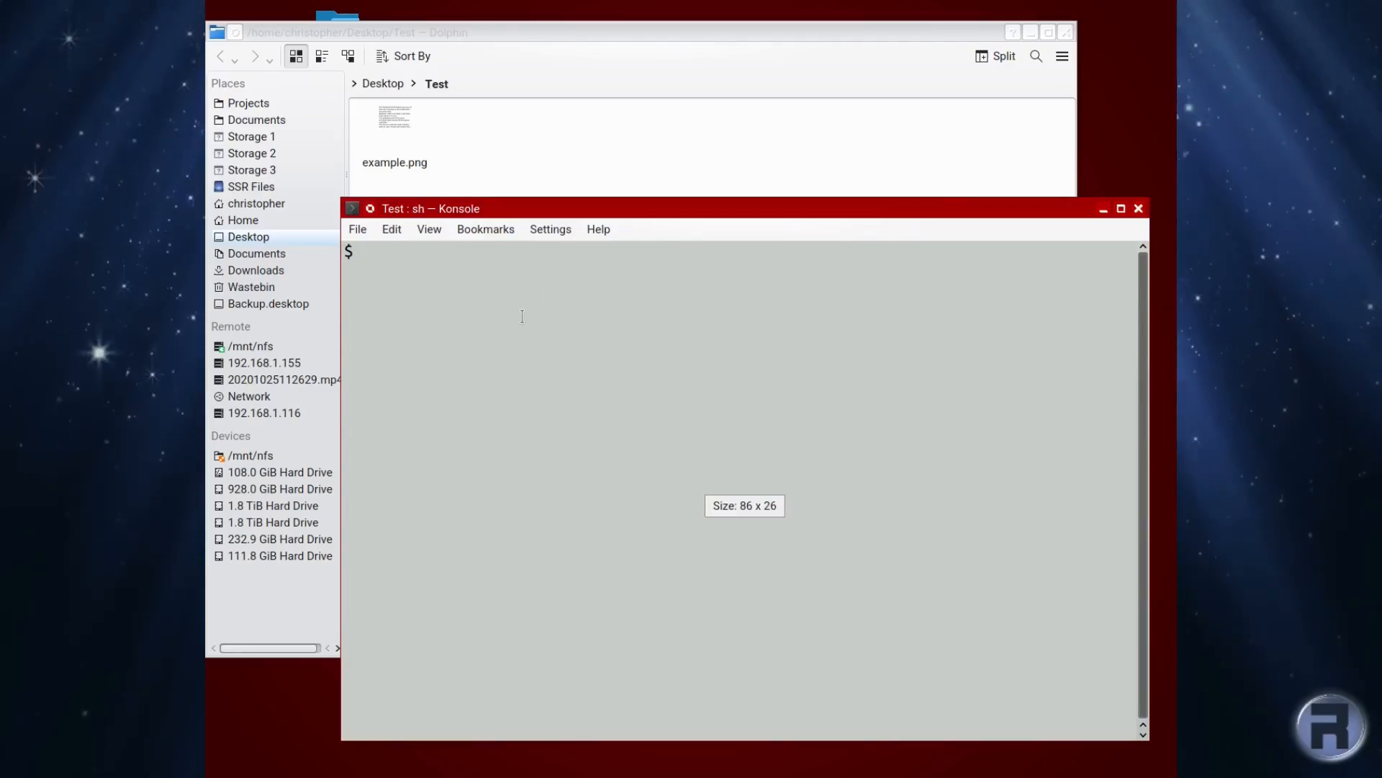
# Step: Run 'tesseract example.png test' to create test.txt, then show tesseract's usage help
pyautogui.write('te')
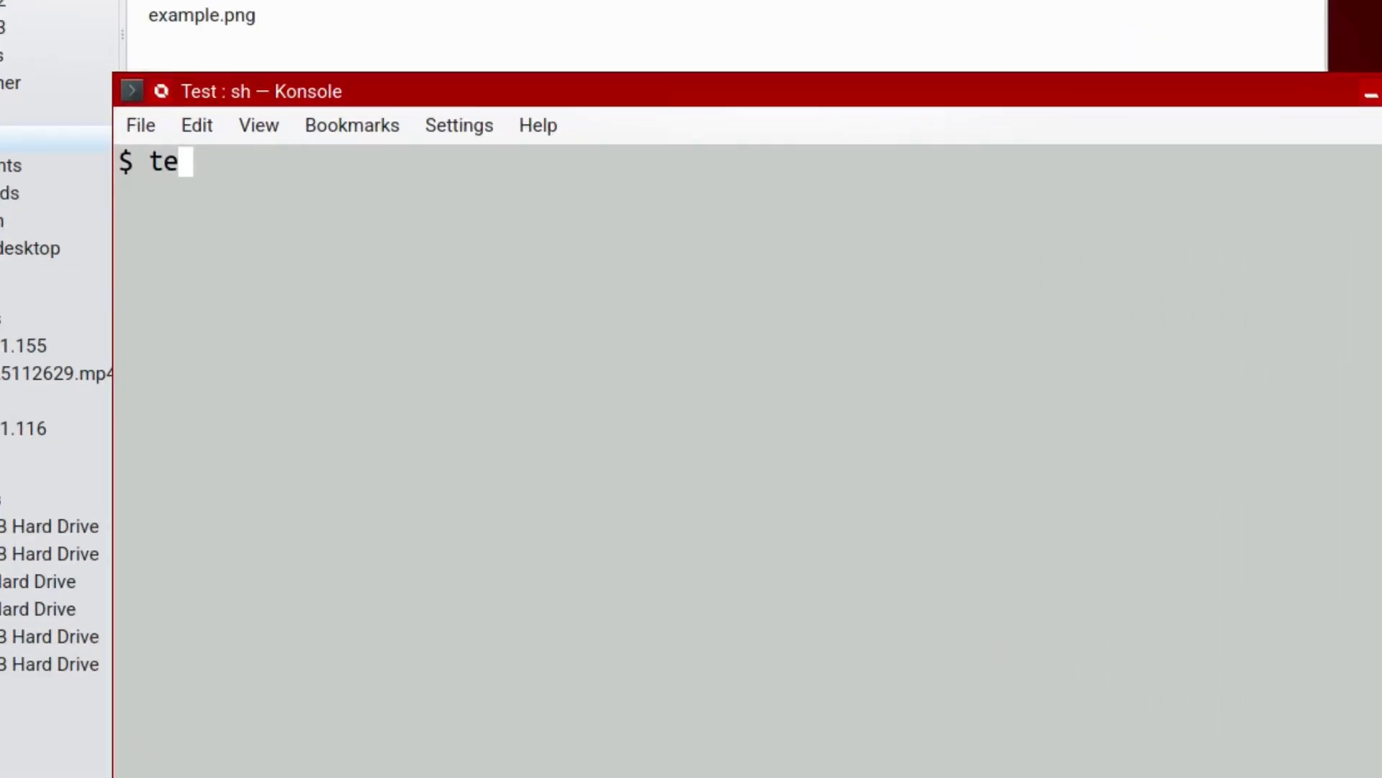
pyautogui.write('sser')
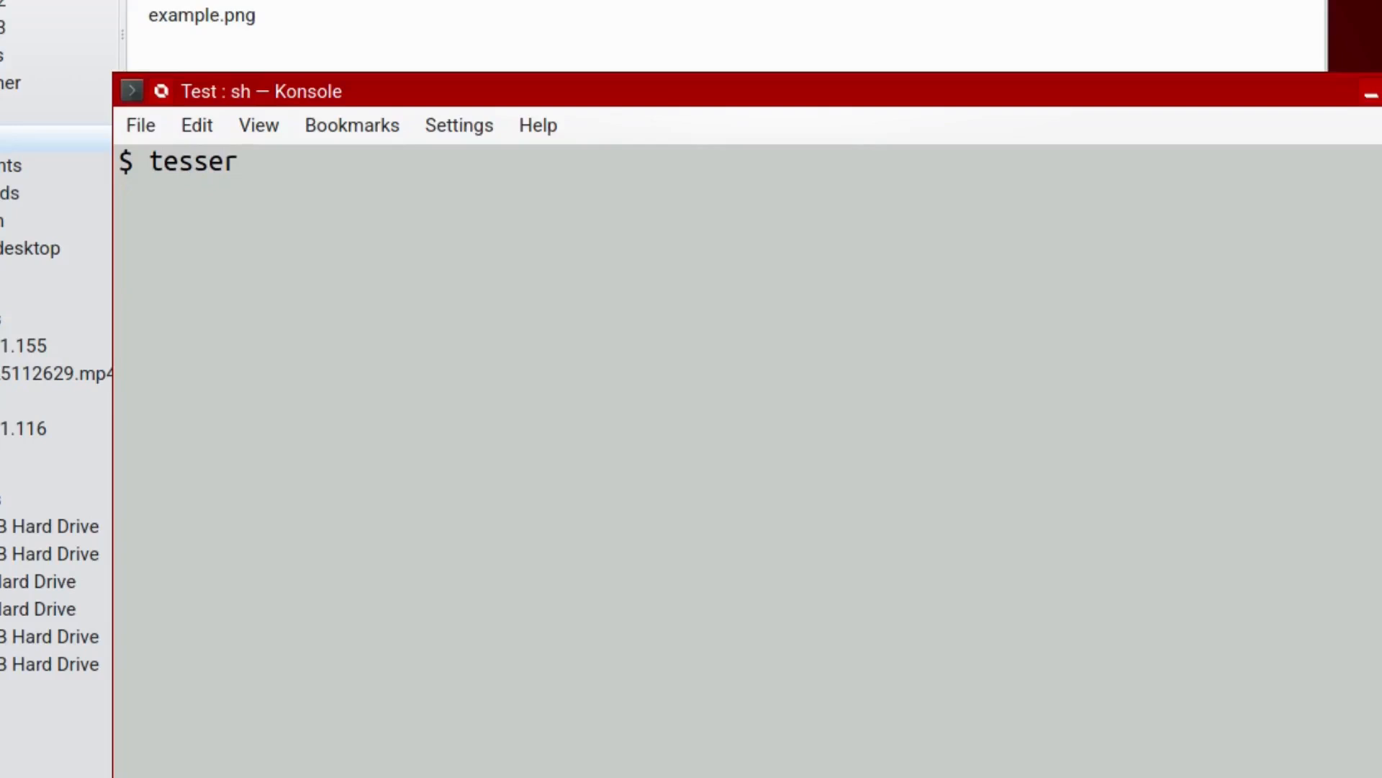
pyautogui.write('act')
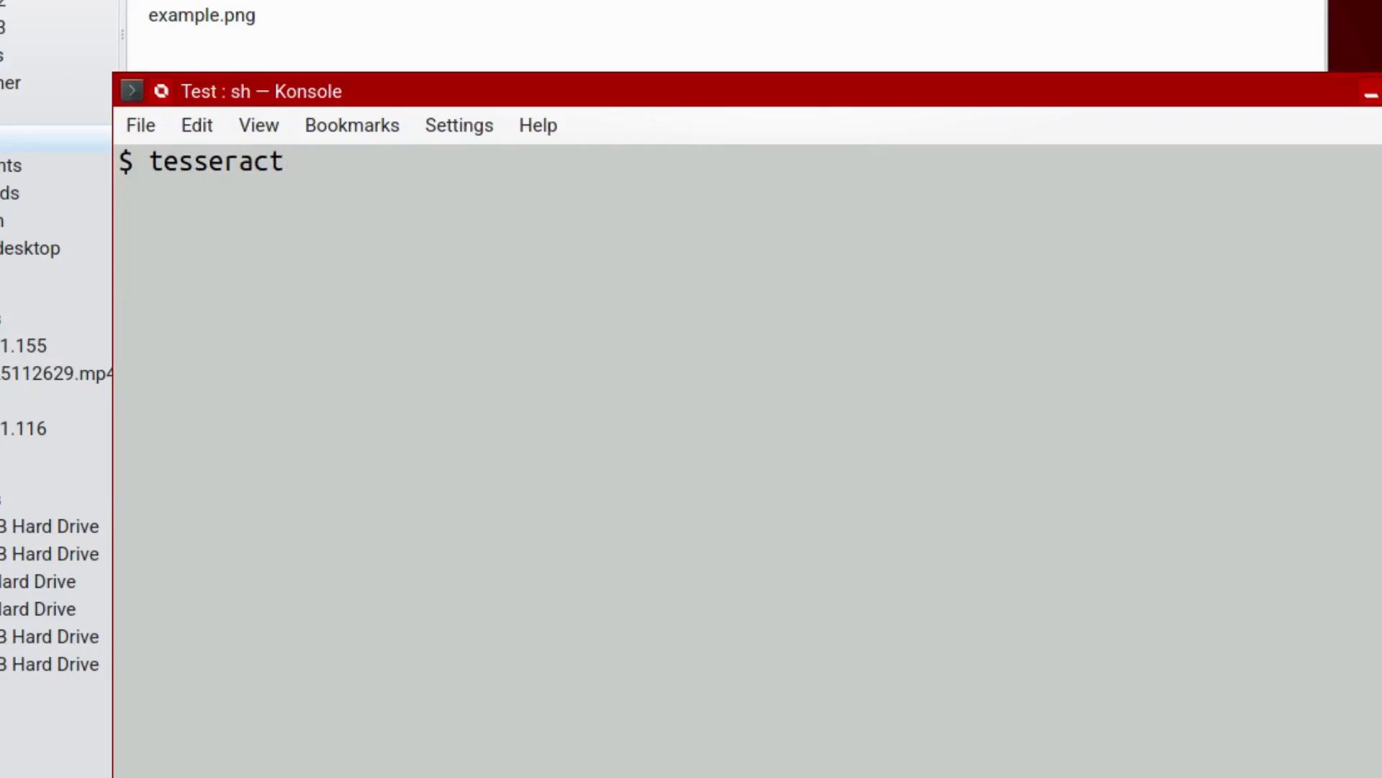
pyautogui.write('example')
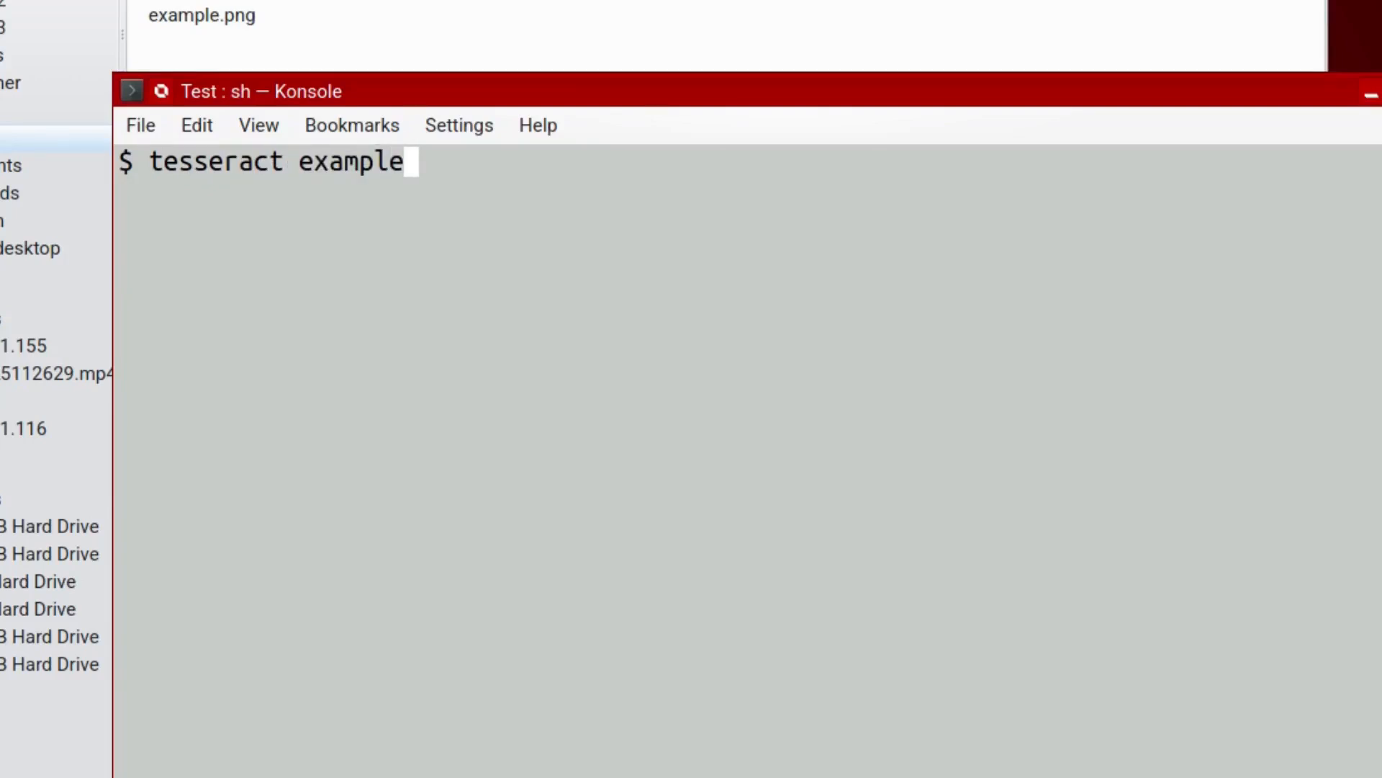
pyautogui.write('.png')
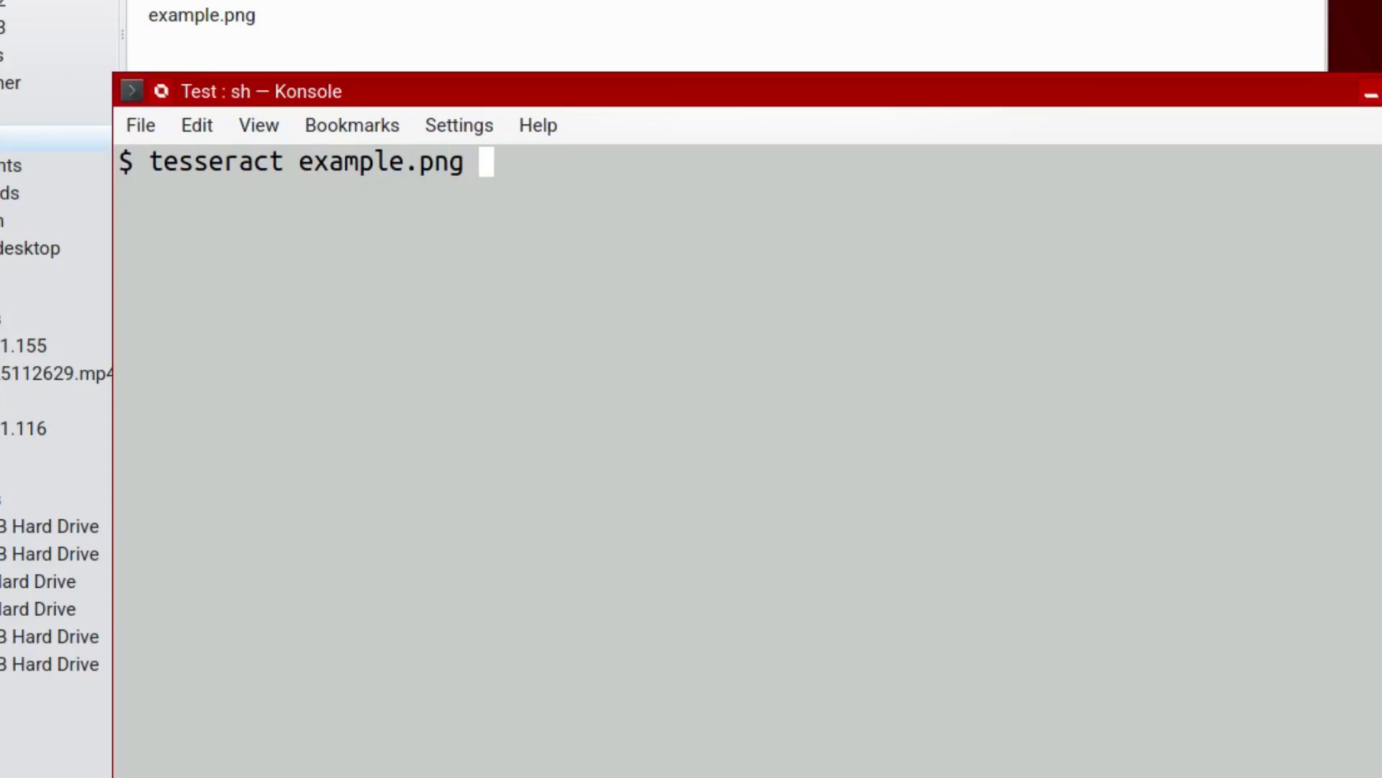
pyautogui.write('te')
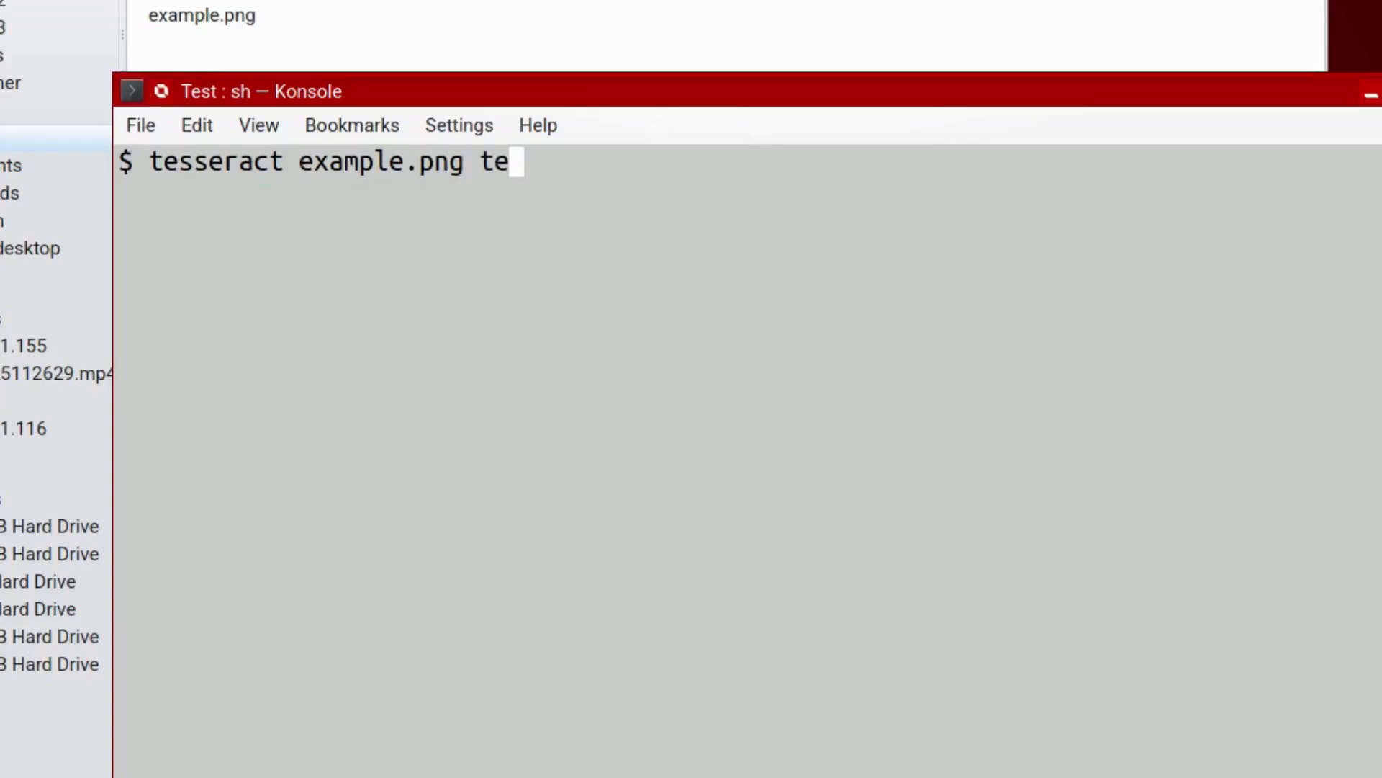
pyautogui.write('st')
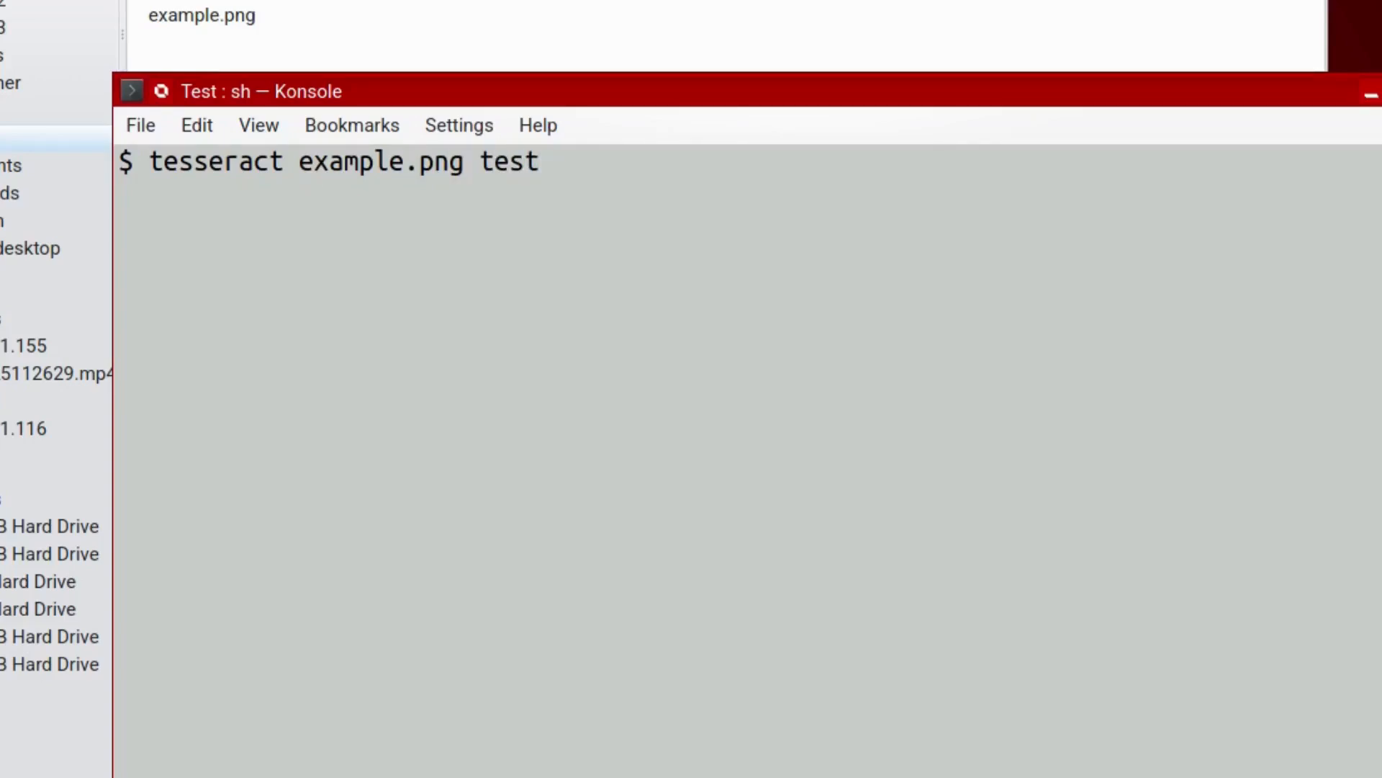
pyautogui.press('Return')
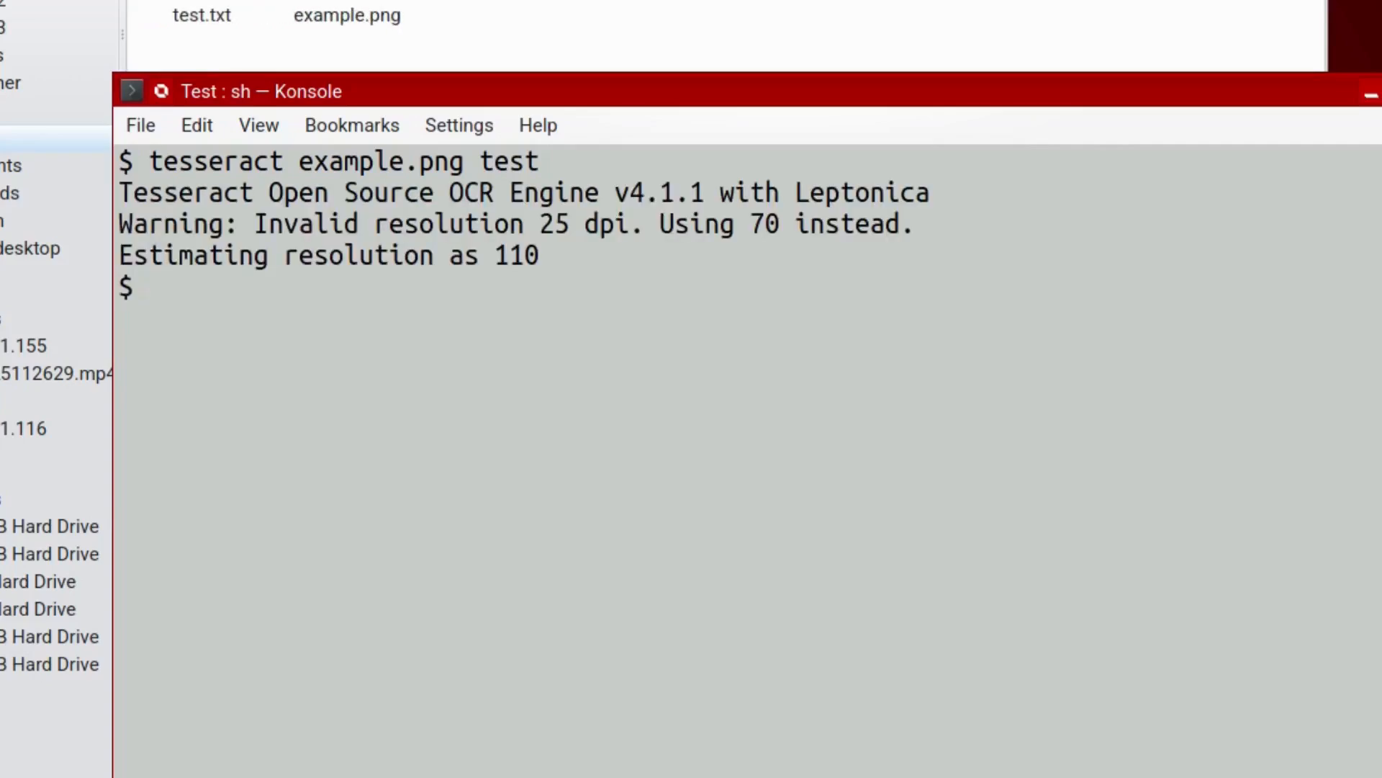
pyautogui.write('tesseract')
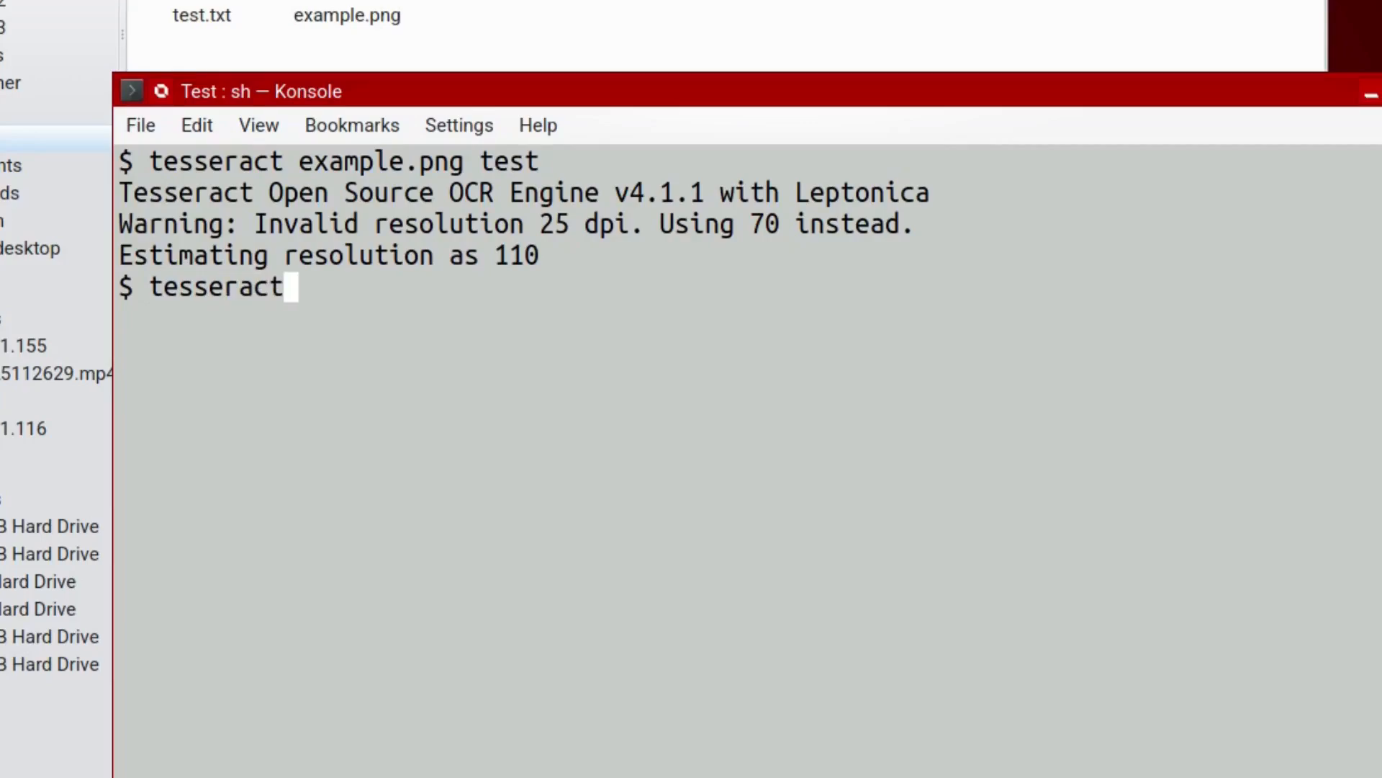
pyautogui.press('Return')
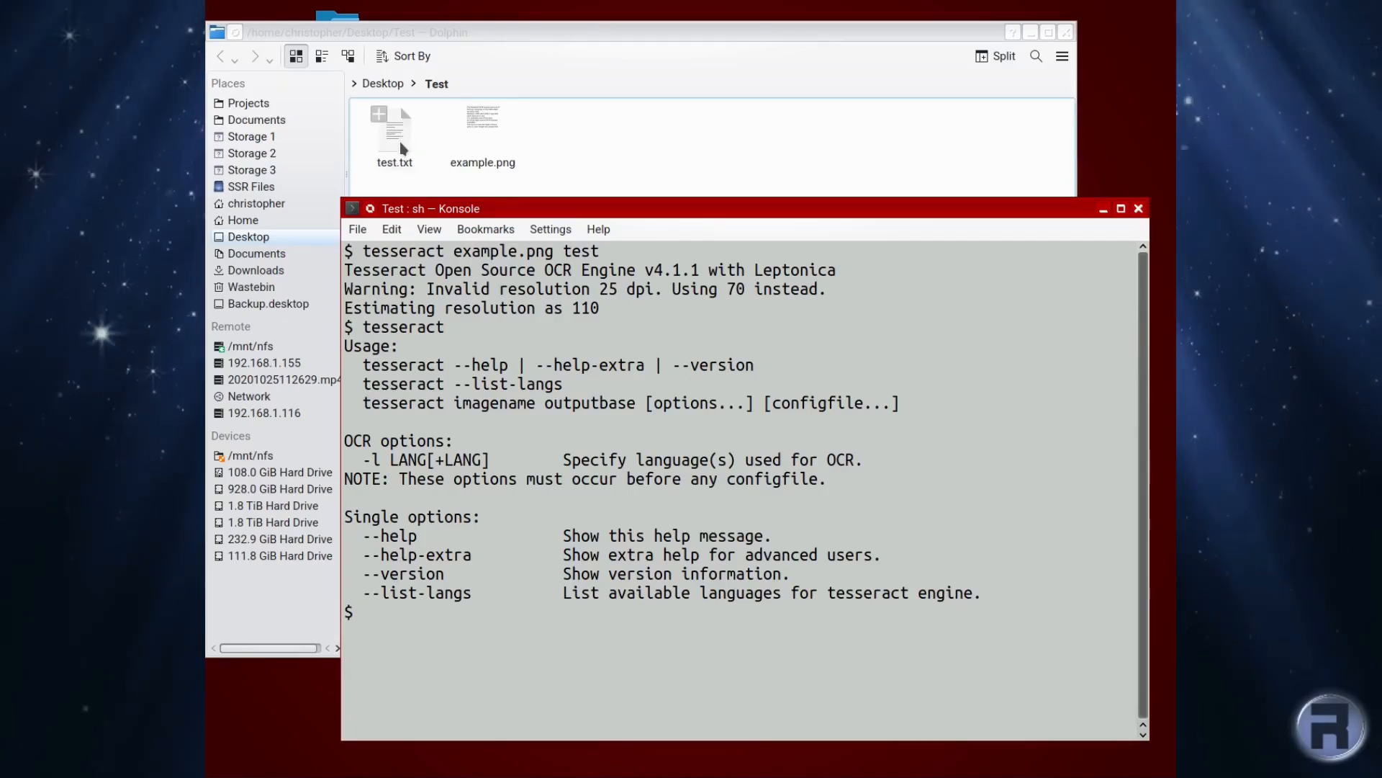
# Step: Open test.txt and then example.png from the Test folder
pyautogui.doubleClick(394, 133)
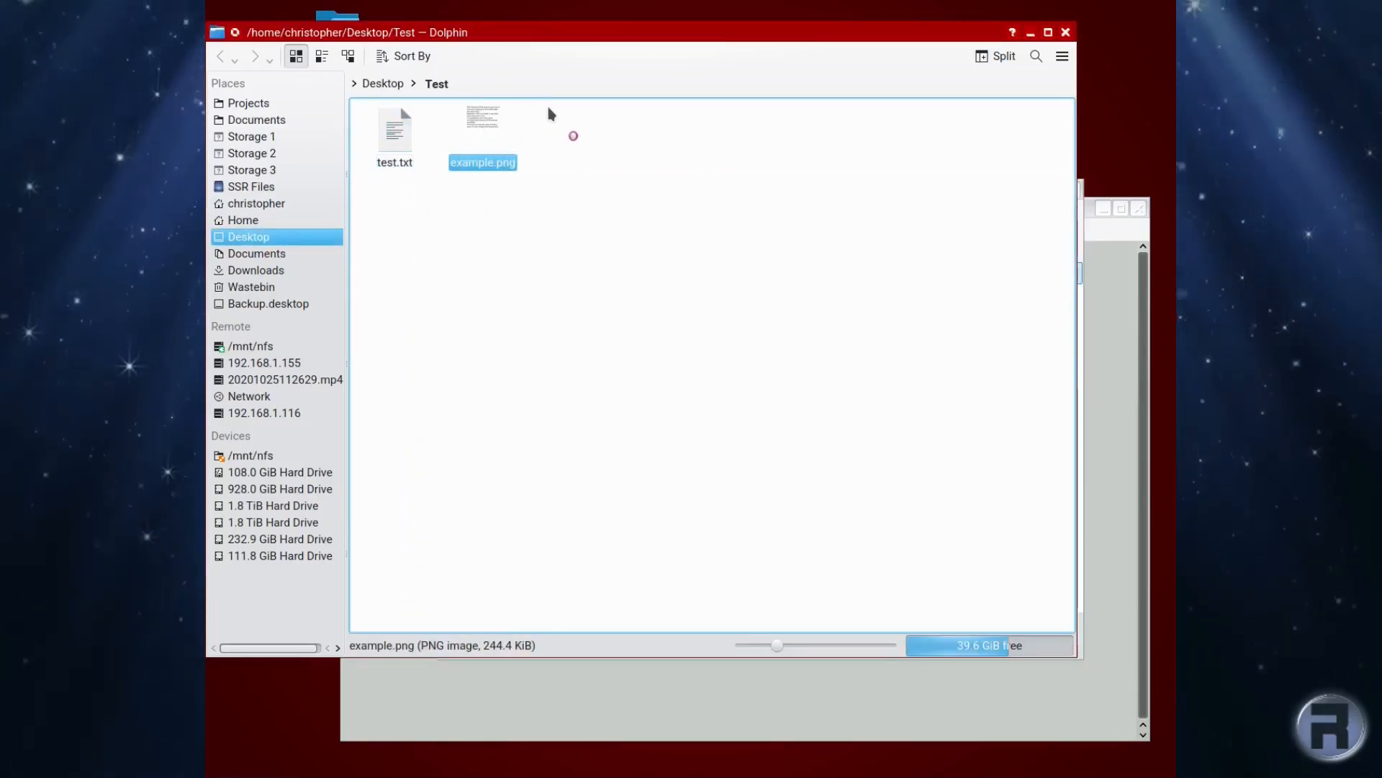
pyautogui.doubleClick(483, 133)
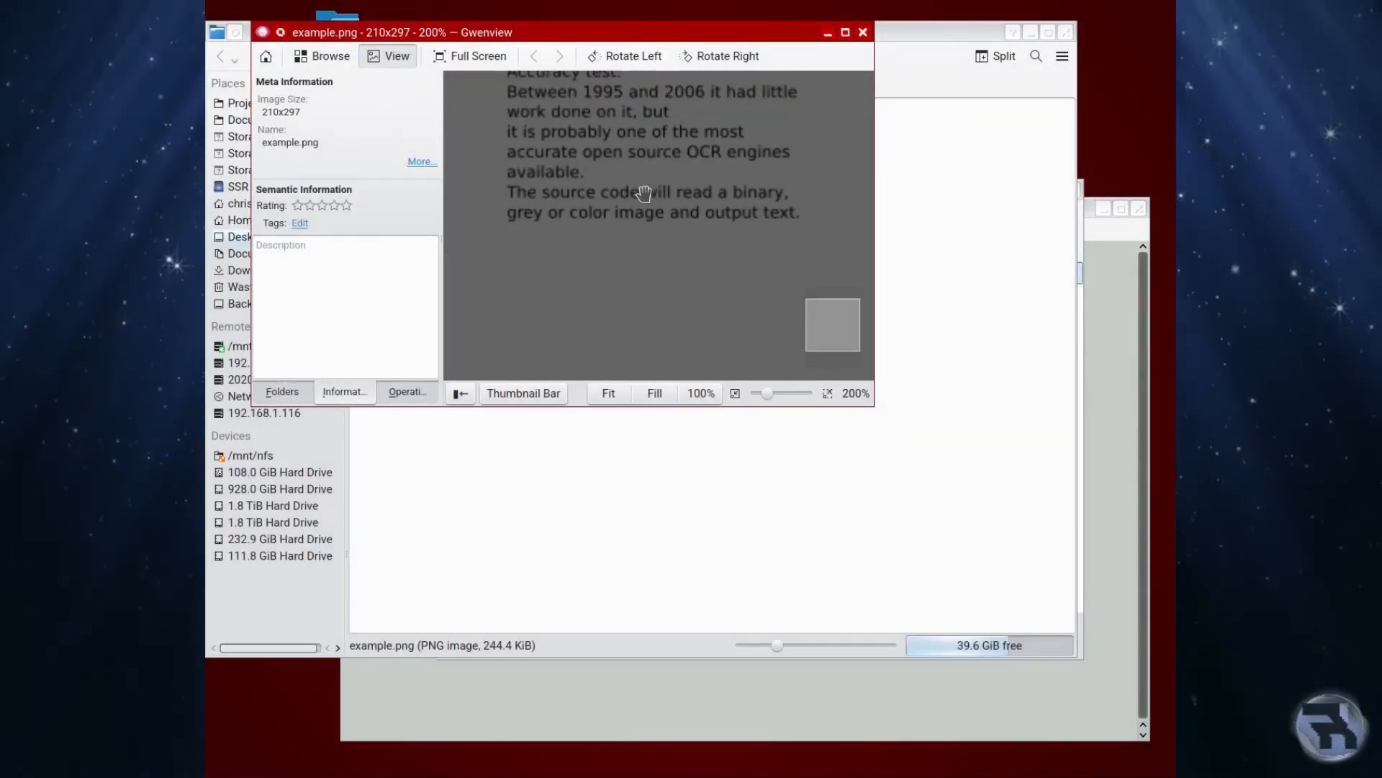
# Step: Look over the enlarged Tesseract OCR paragraph in Gwenview, then close the viewer
pyautogui.scroll(3)
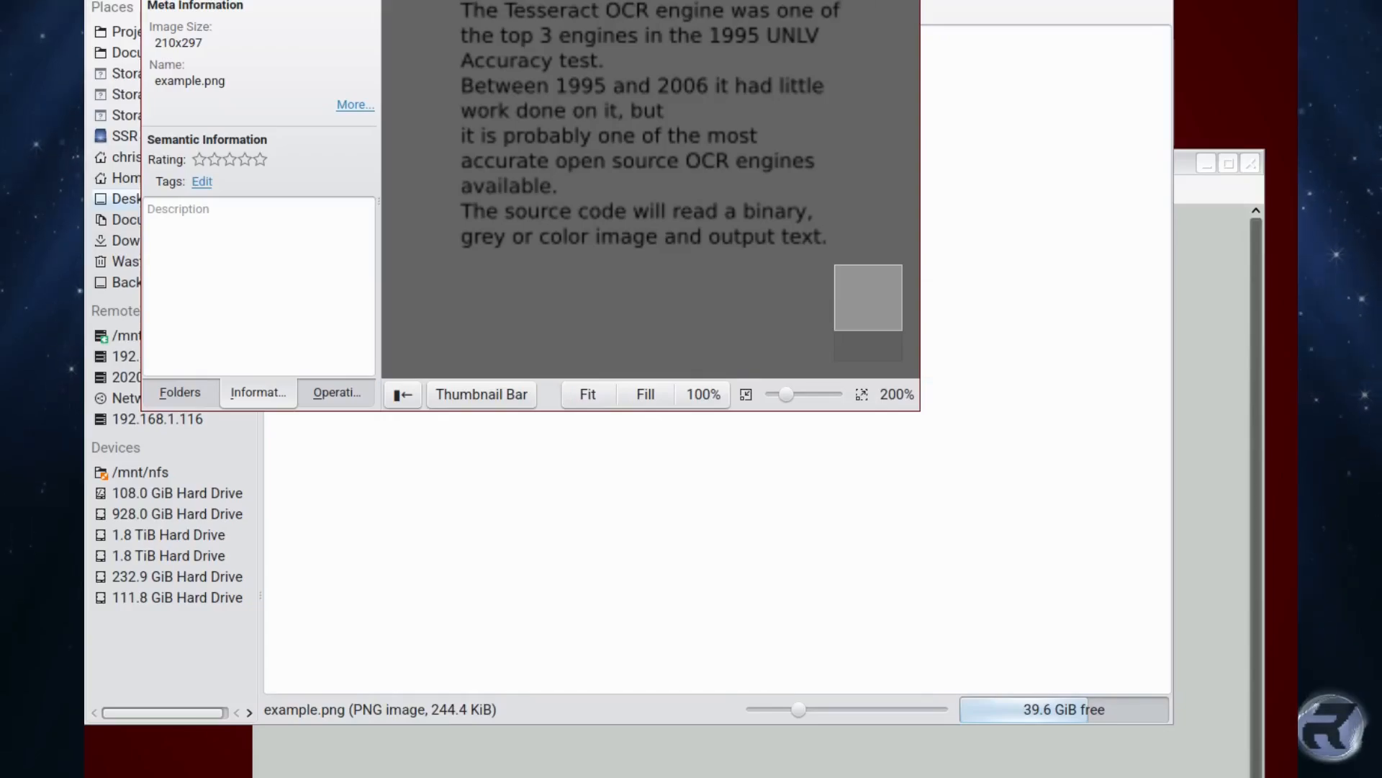
pyautogui.click(138, 198)
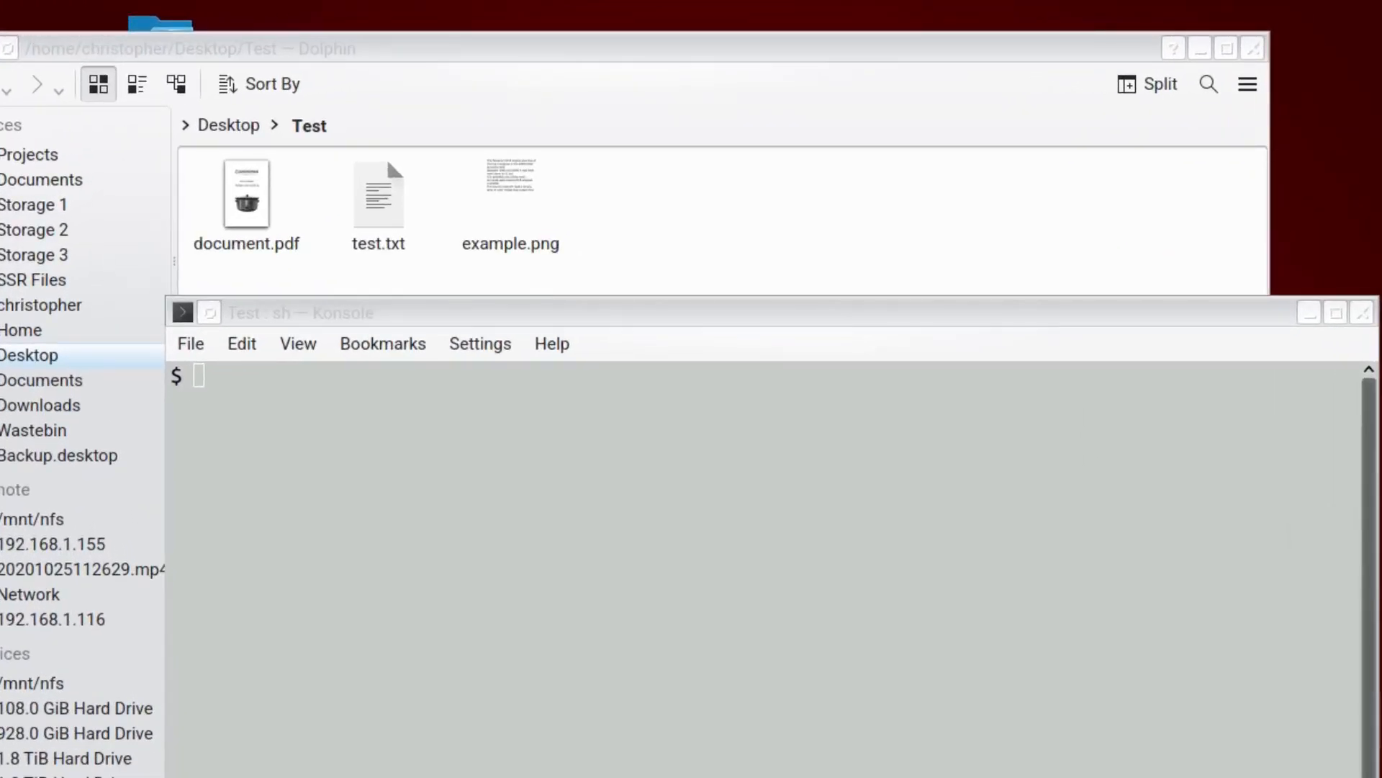
# Step: Convert document.pdf to test2.tiff: density 300, depth 8, strip, white background, alpha off
pyautogui.click(706, 312)
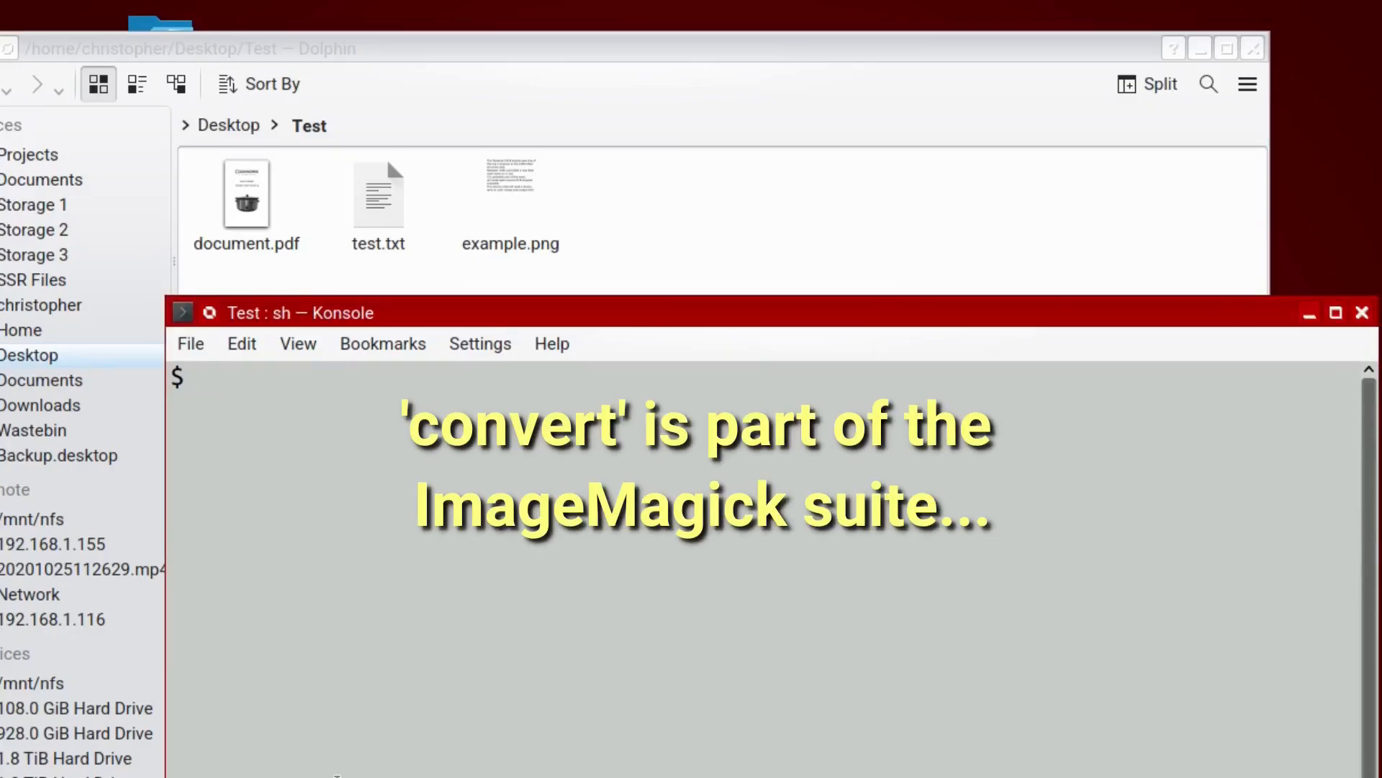
pyautogui.write('convert')
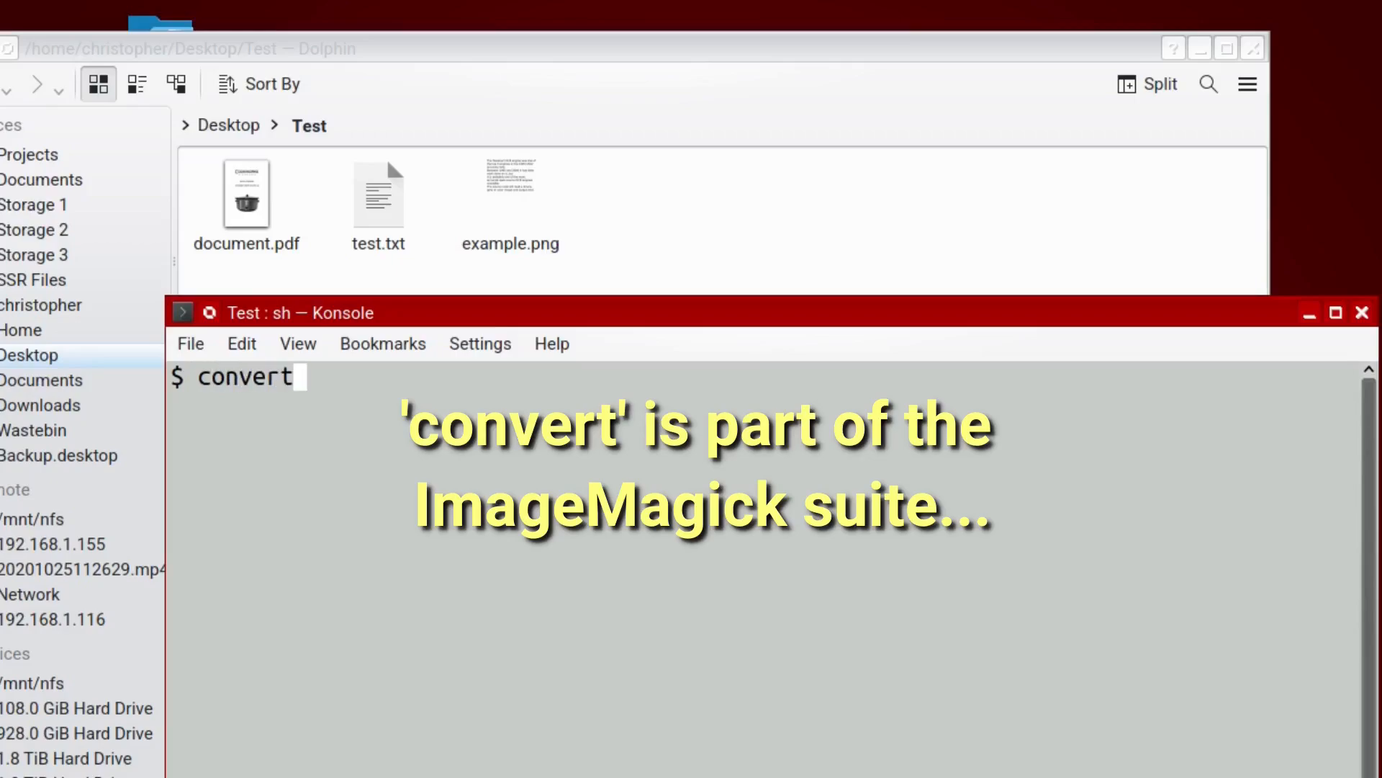
pyautogui.write('-de')
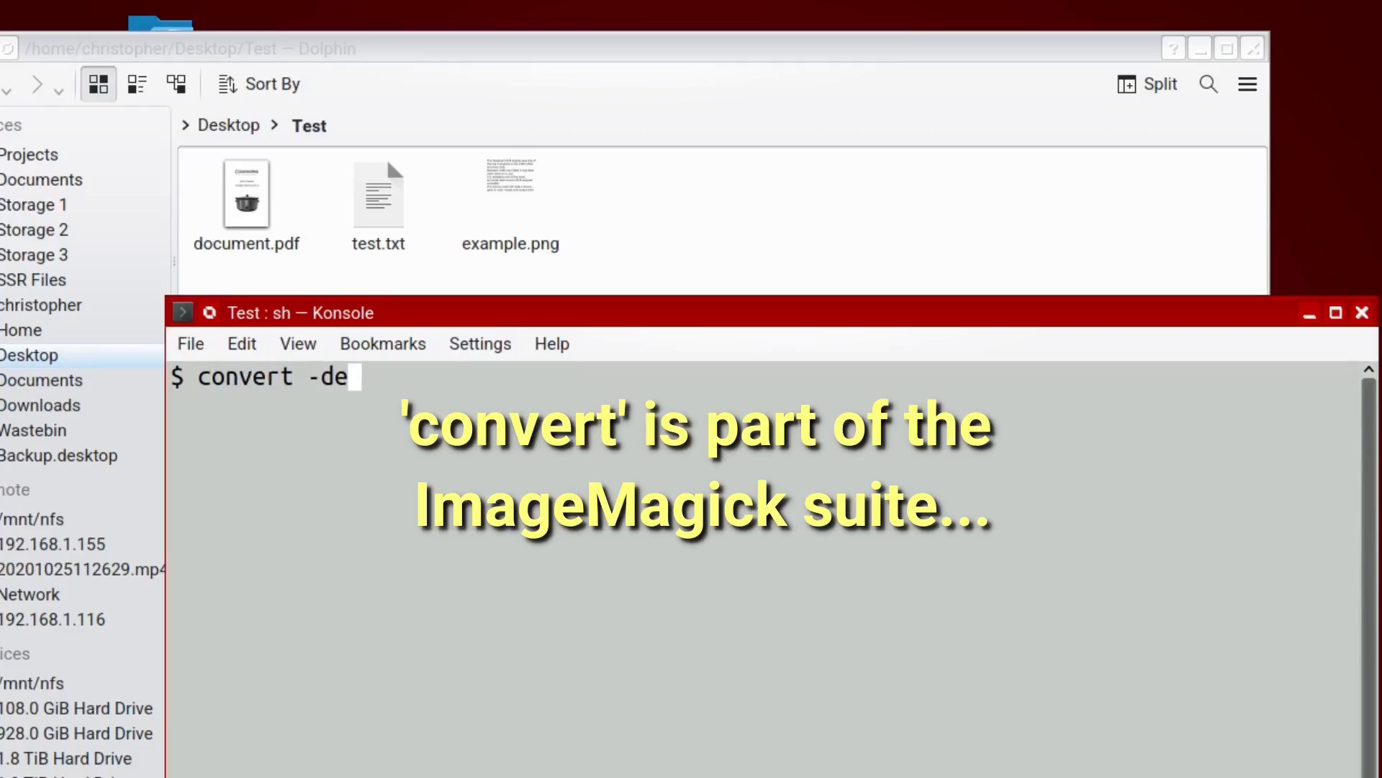
pyautogui.write('nsity')
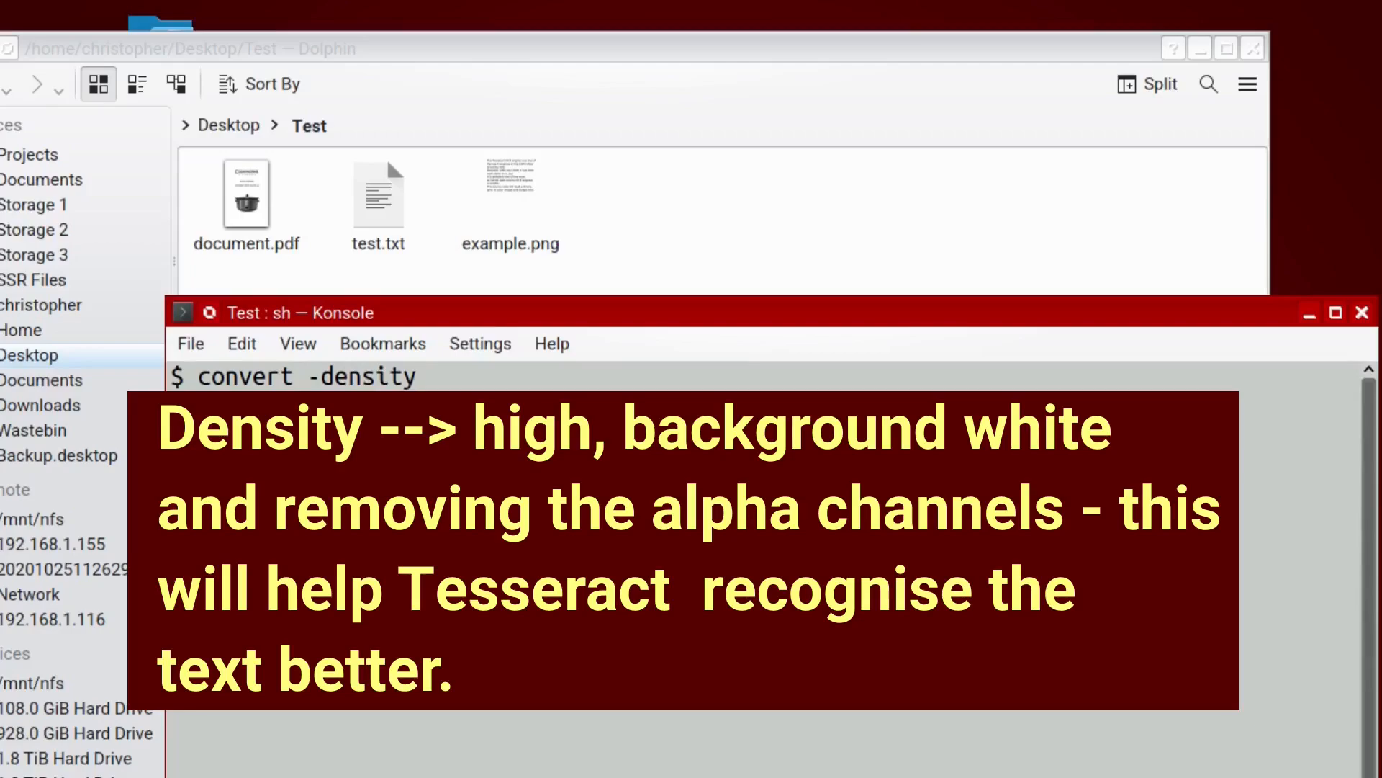
pyautogui.write('300')
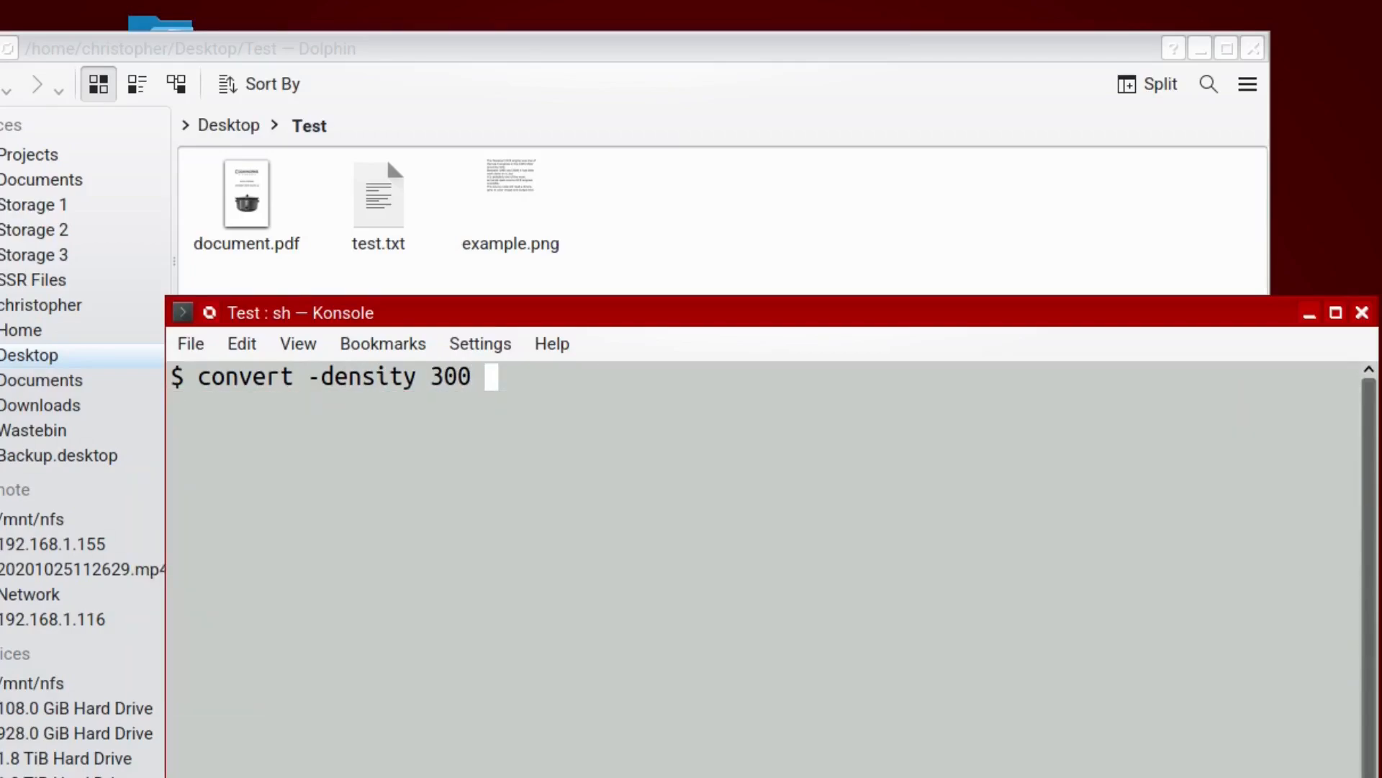
pyautogui.write('document')
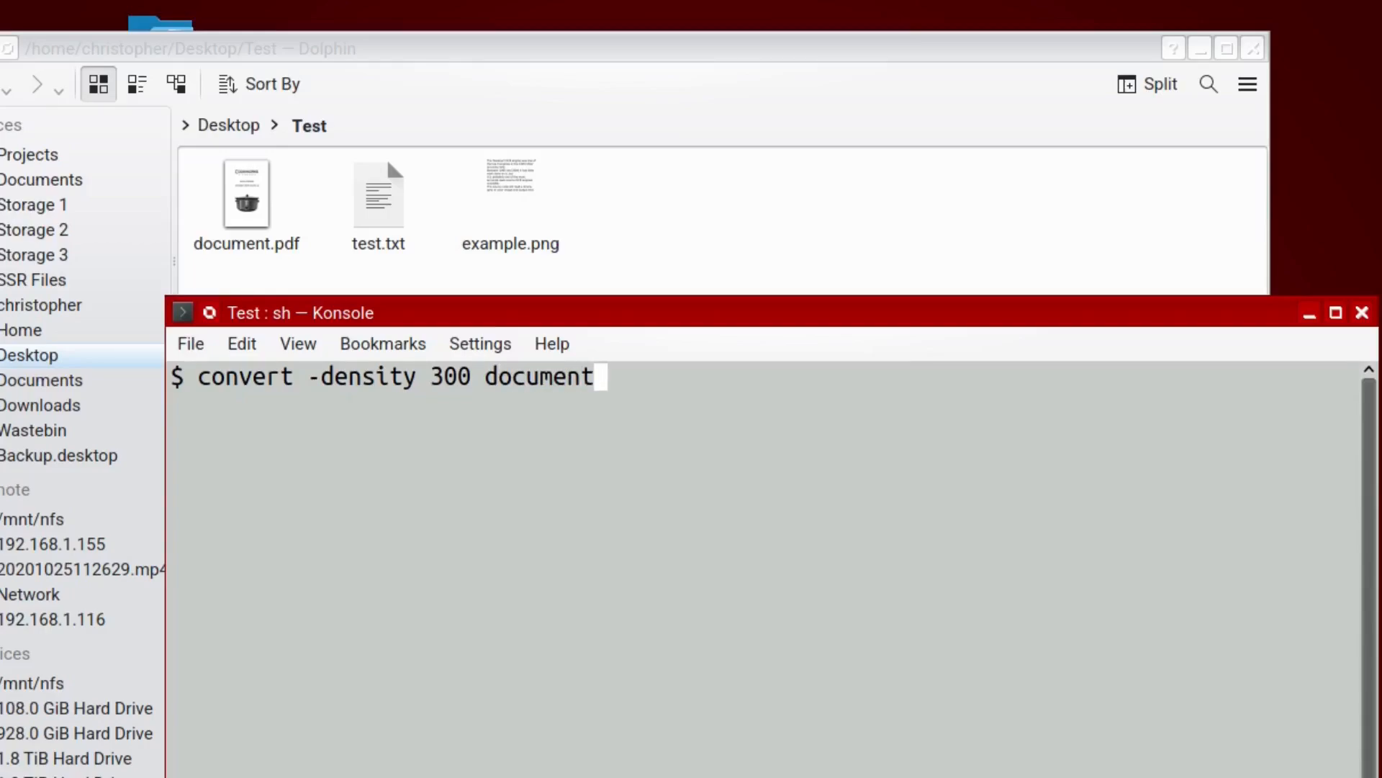
pyautogui.write('.pd')
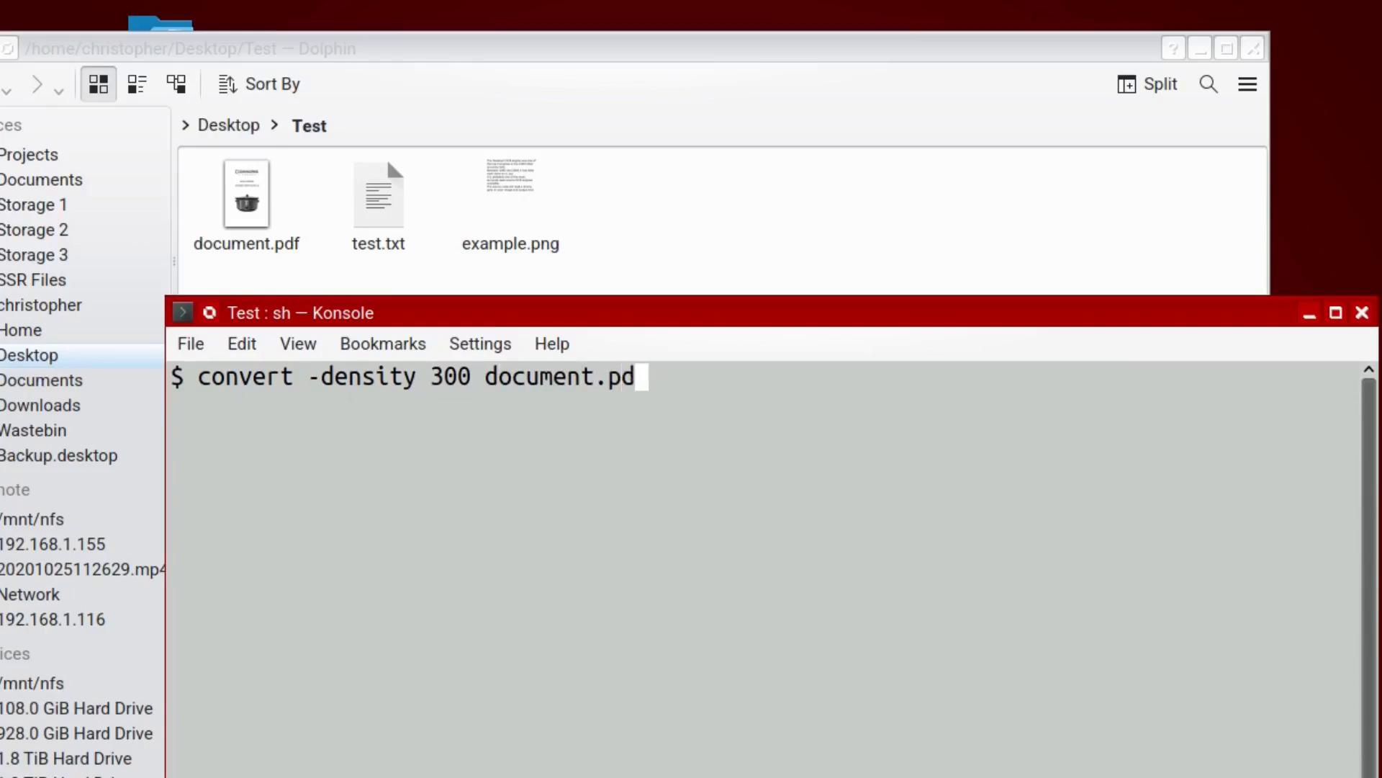
pyautogui.write('f')
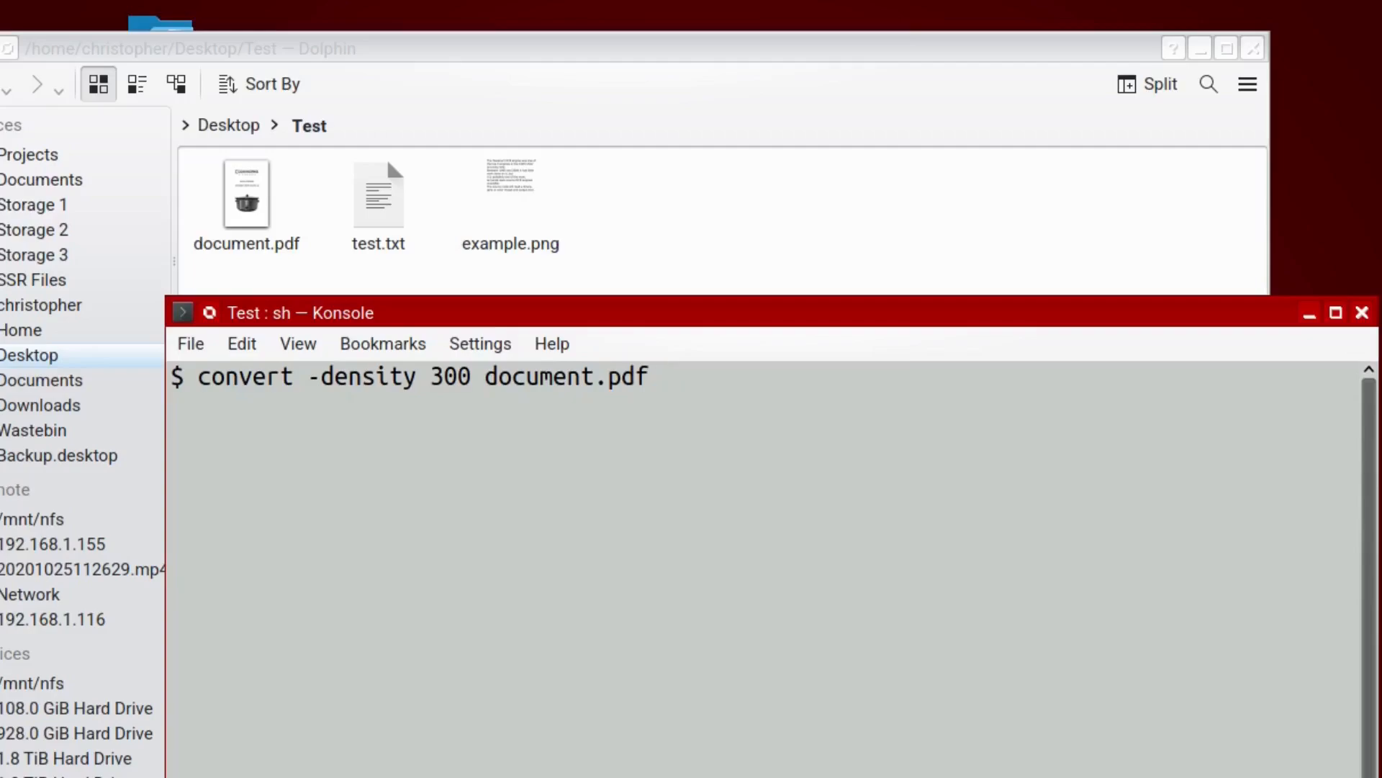
pyautogui.write('-dep')
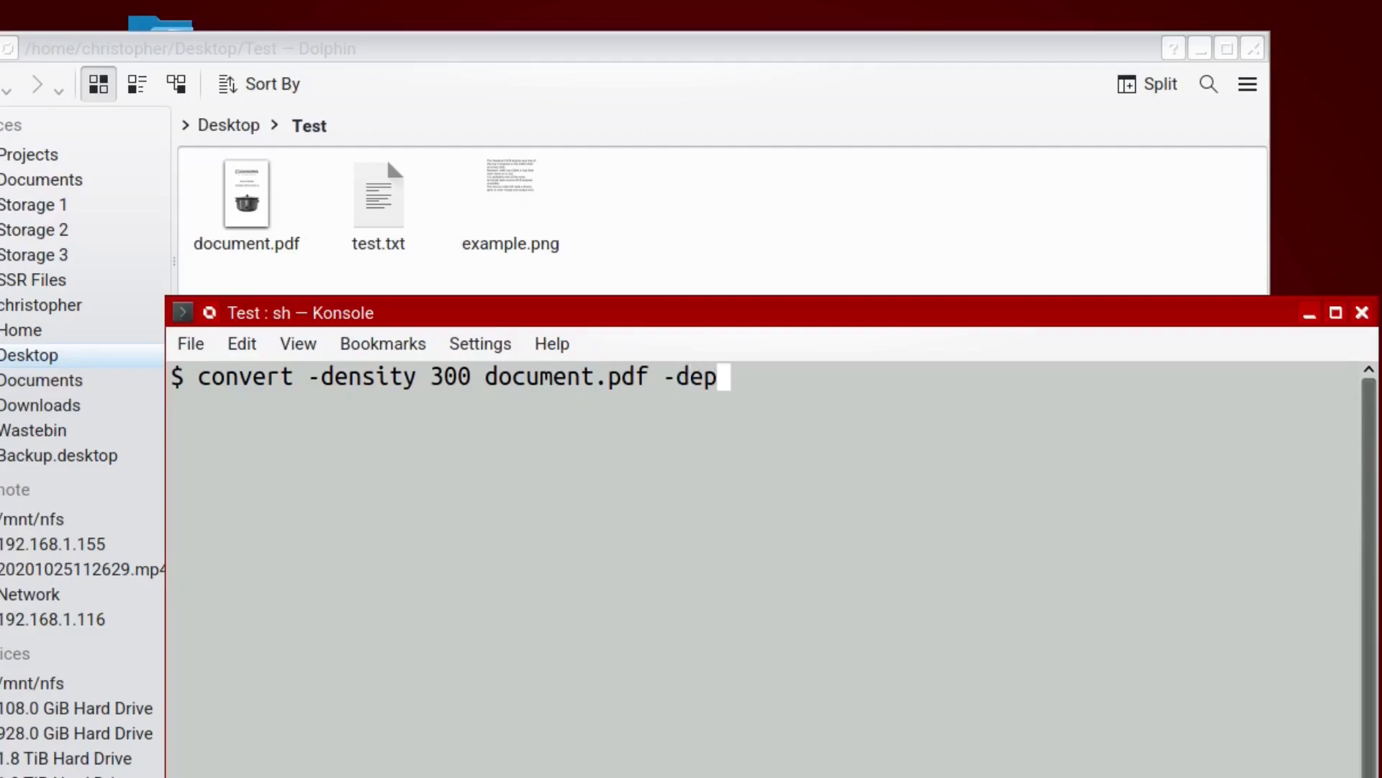
pyautogui.write('th 8 -st')
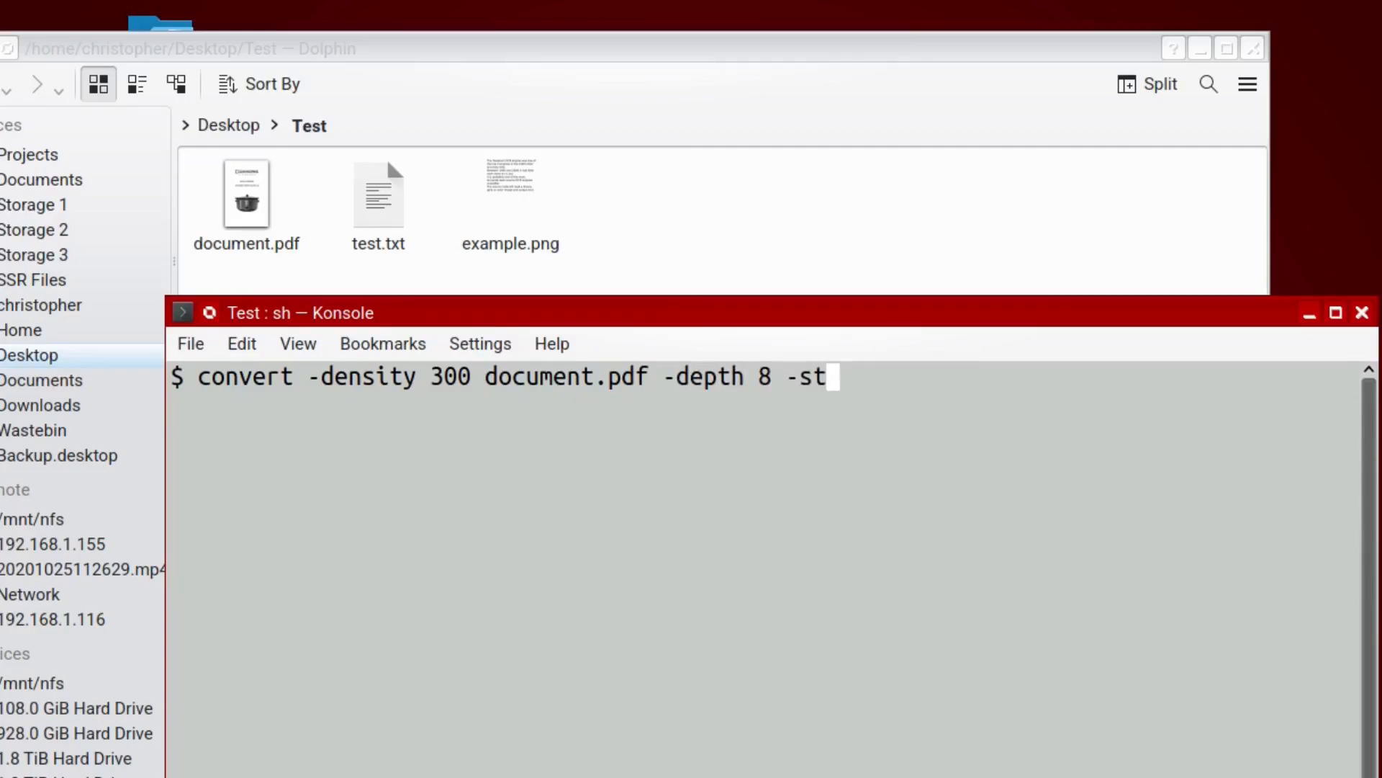
pyautogui.write('rip')
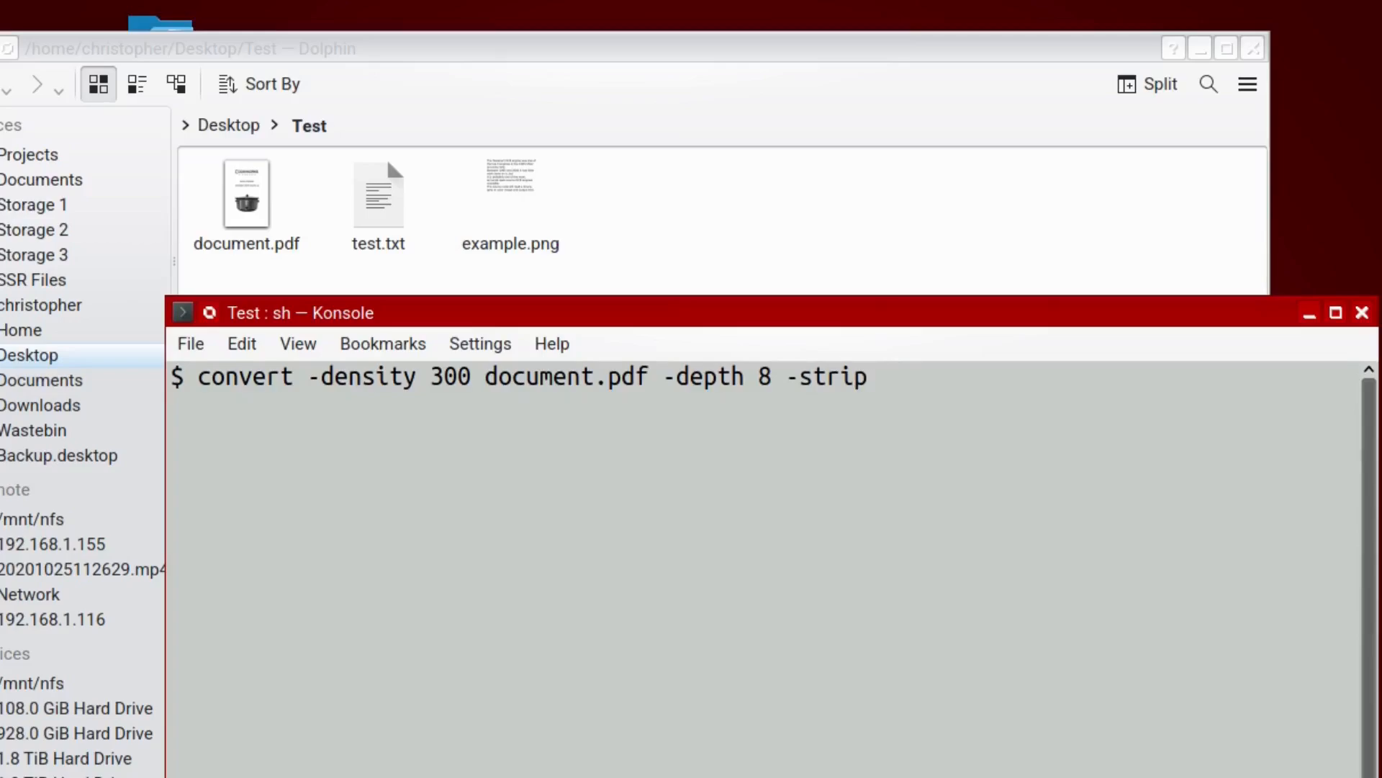
pyautogui.write('-back')
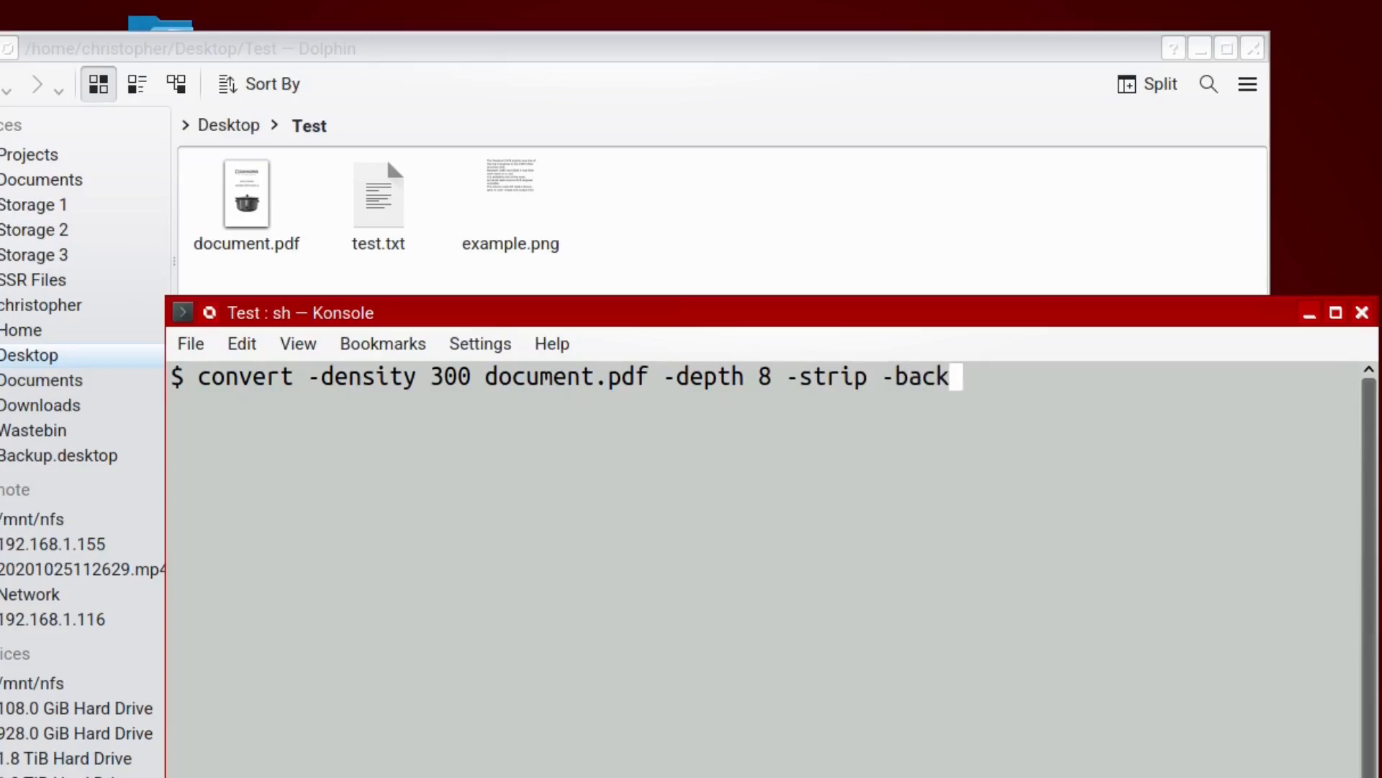
pyautogui.write('ground')
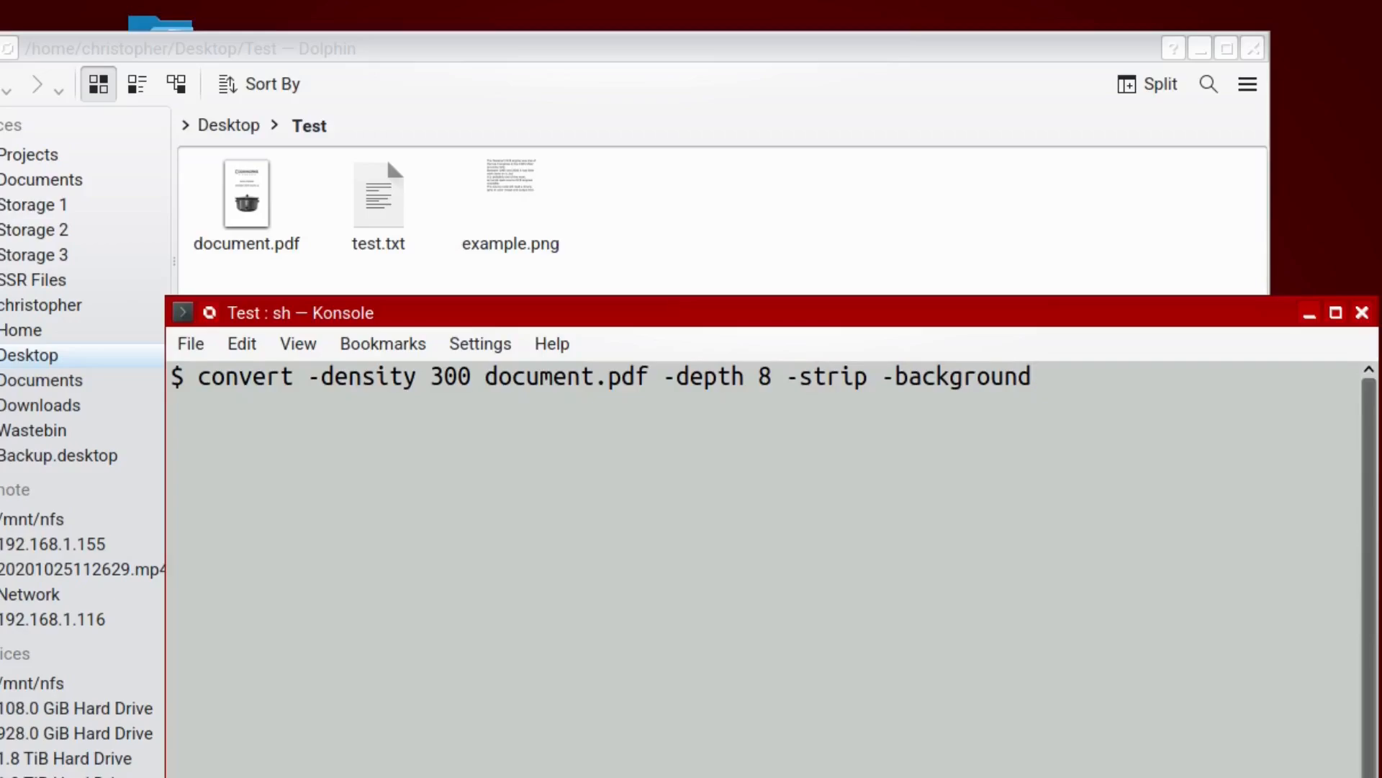
pyautogui.write('white -')
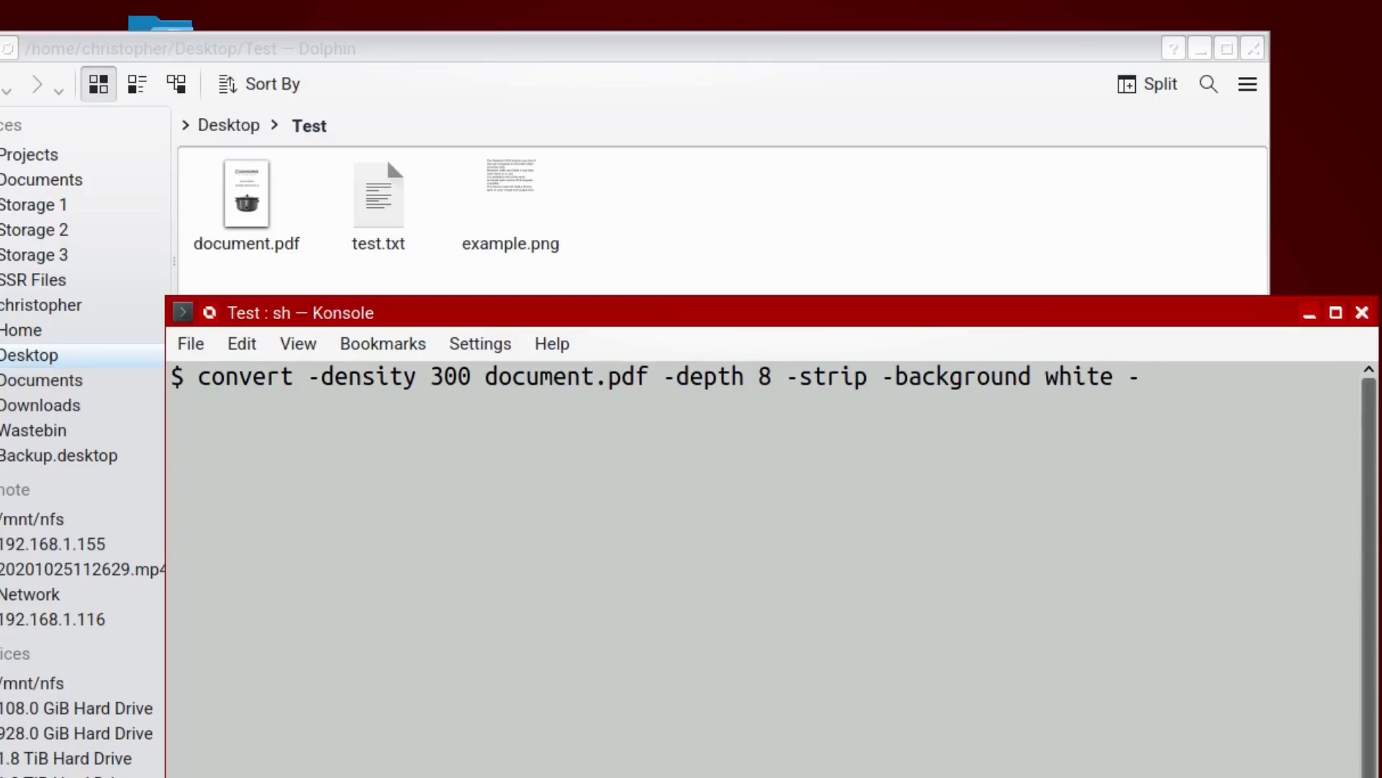
pyautogui.write('alpha')
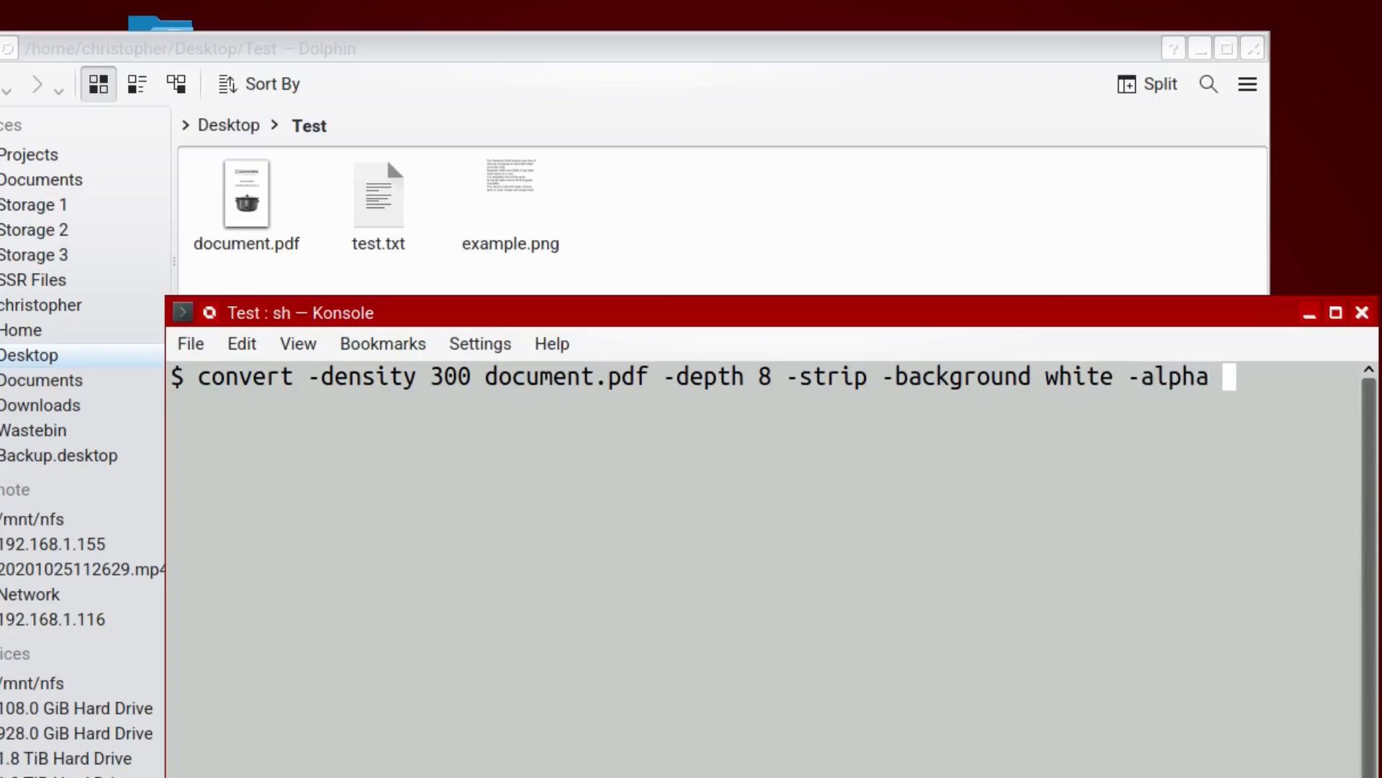
pyautogui.write('off test2.')
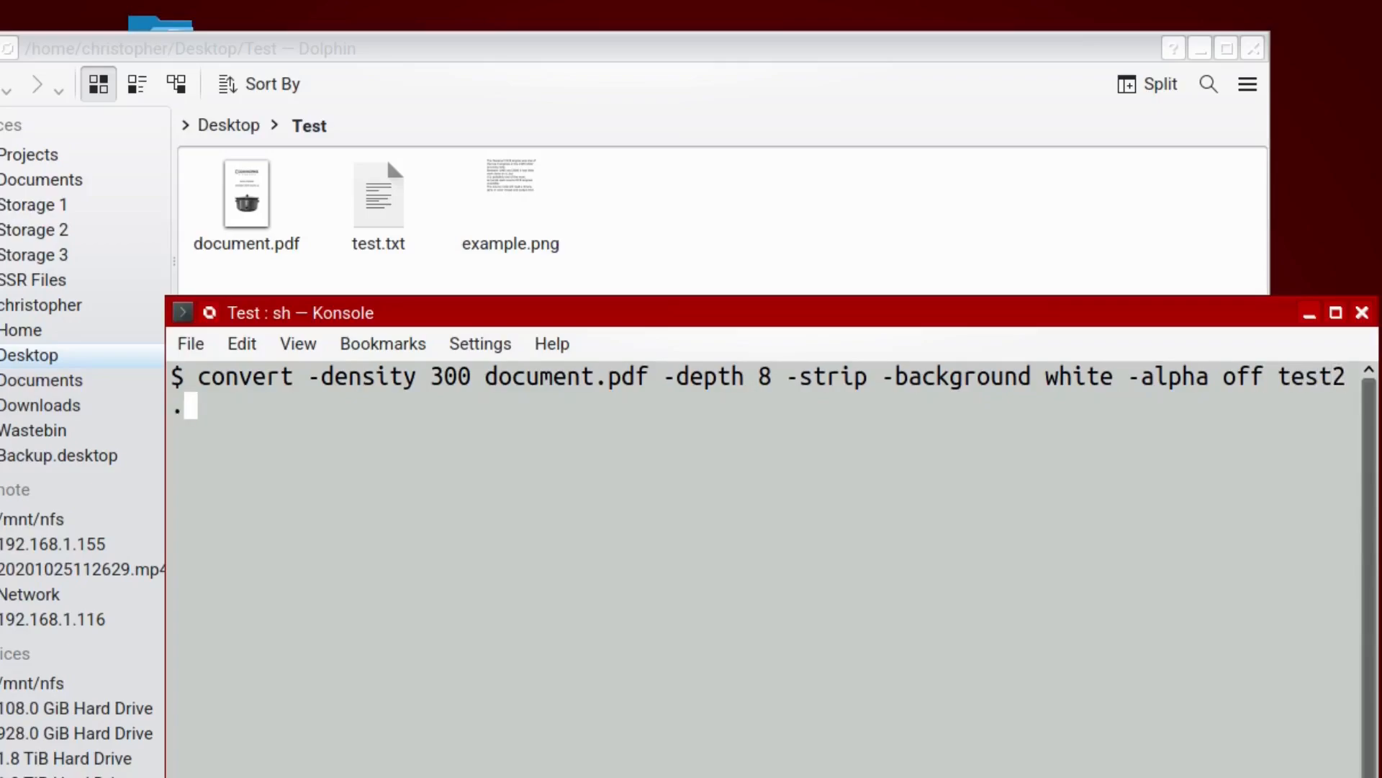
pyautogui.write('t')
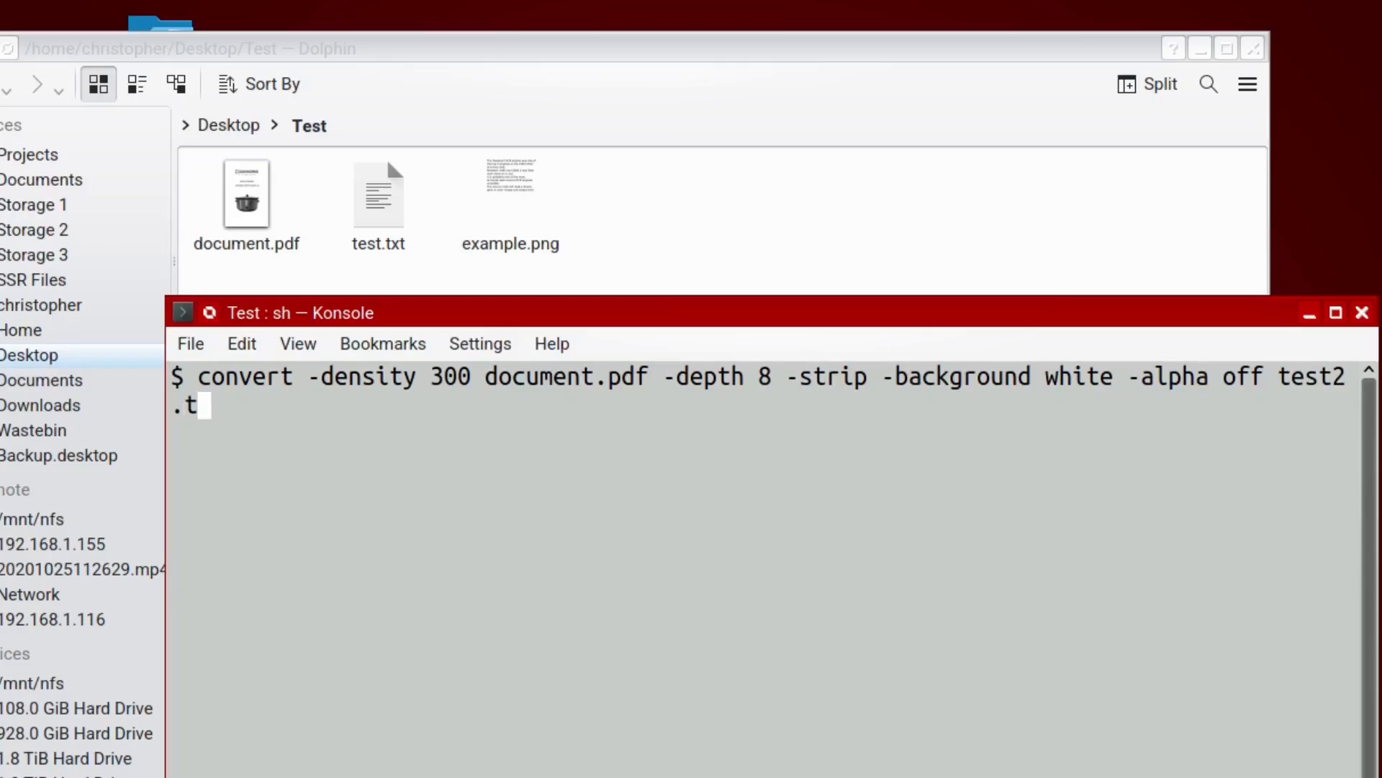
pyautogui.write('iff')
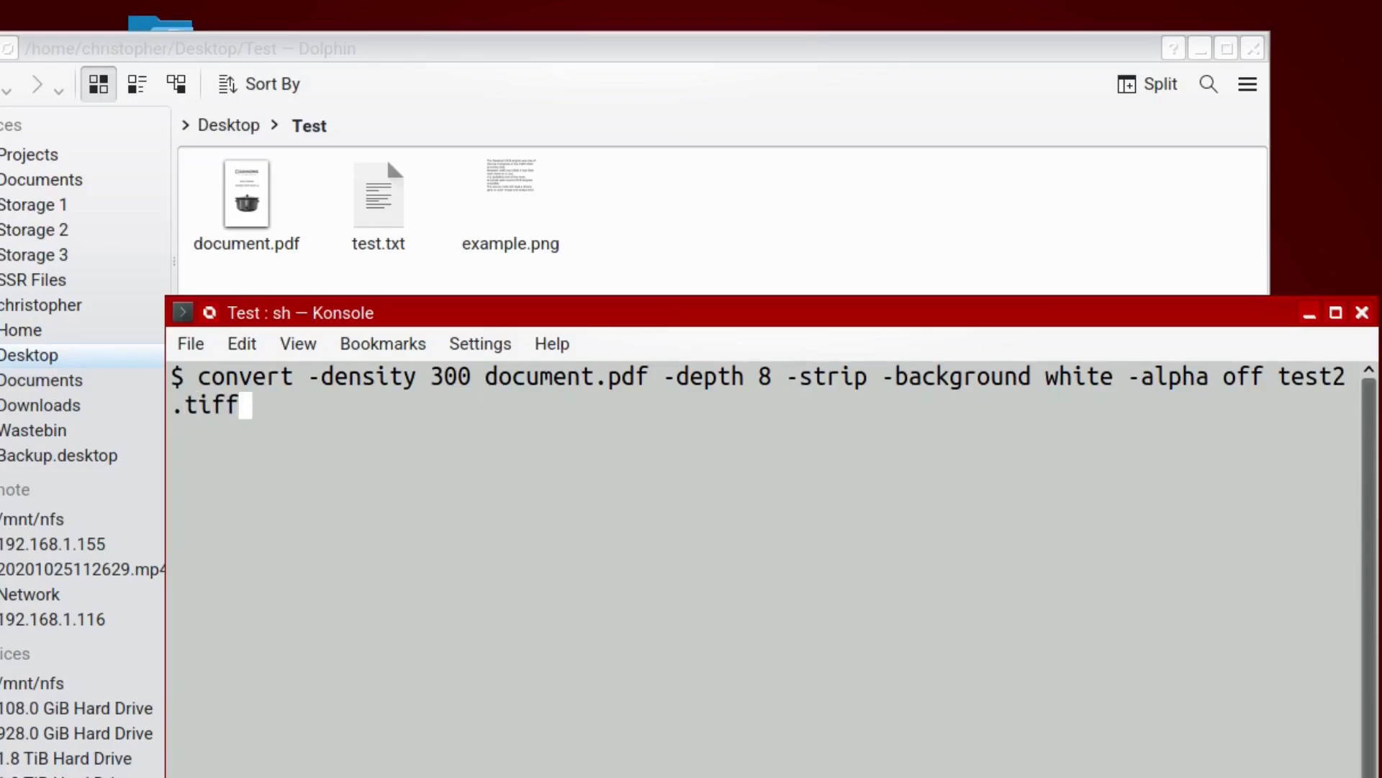
pyautogui.press('Return')
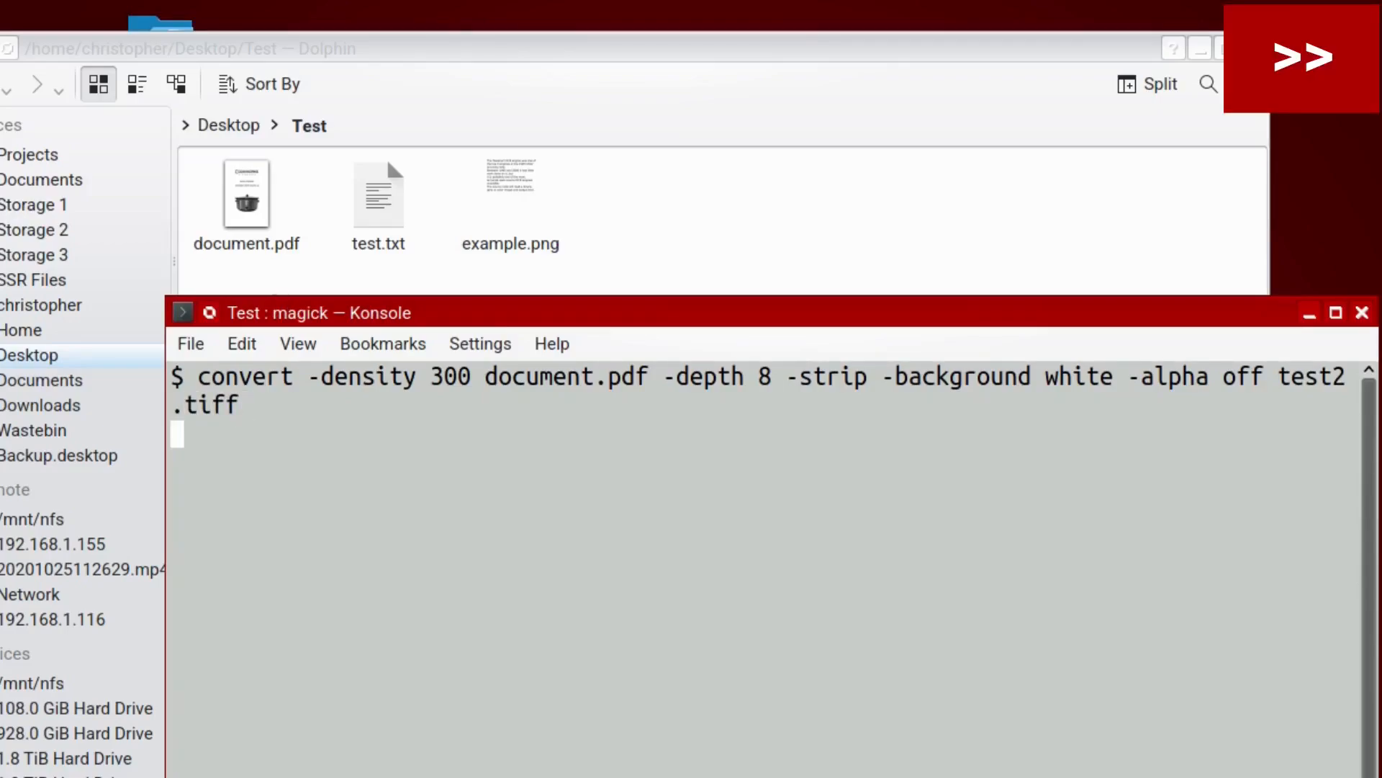
pyautogui.press('Return')
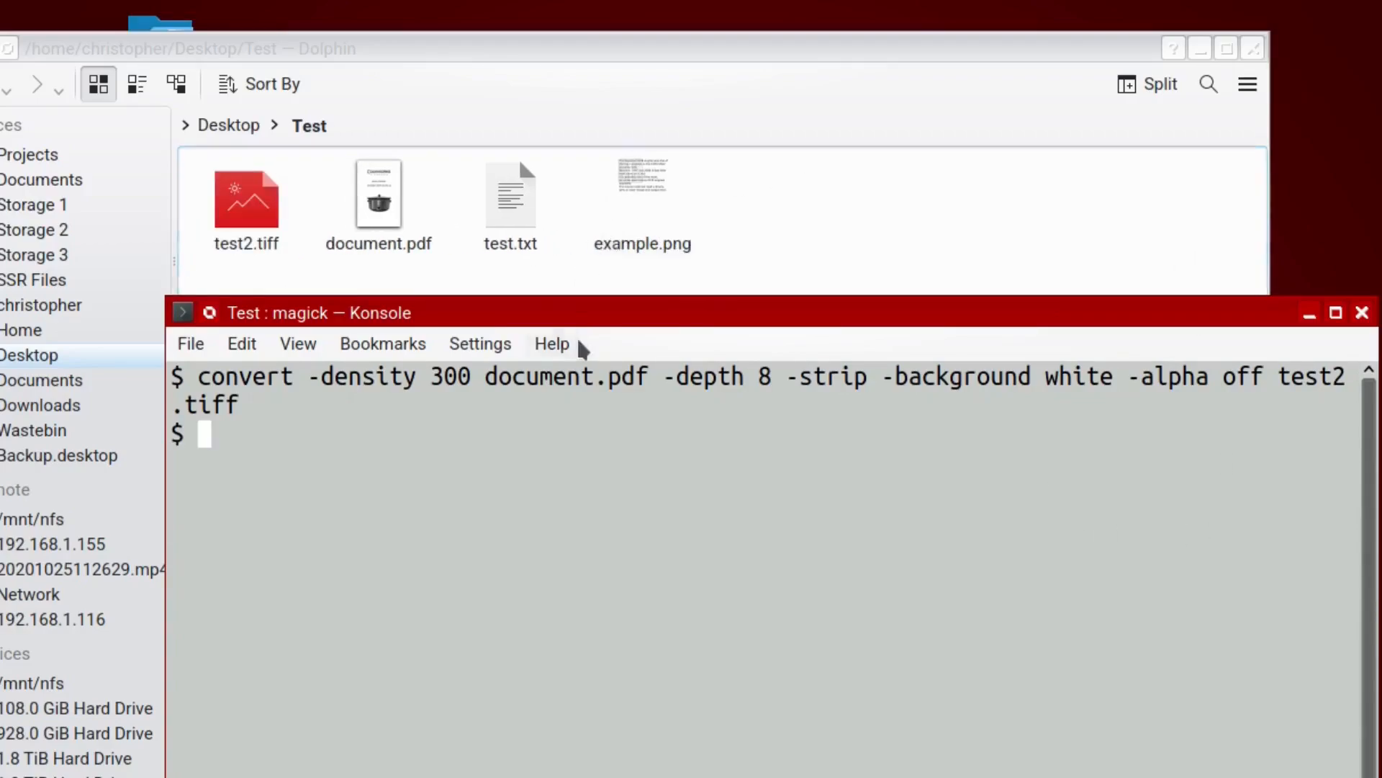
pyautogui.press('Return')
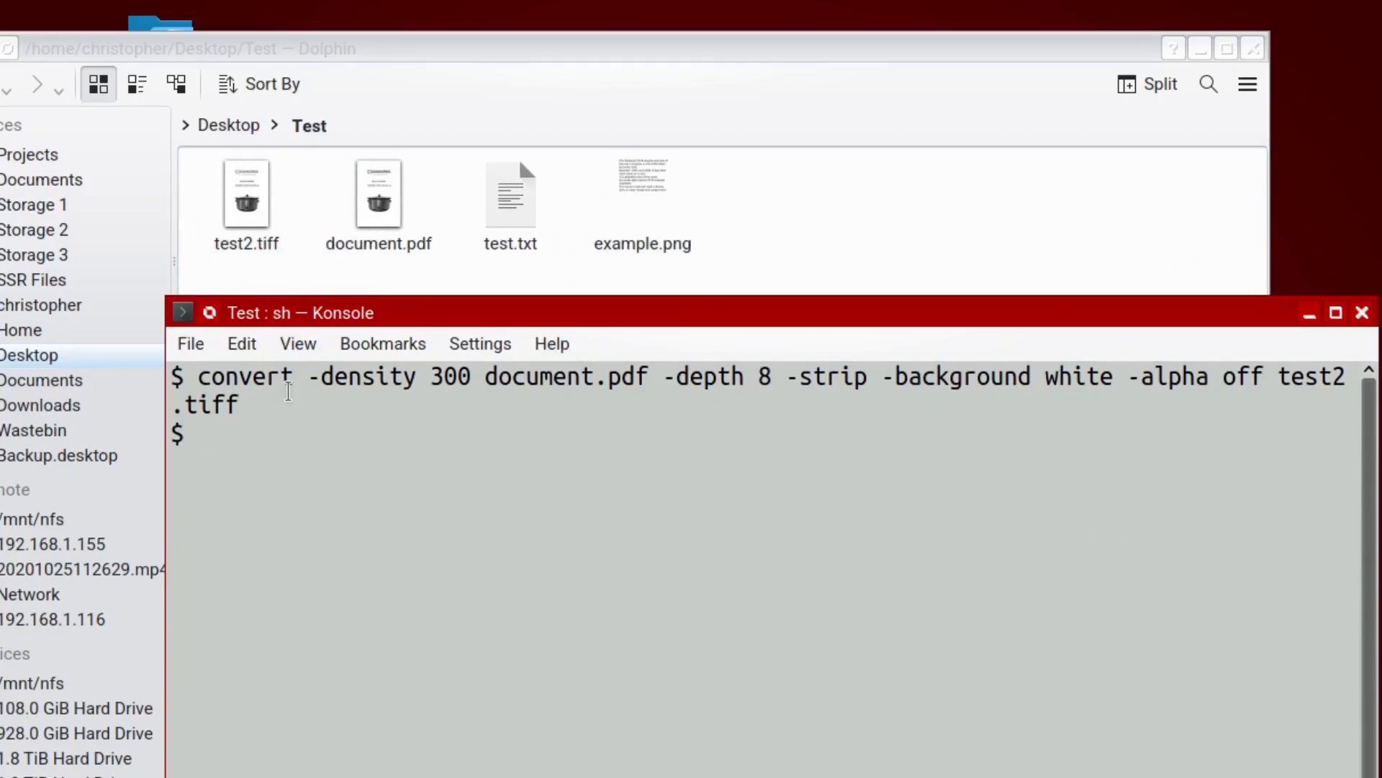
pyautogui.write('tess')
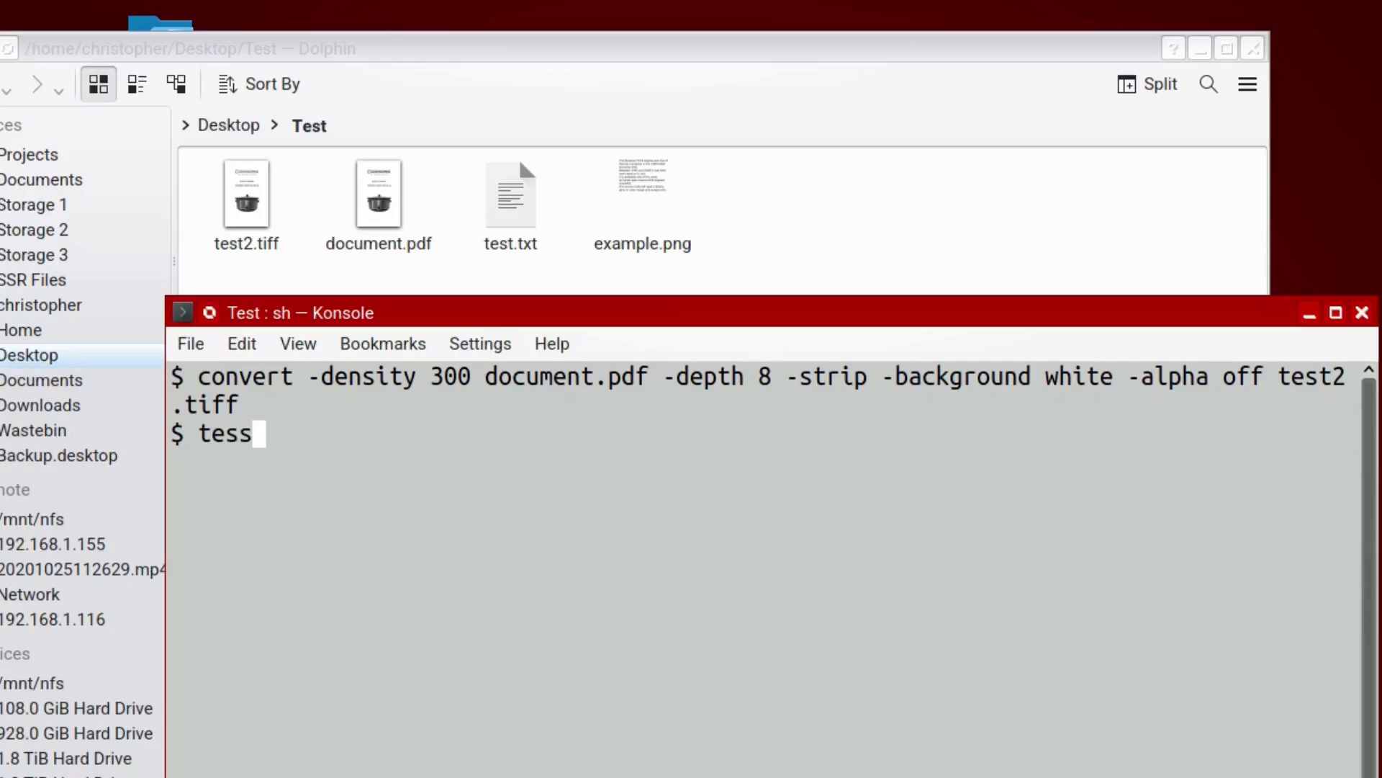
# Step: Run 'tesseract test2.tiff test2' and select the resulting test2.txt in Dolphin
pyautogui.write('eract')
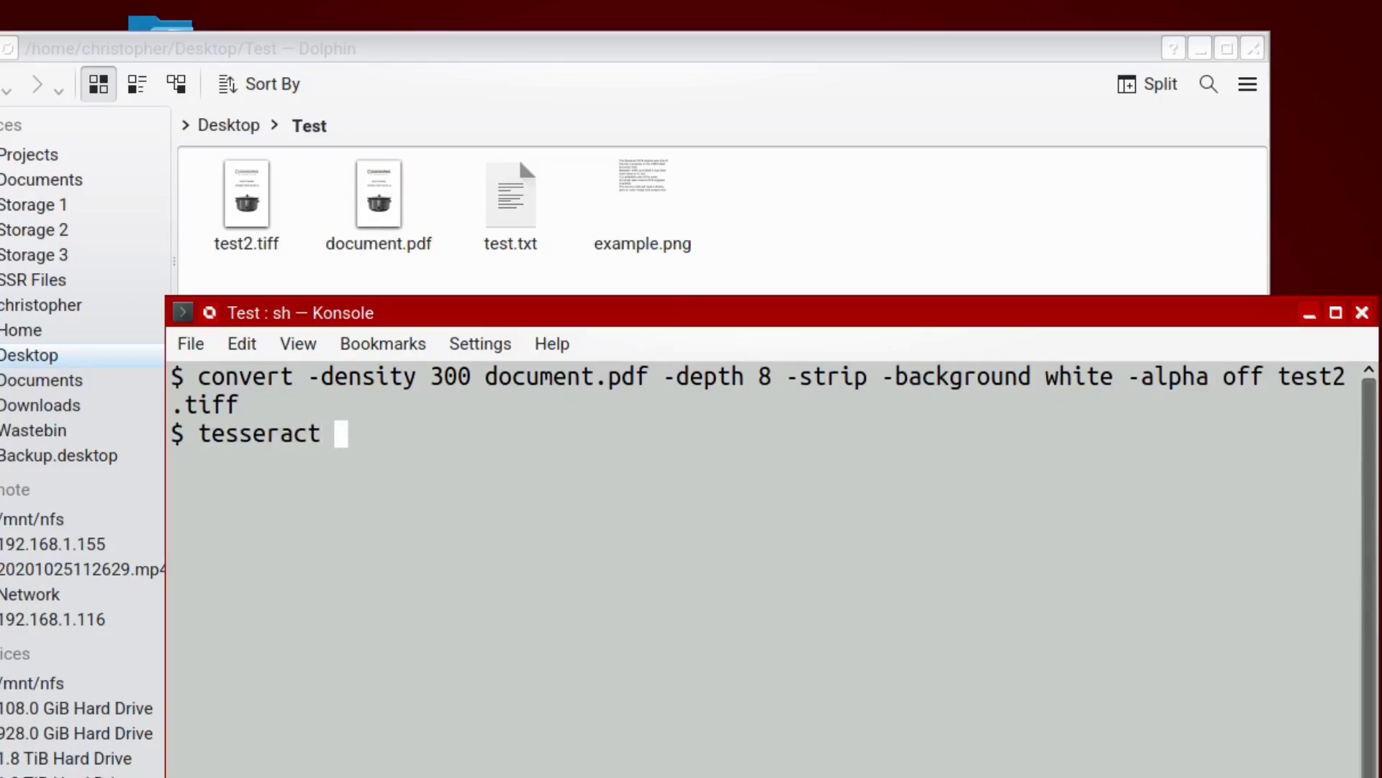
pyautogui.write('test')
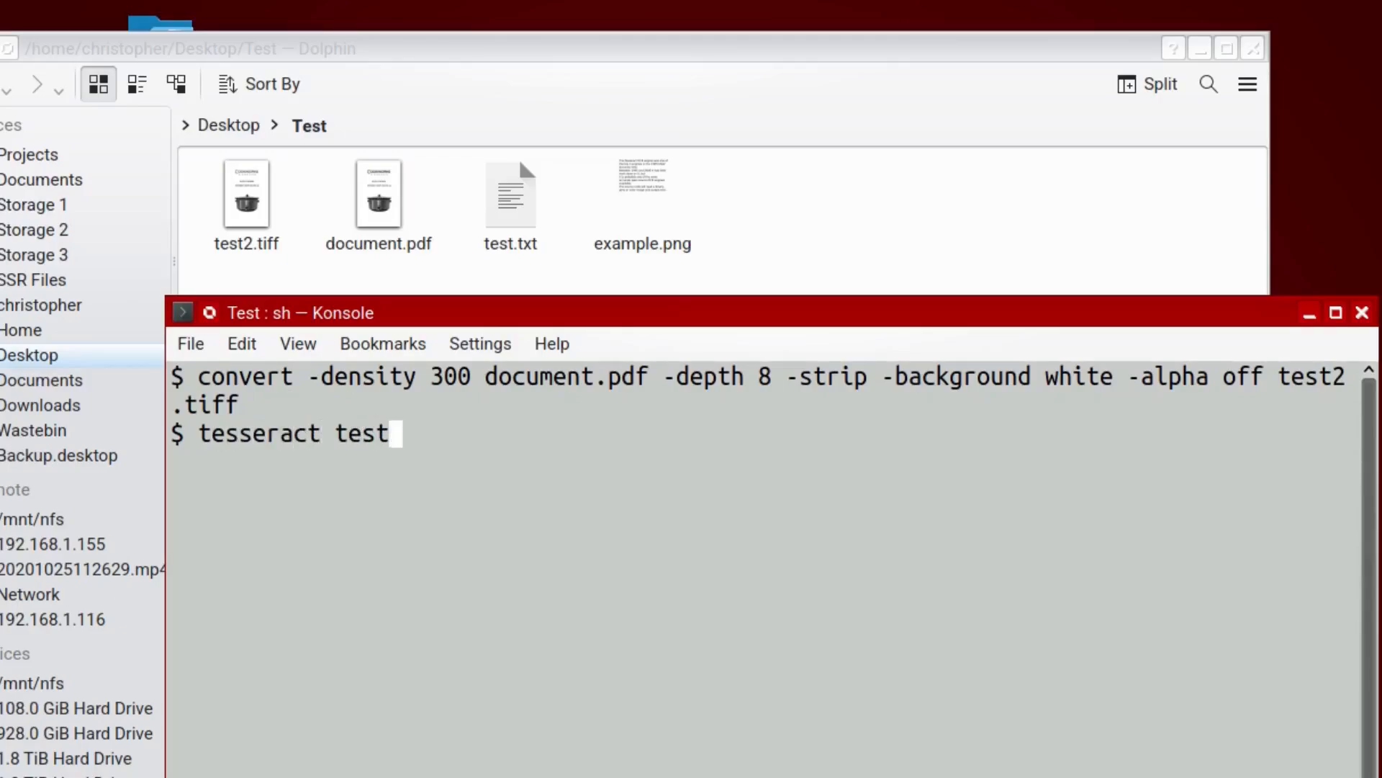
pyautogui.write('2.tif')
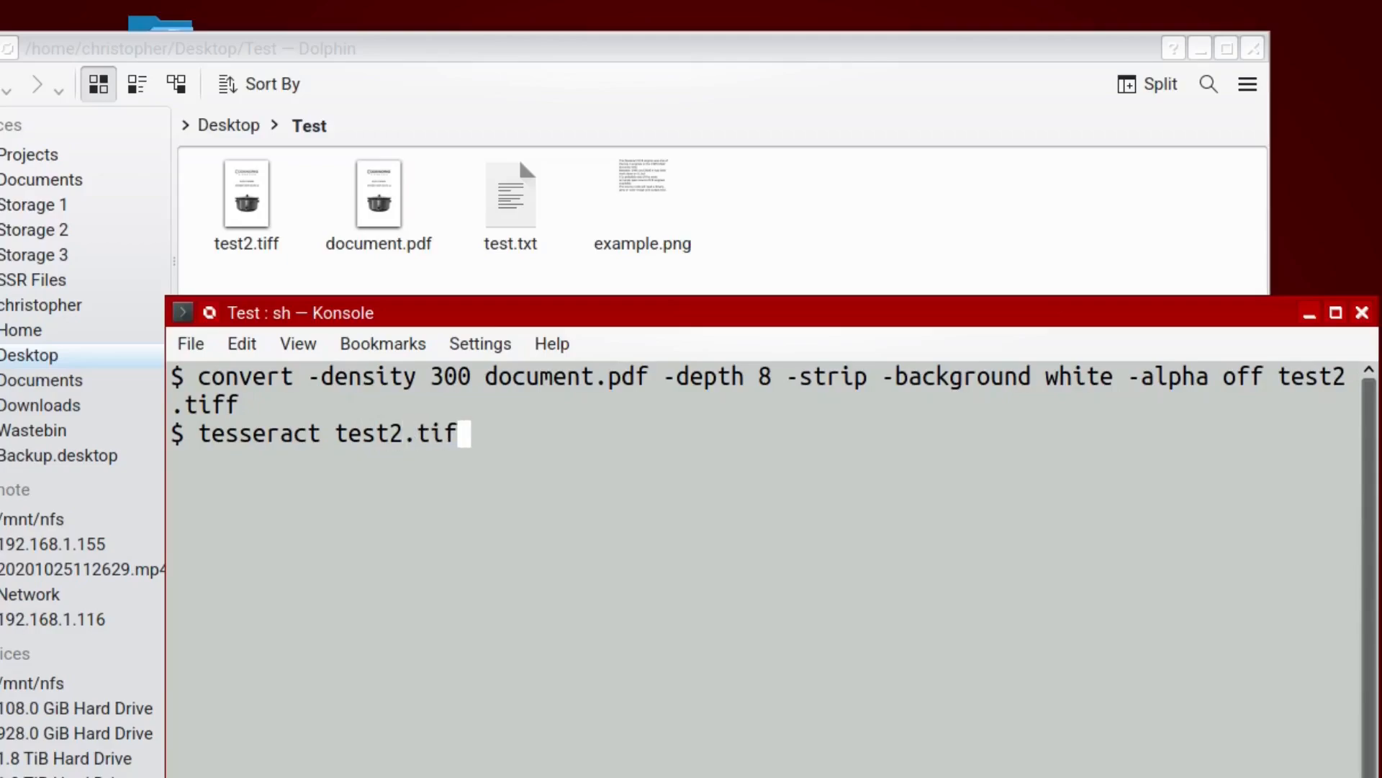
pyautogui.write('f')
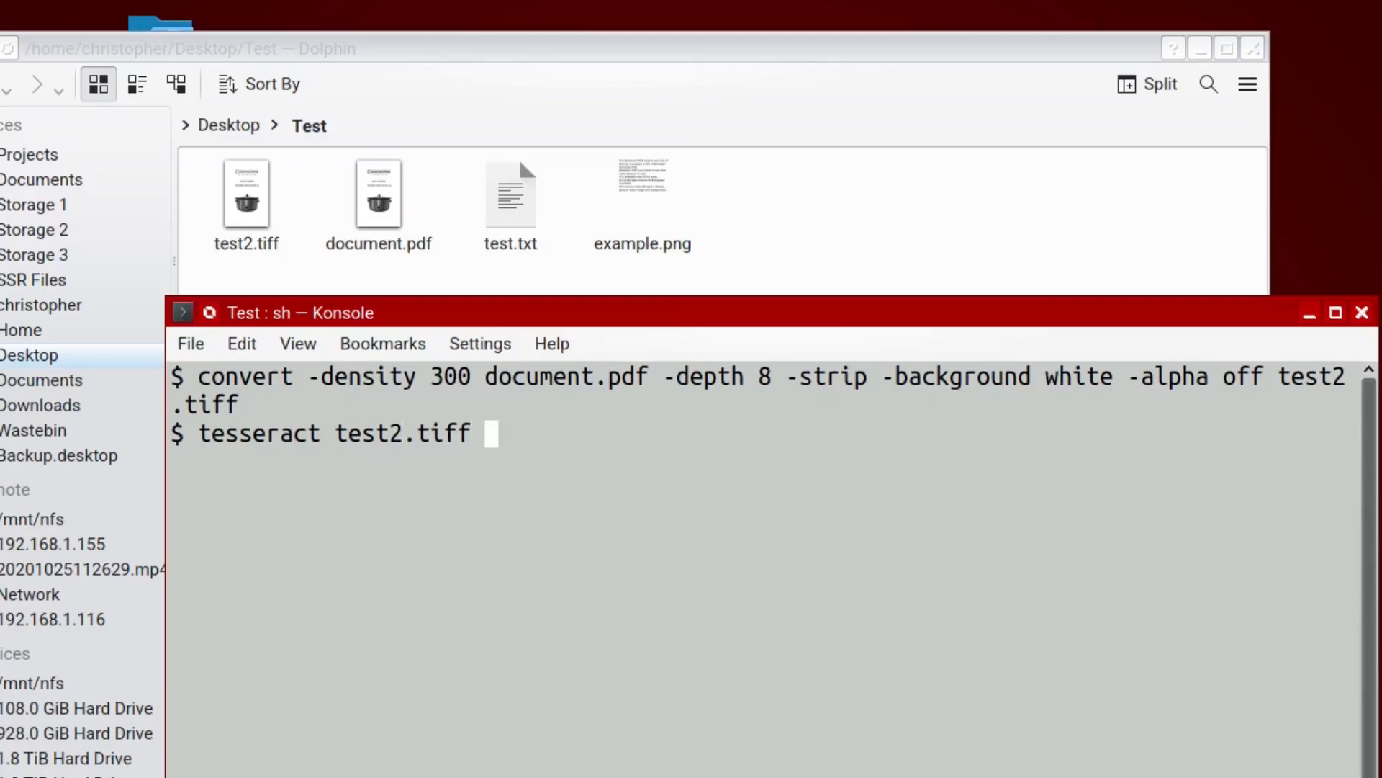
pyautogui.write('test')
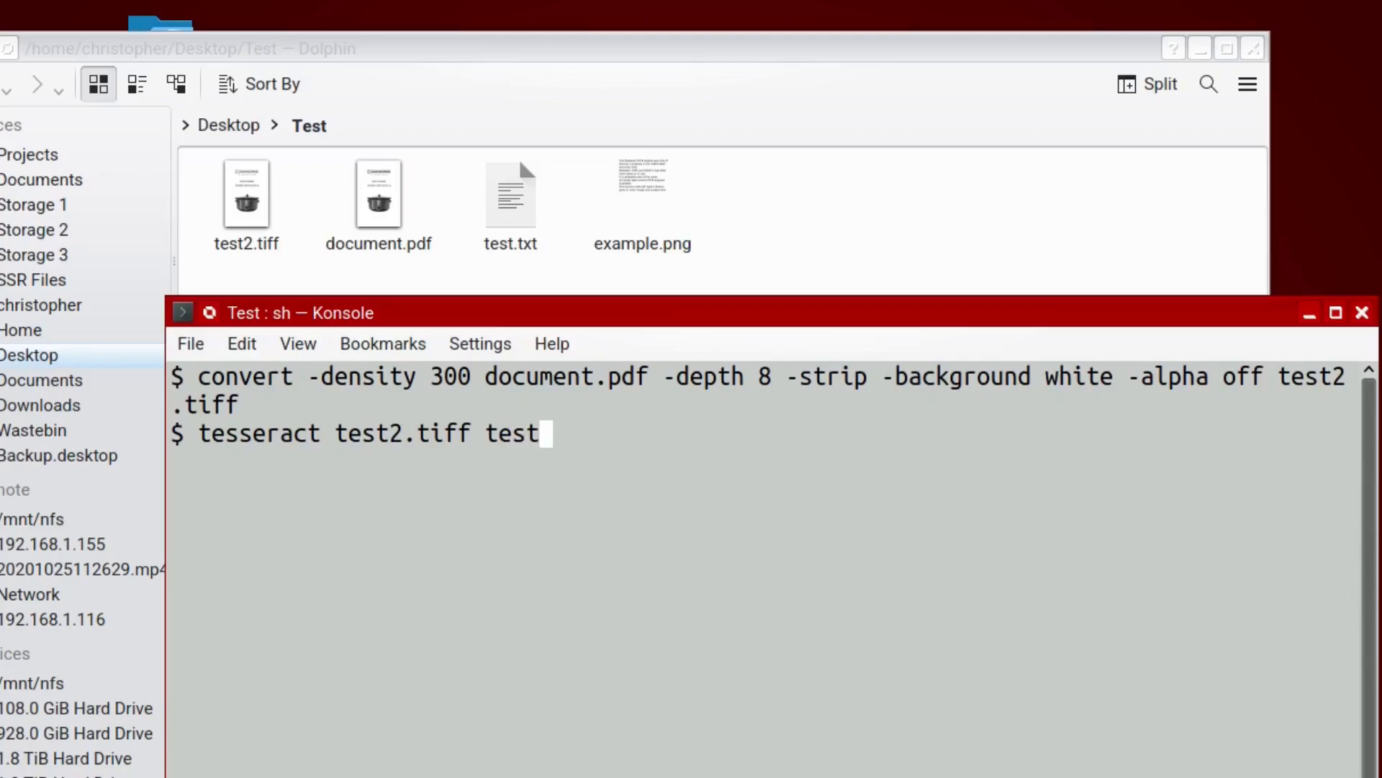
pyautogui.press('Return')
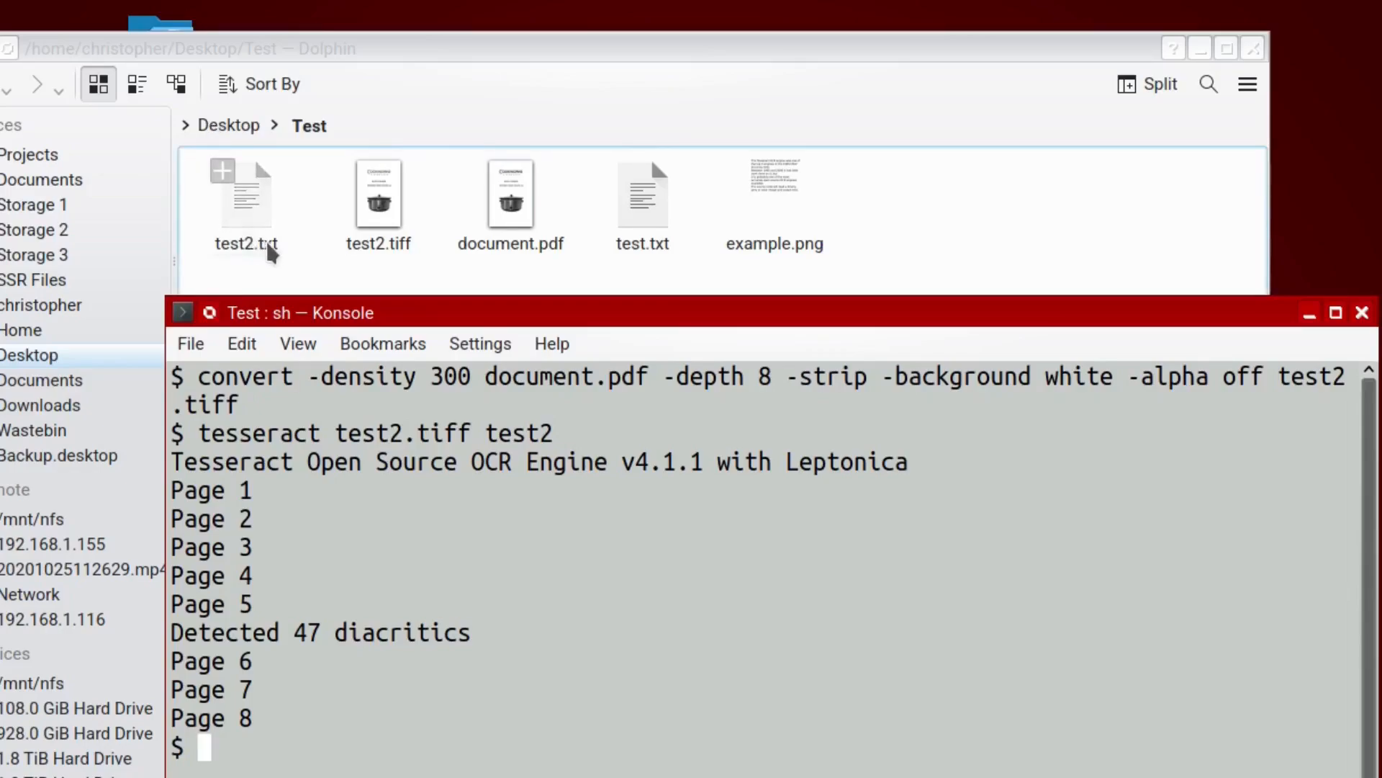
pyautogui.moveTo(256, 216)
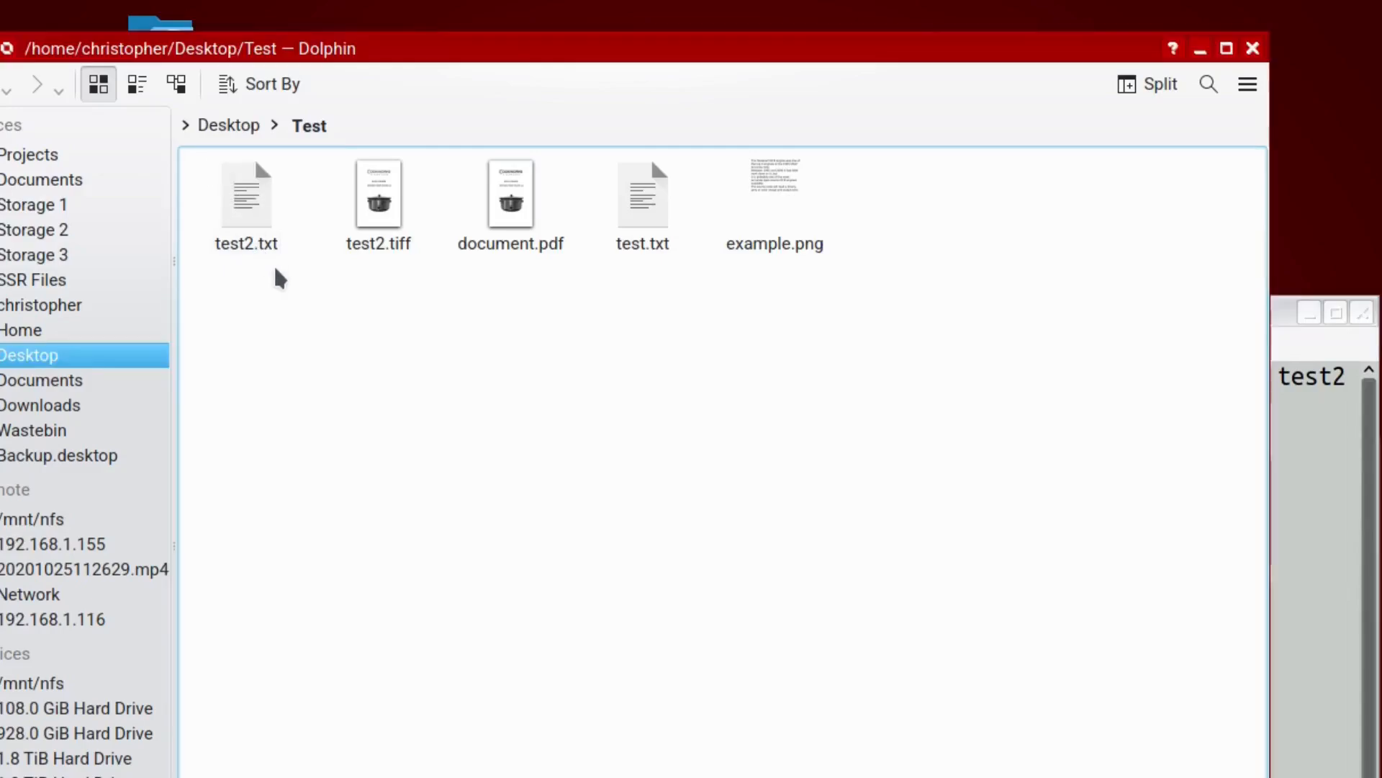
pyautogui.click(247, 194)
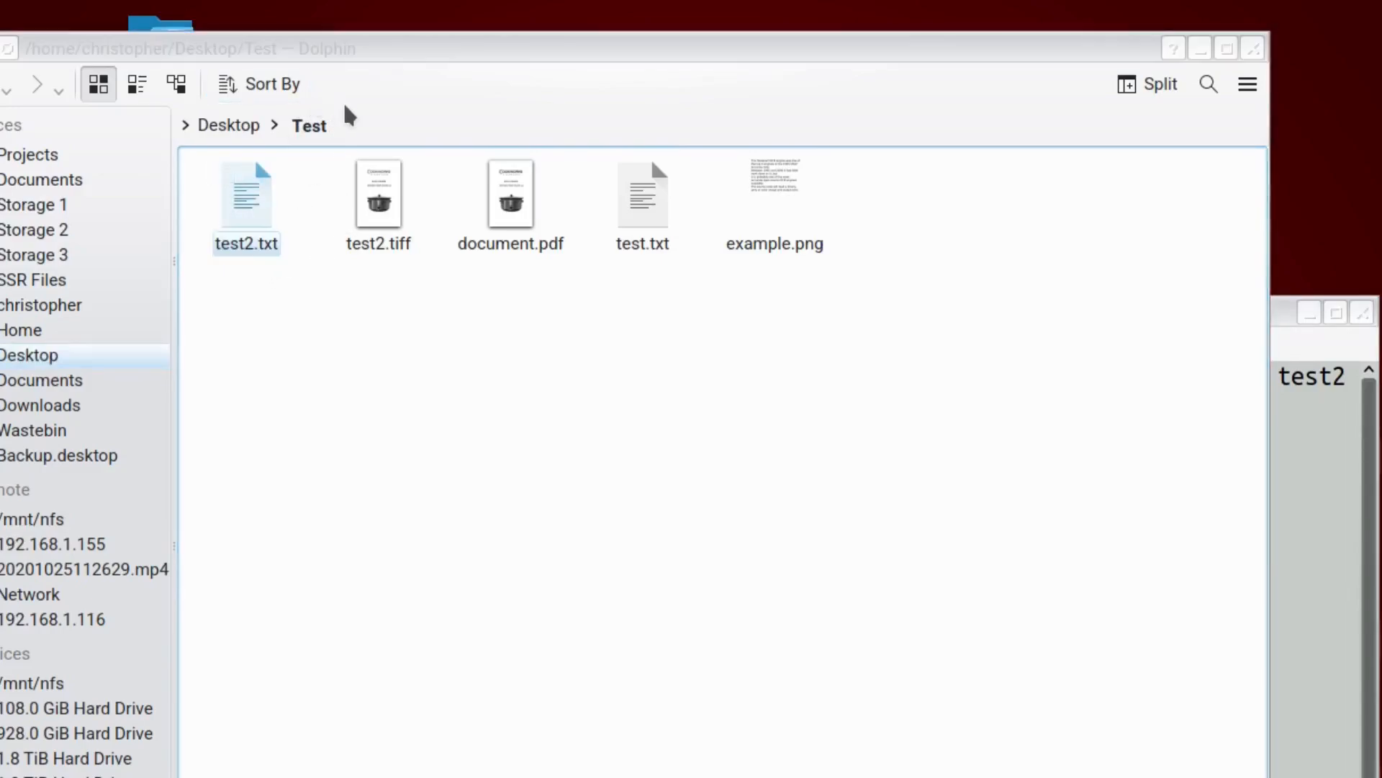
# Step: Scroll through test2.txt's slow cooker manual text in KWrite, then open document.pdf in Okular
pyautogui.doubleClick(246, 193)
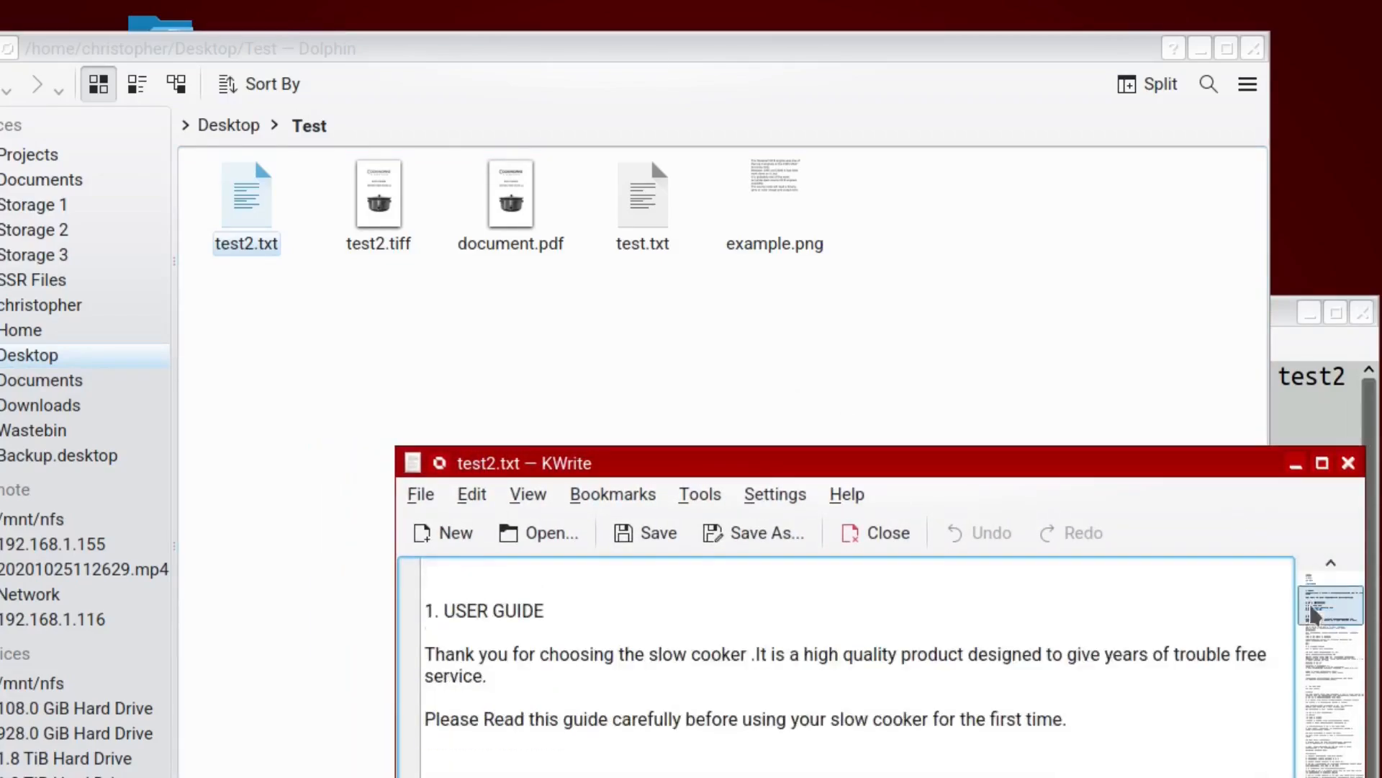
pyautogui.scroll(-3)
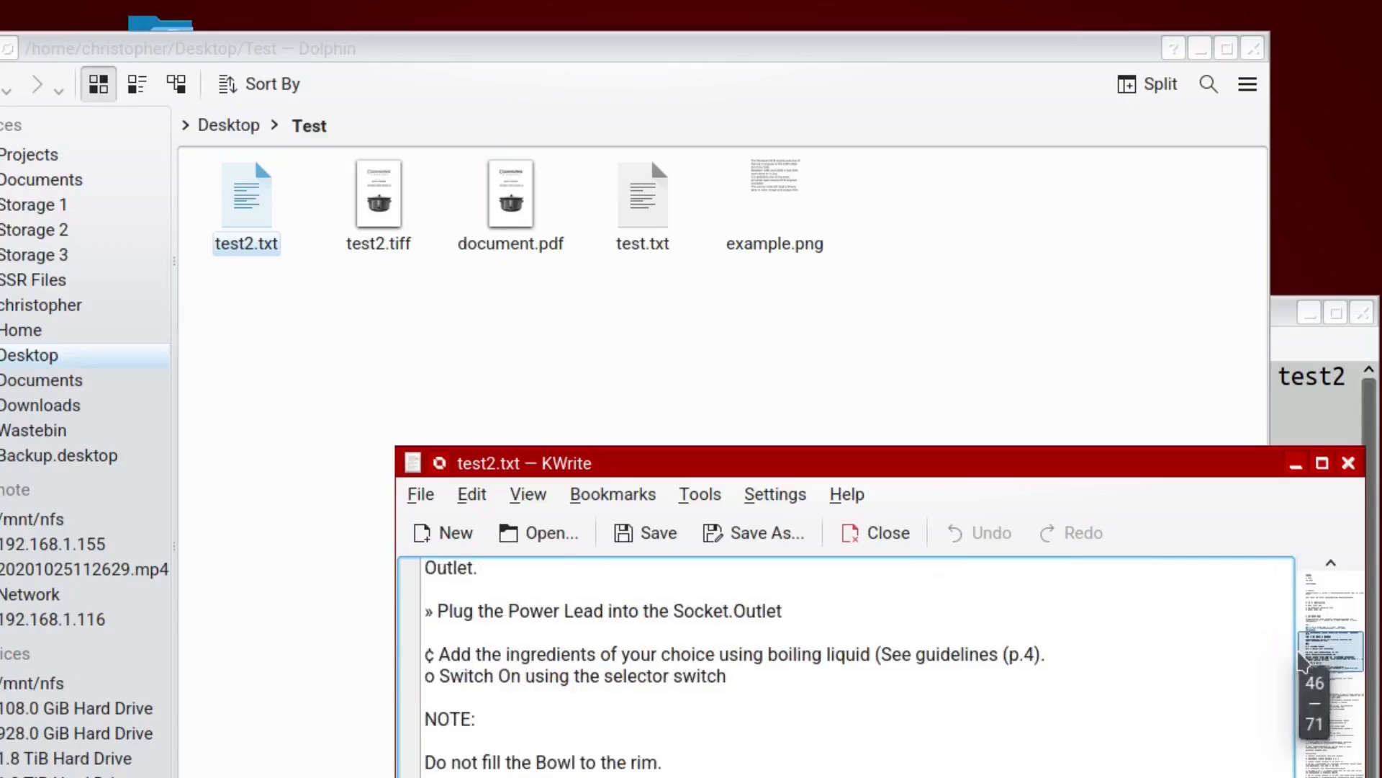
pyautogui.scroll(3)
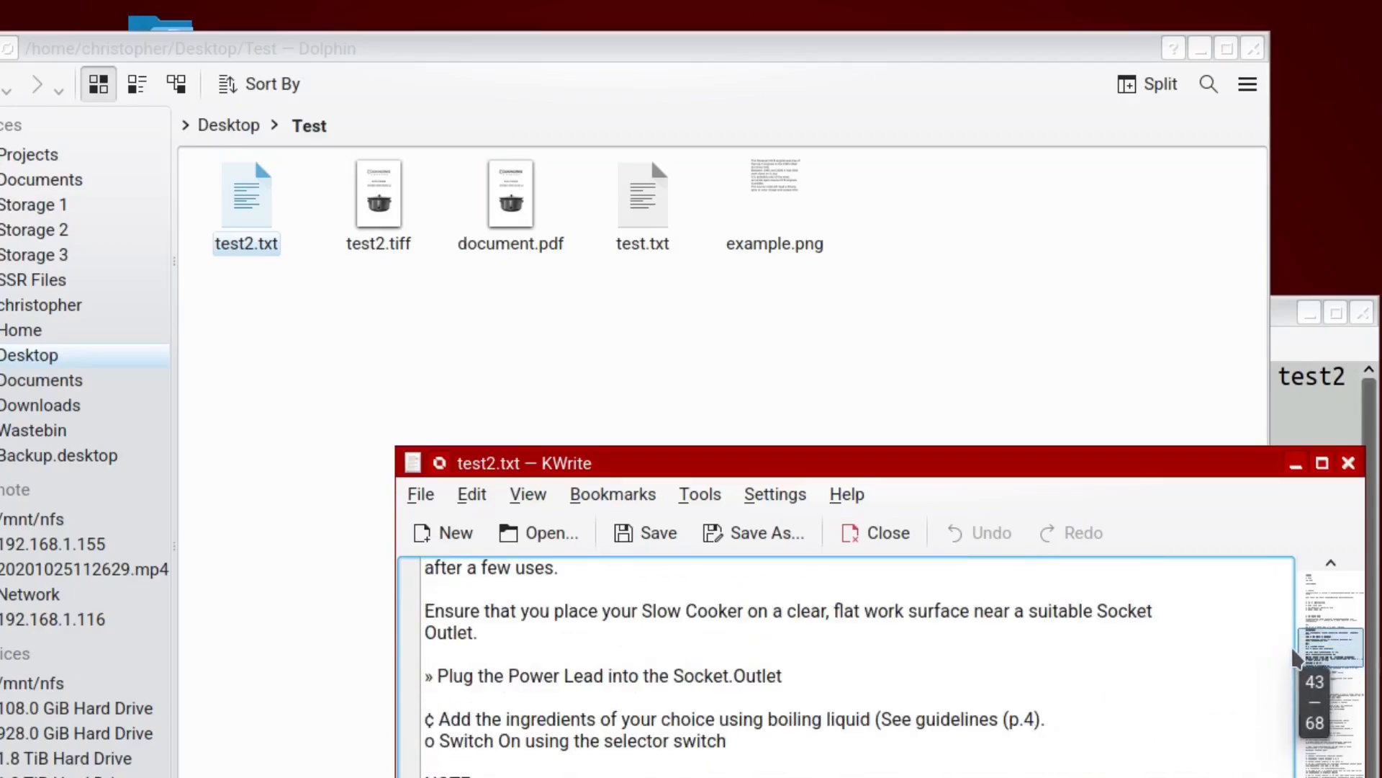
pyautogui.scroll(-3)
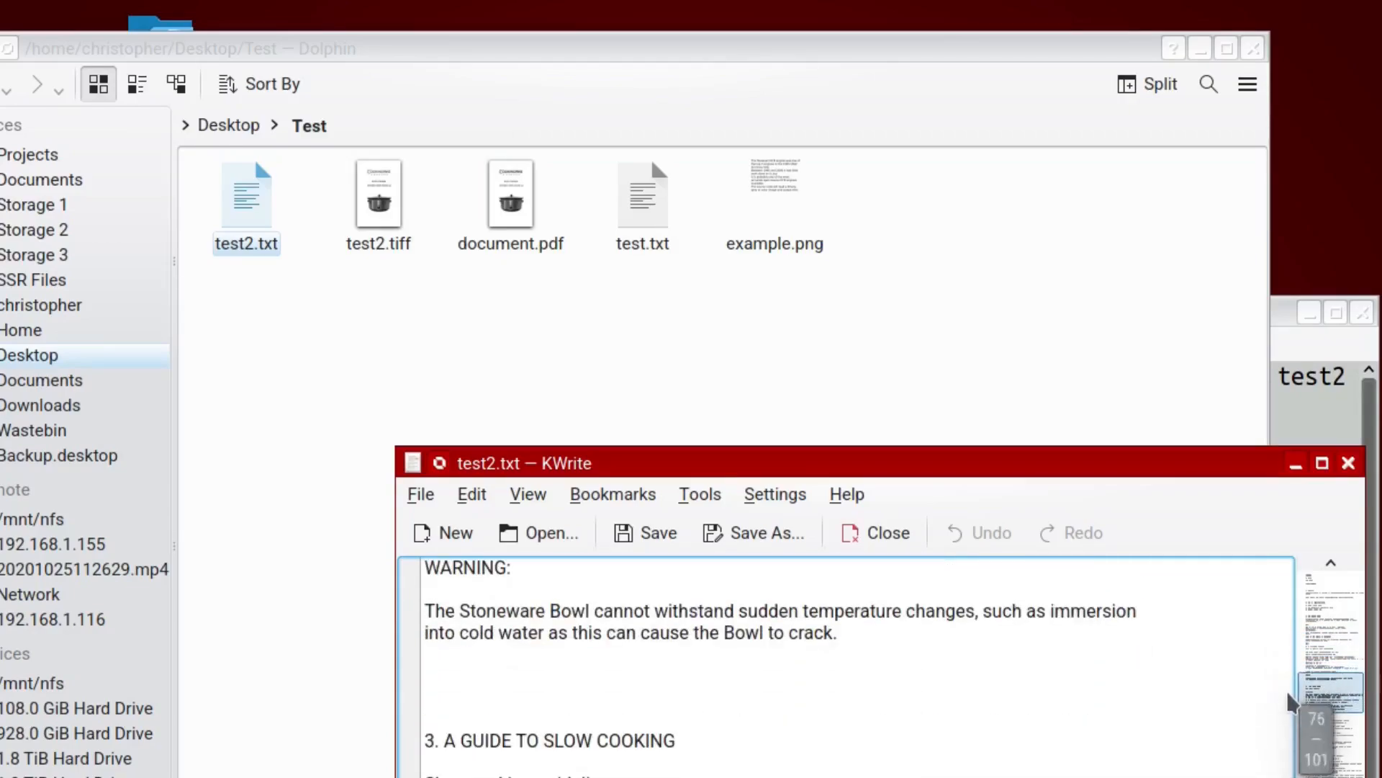
pyautogui.scroll(-3)
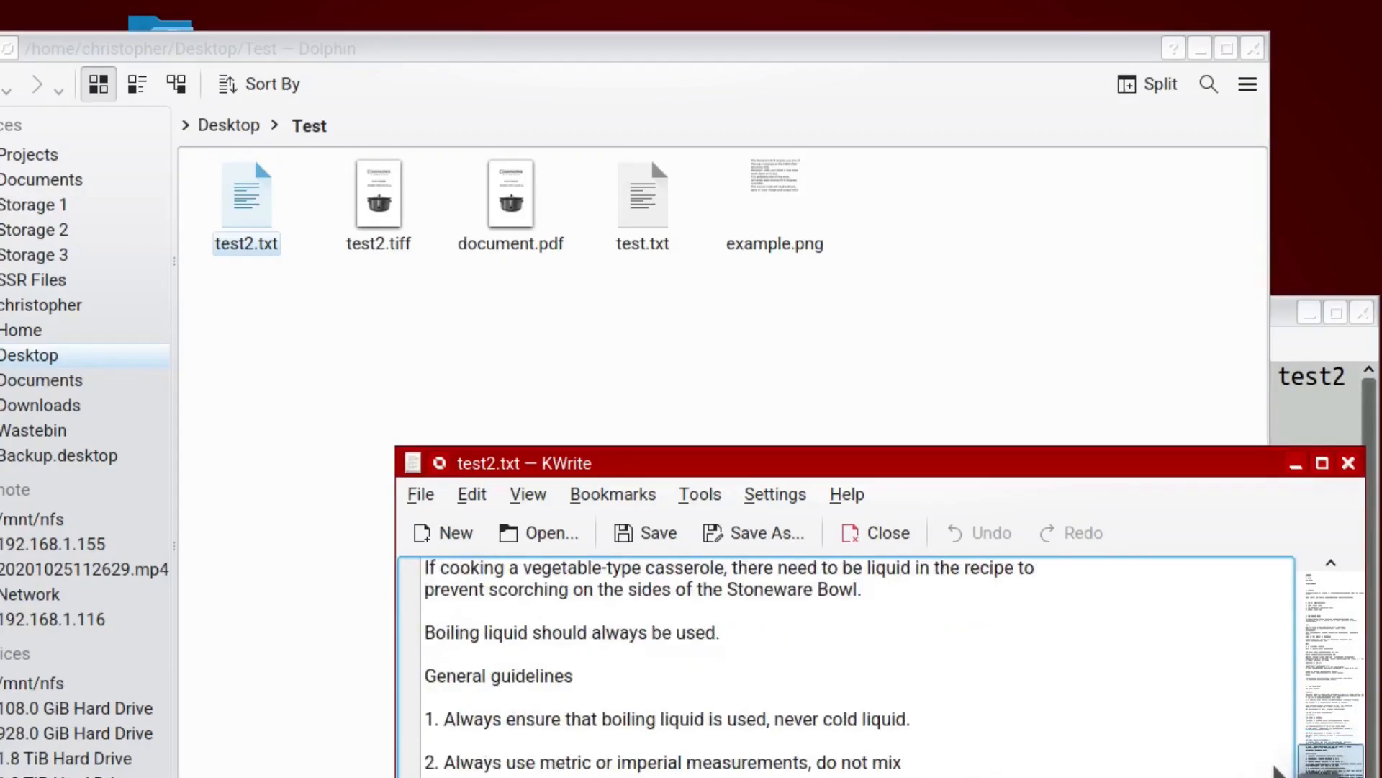
pyautogui.scroll(-3)
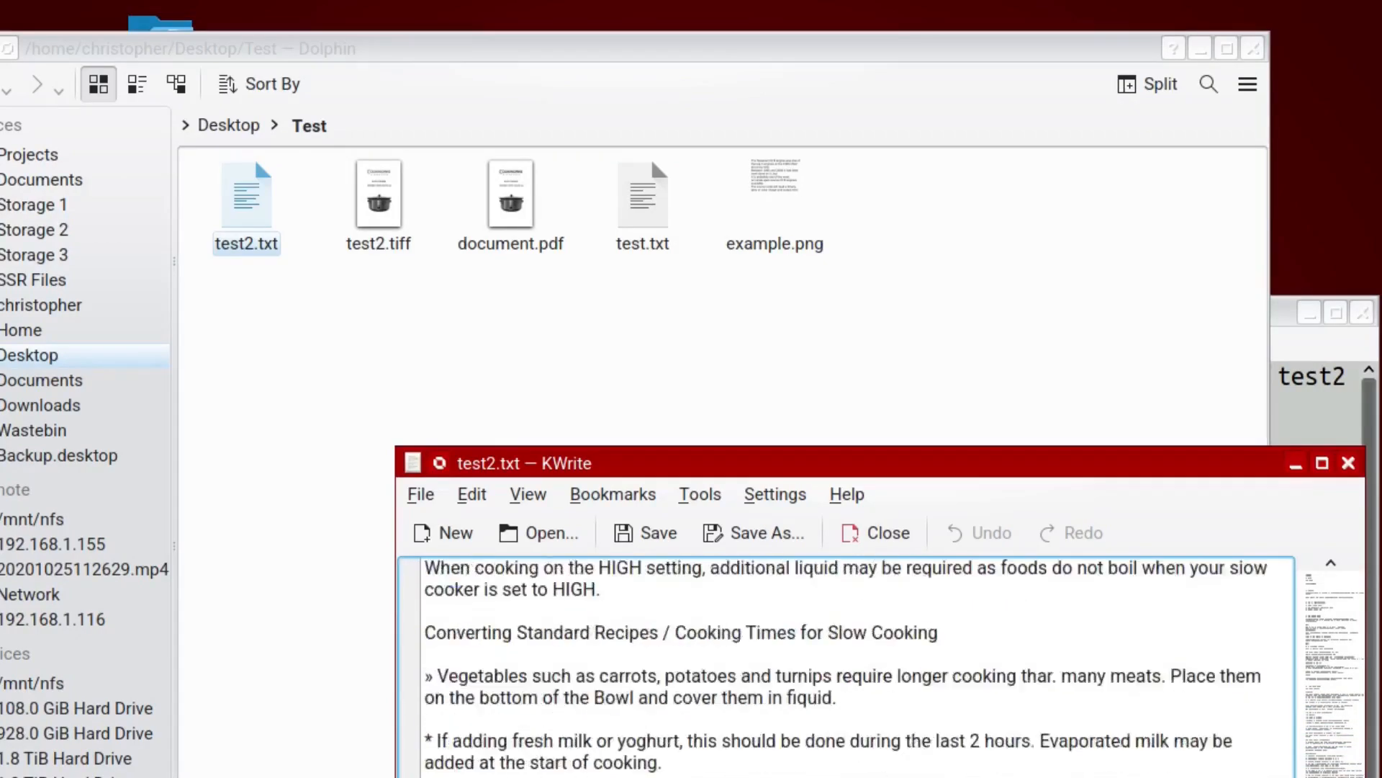
pyautogui.scroll(3)
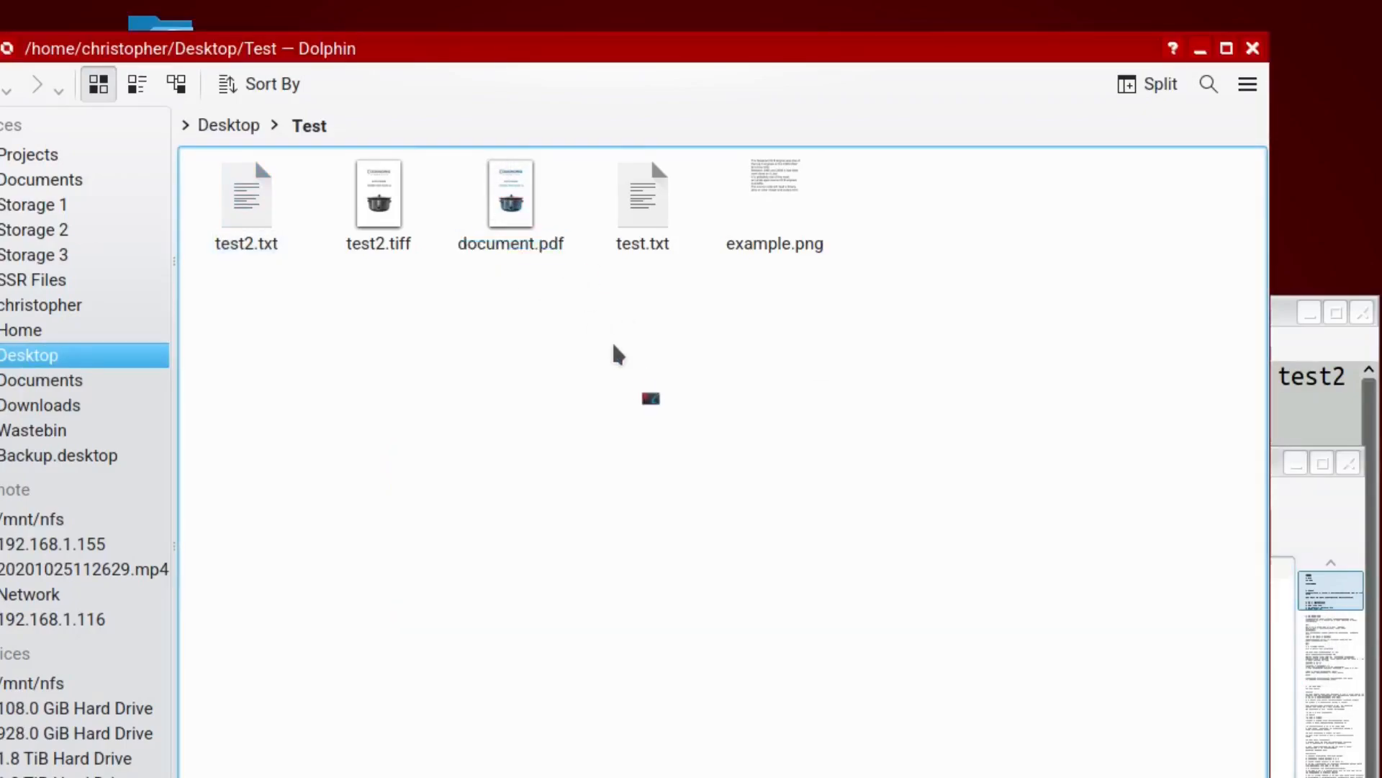
pyautogui.doubleClick(509, 192)
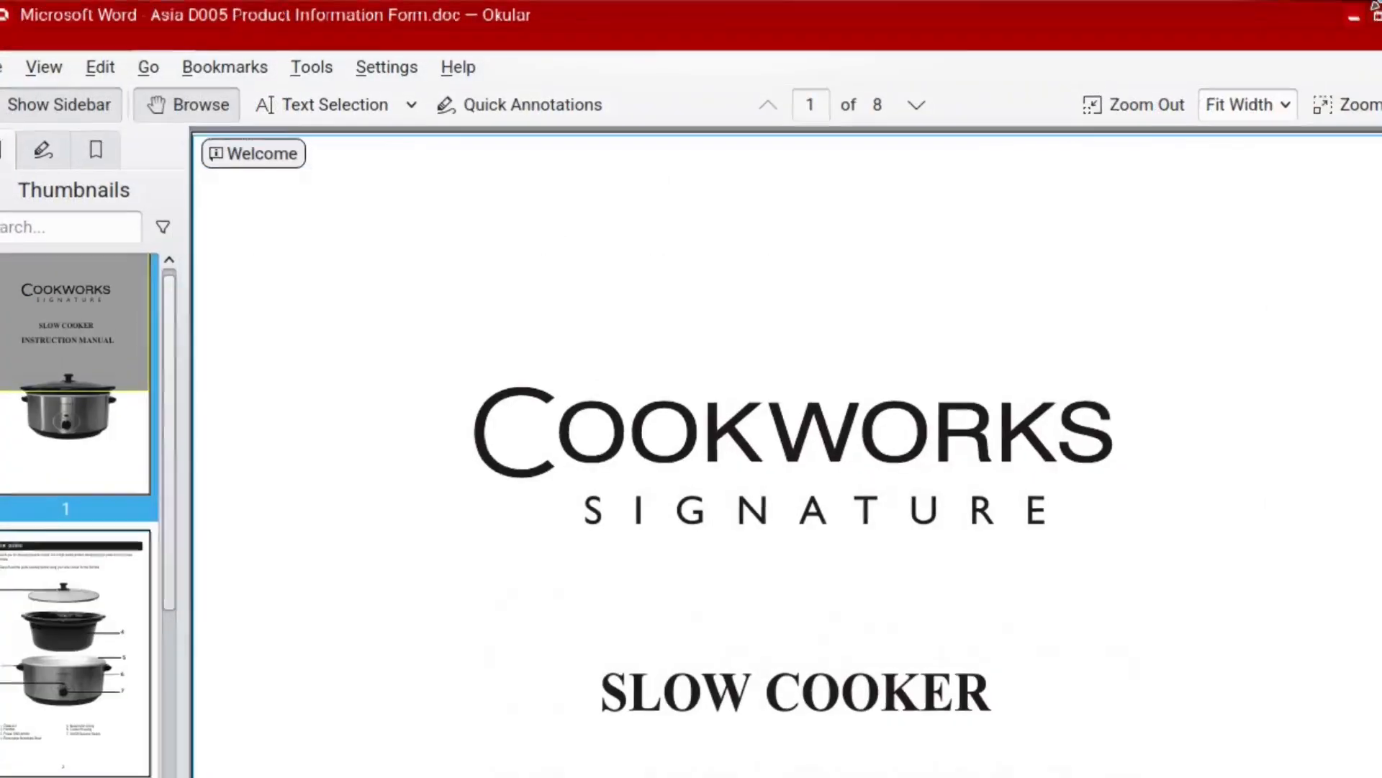
# Step: Scroll document.pdf down to page 3 and compare its Stoneware Bowl warning with the OCR text
pyautogui.scroll(-3)
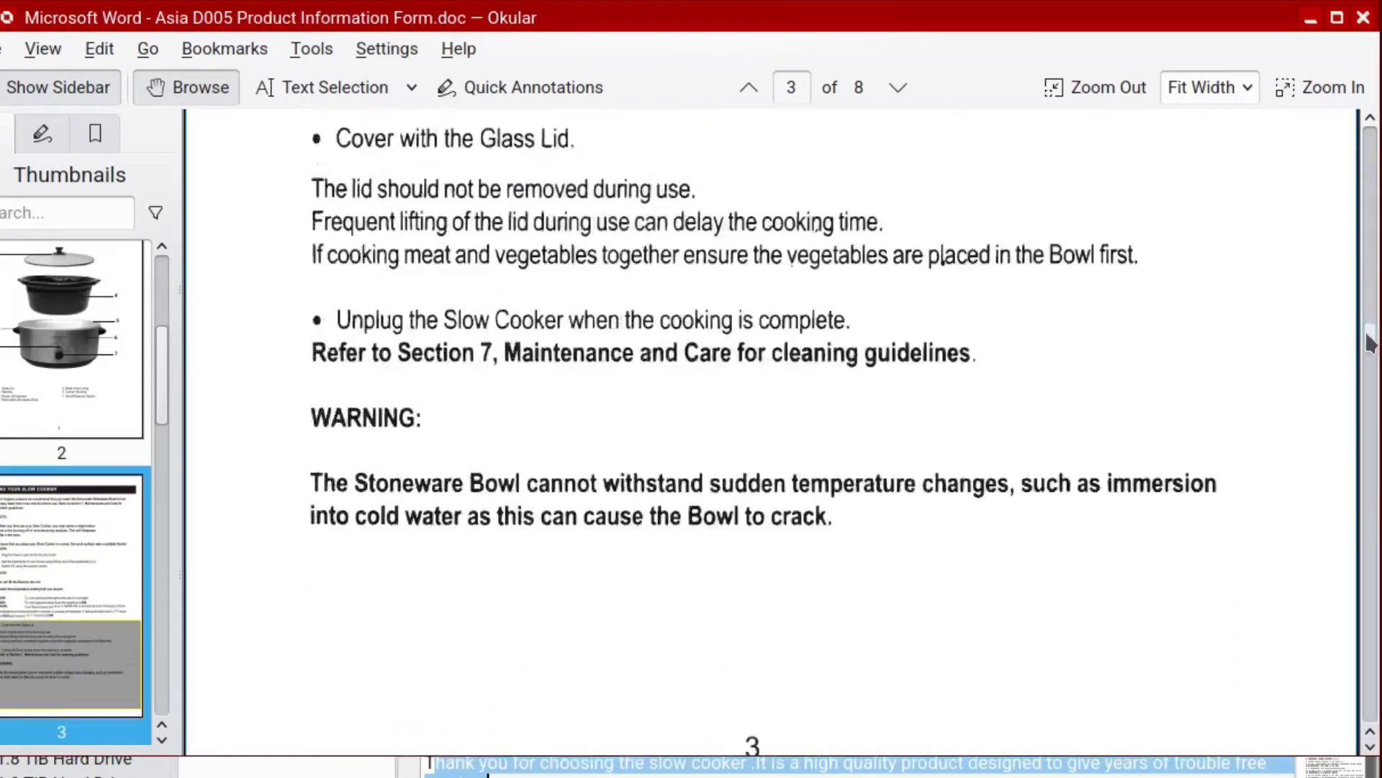
pyautogui.scroll(-3)
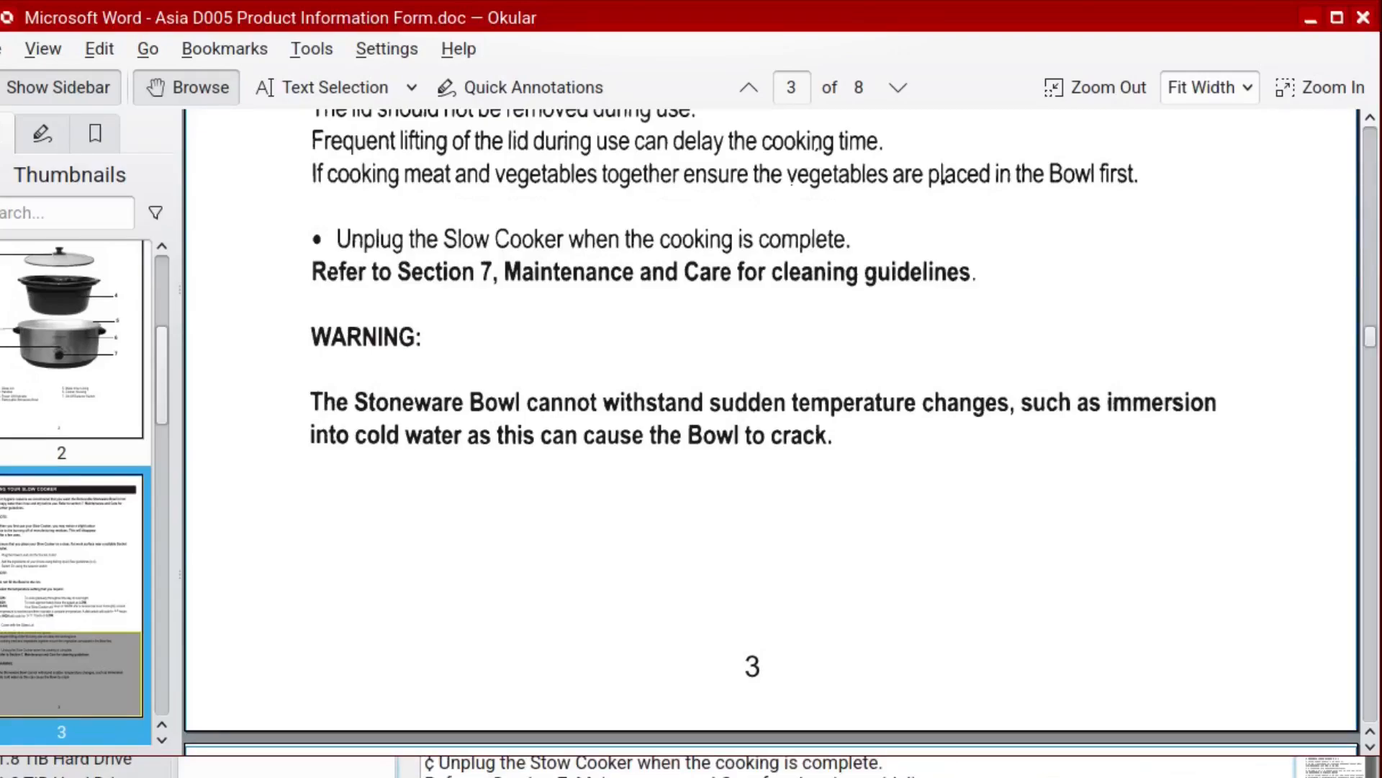
pyautogui.moveTo(792, 419)
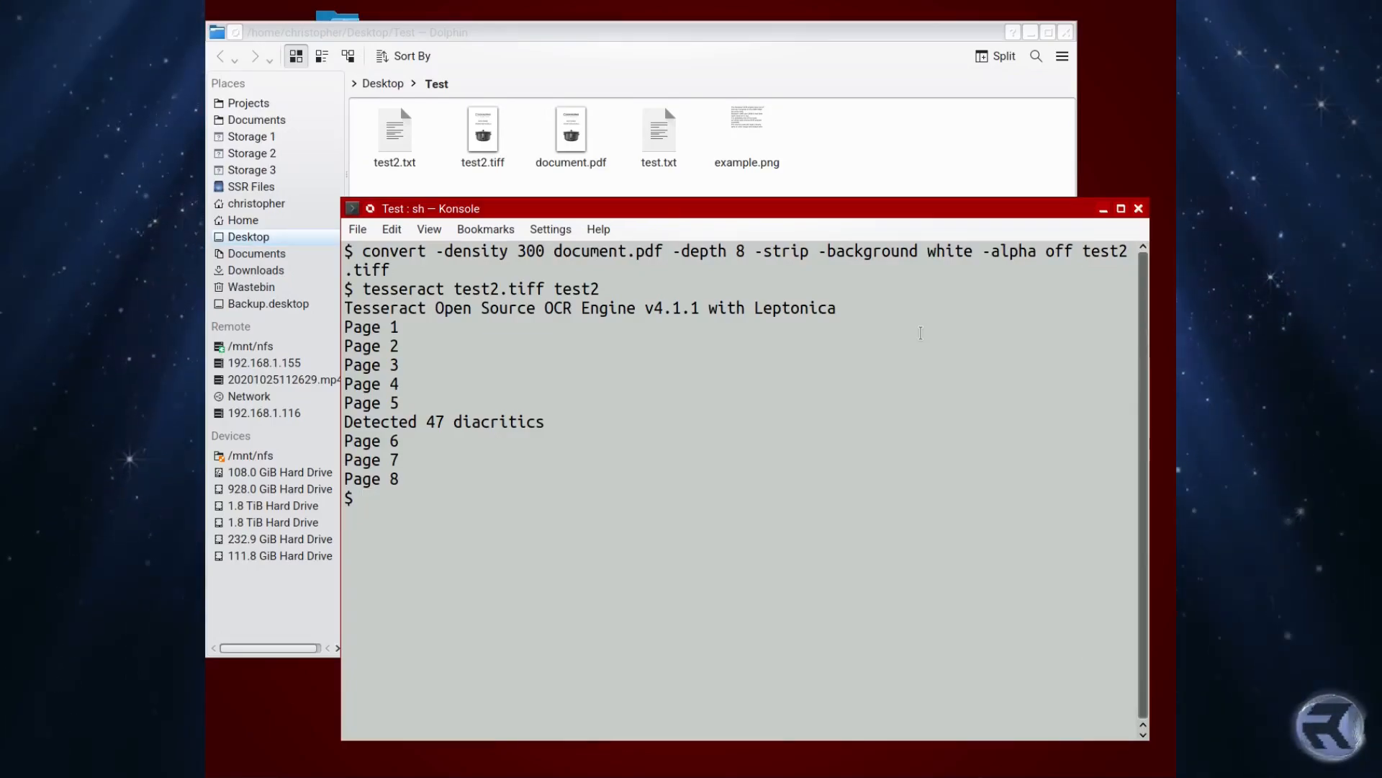
# Step: Show tesseract --help, then run tesseract --list-langs and scroll through the 107 languages
pyautogui.write('tesseract test2.tiff test')
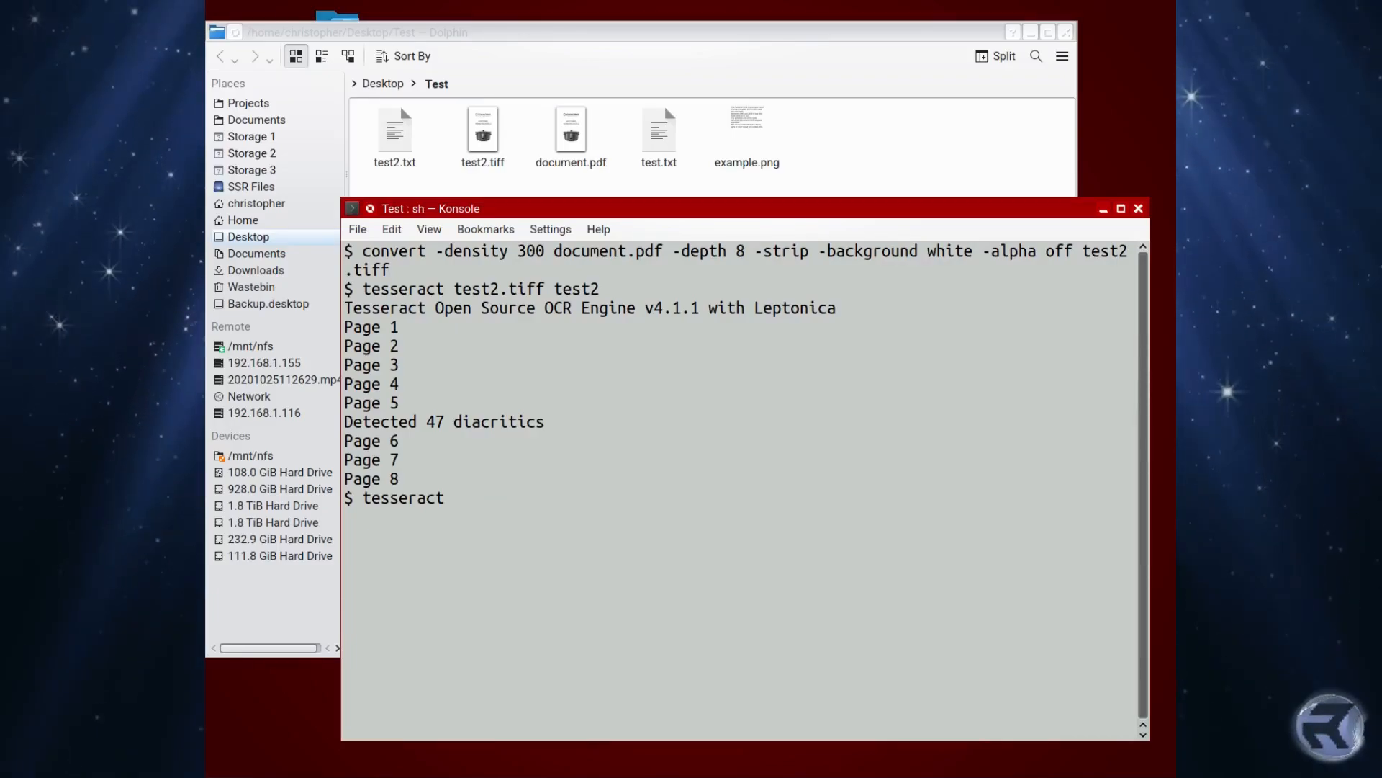
pyautogui.write('--help')
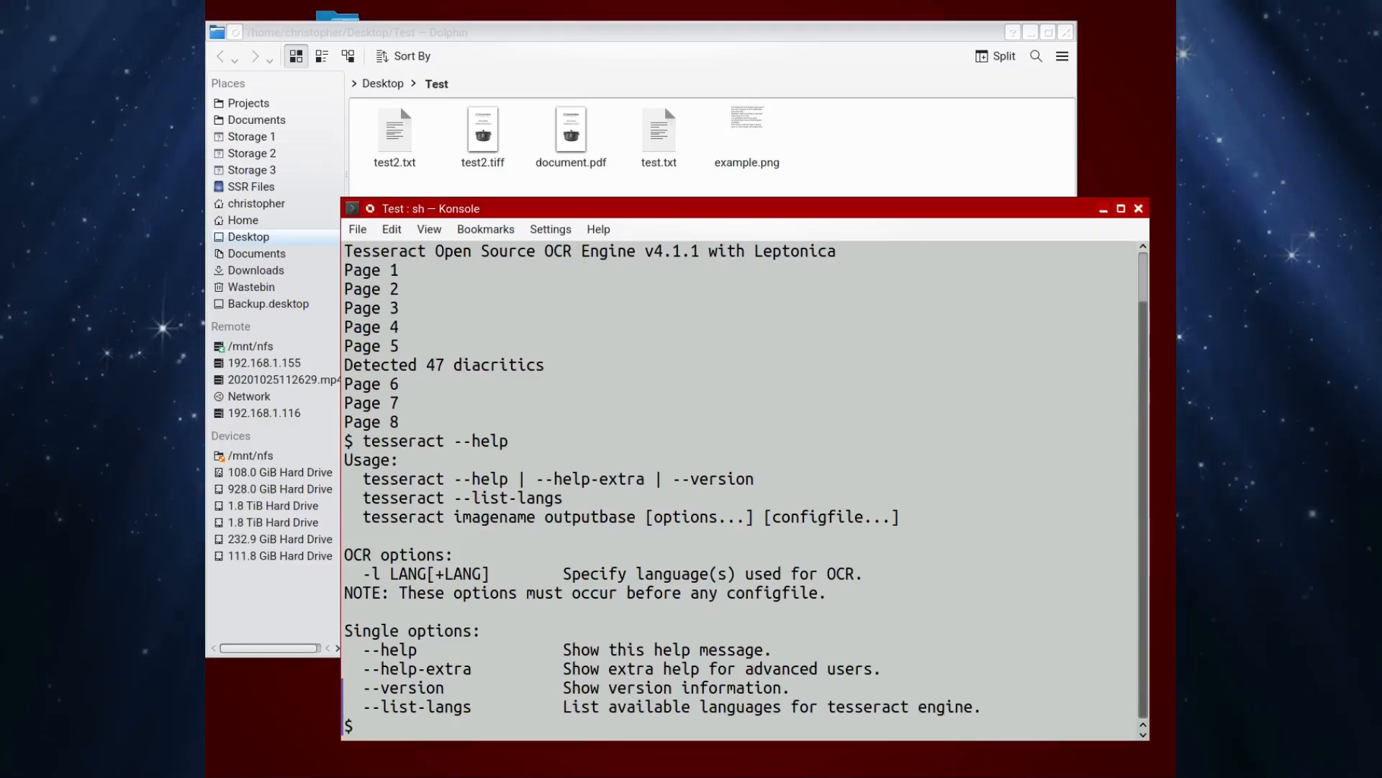
pyautogui.write('tesseract --')
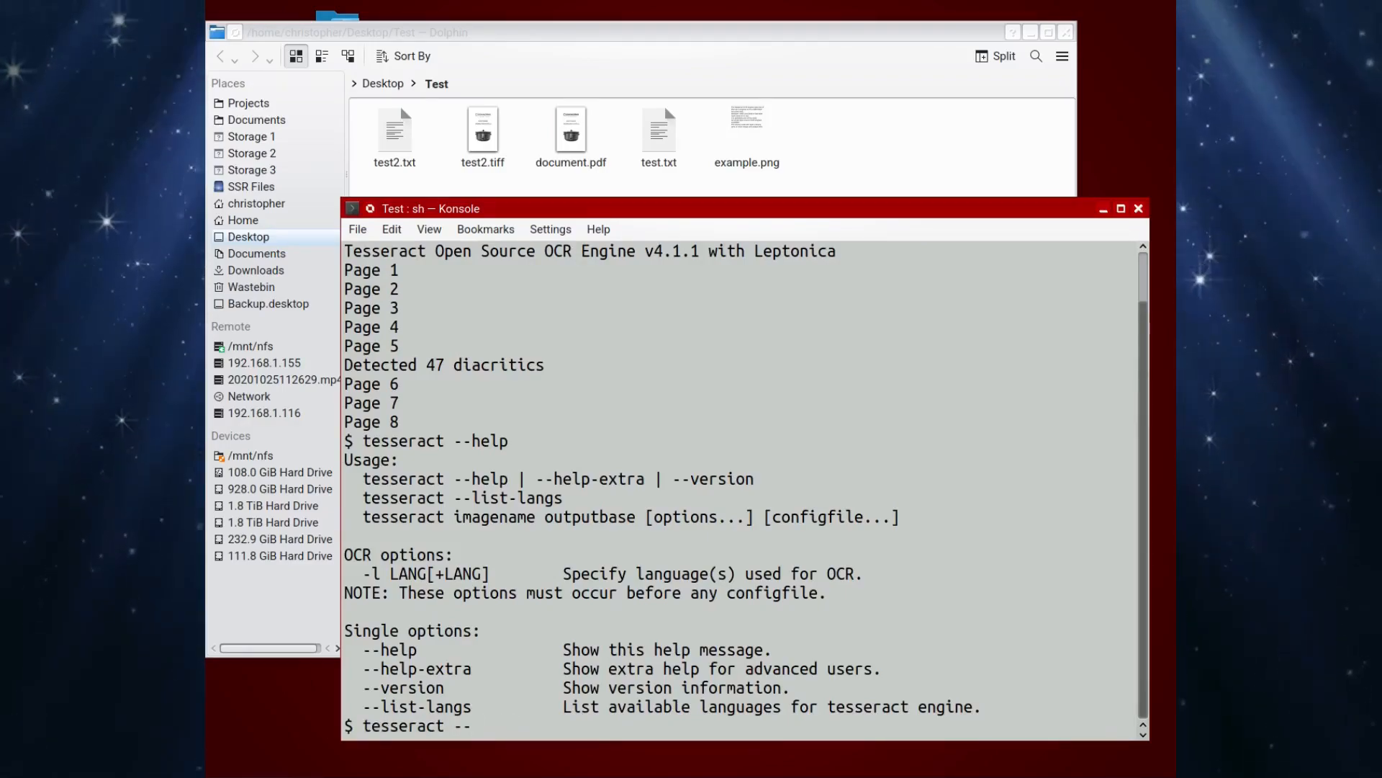
pyautogui.write('list-la')
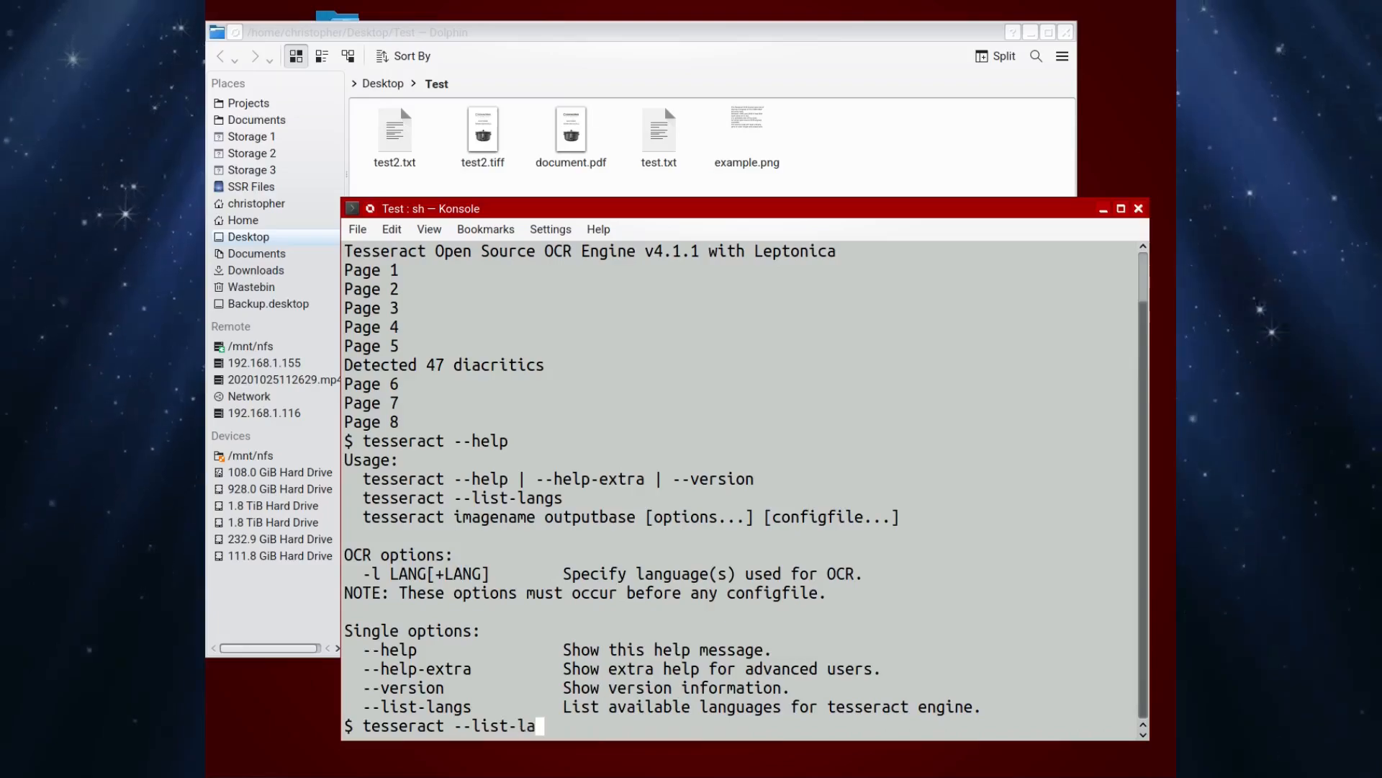
pyautogui.press('Return')
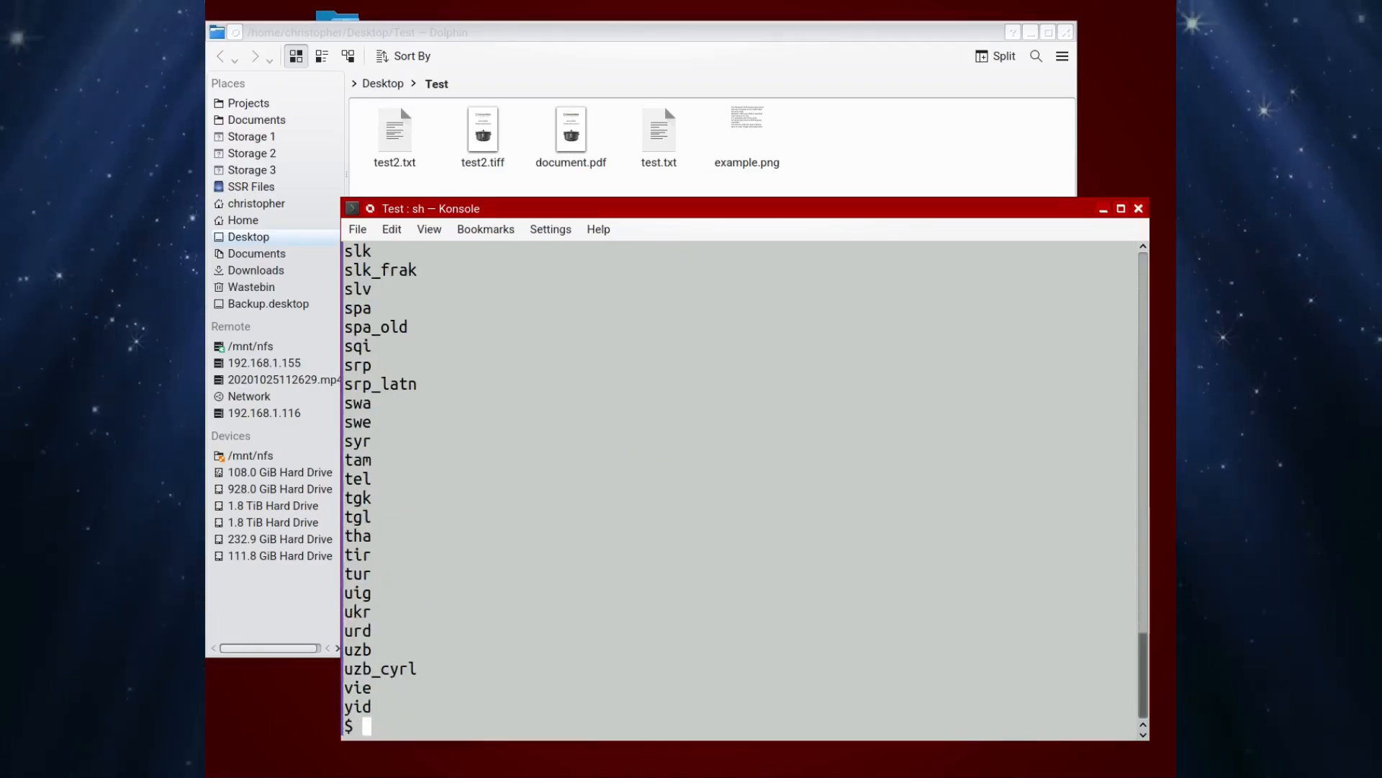
pyautogui.scroll(3)
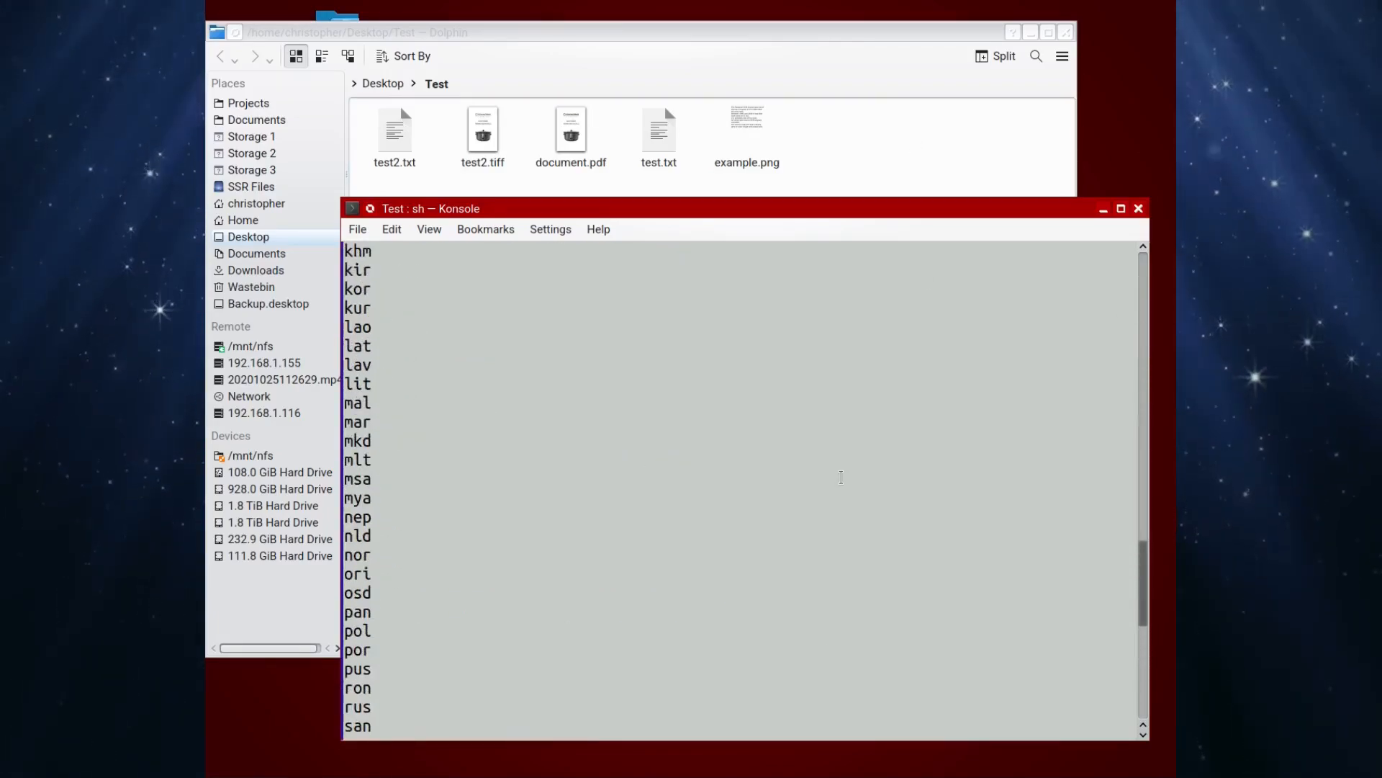
pyautogui.scroll(3)
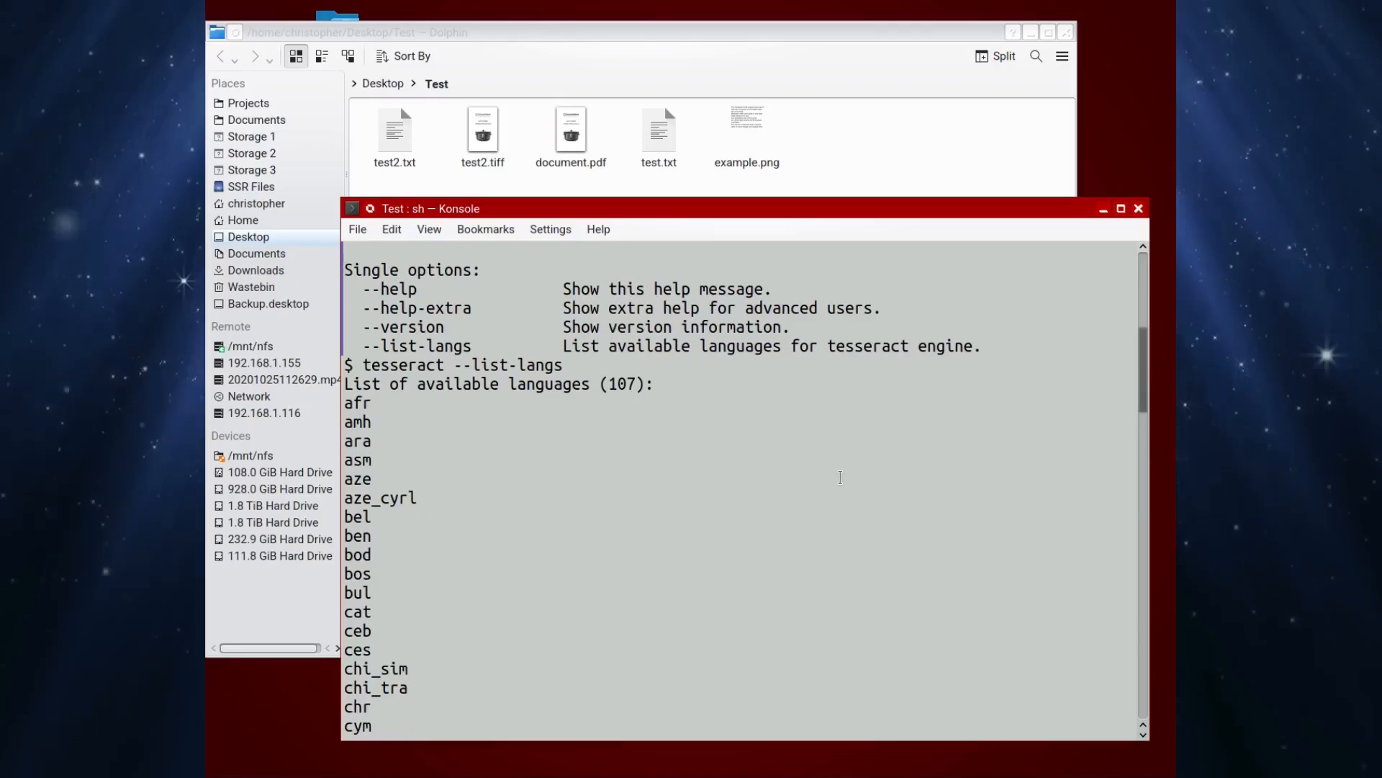
pyautogui.scroll(-3)
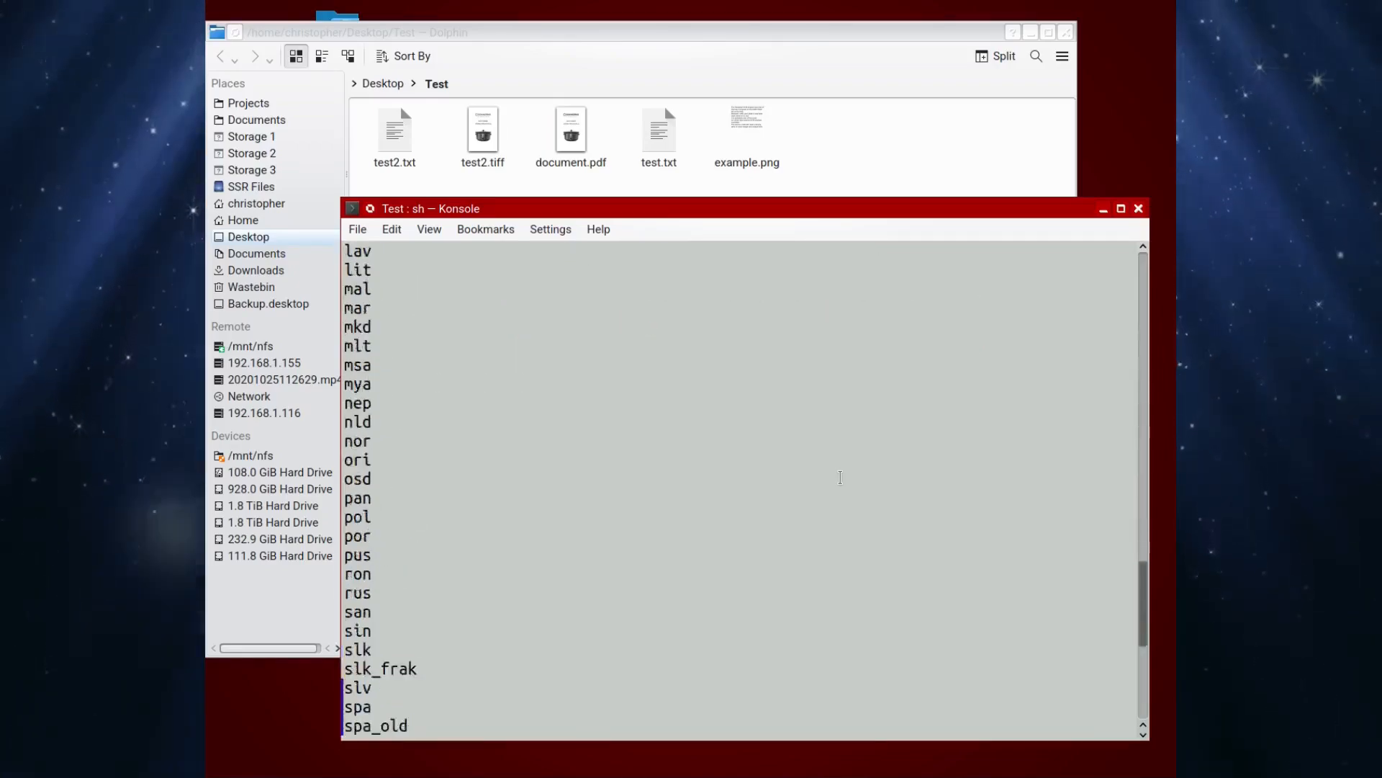